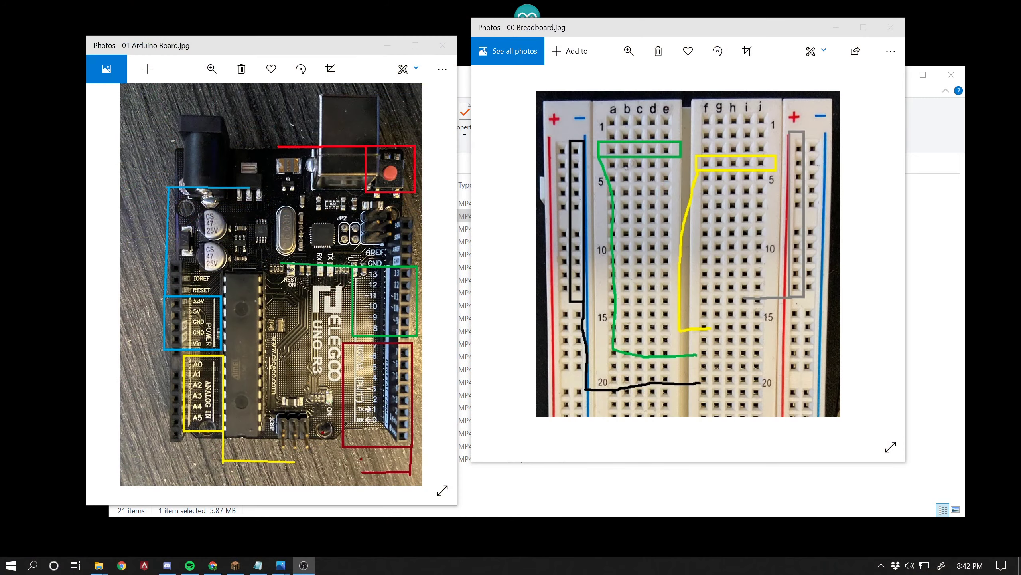
Maximize the '01 Arduino Board.jpg' window and zoom in on the power pins.
left_click(210, 69)
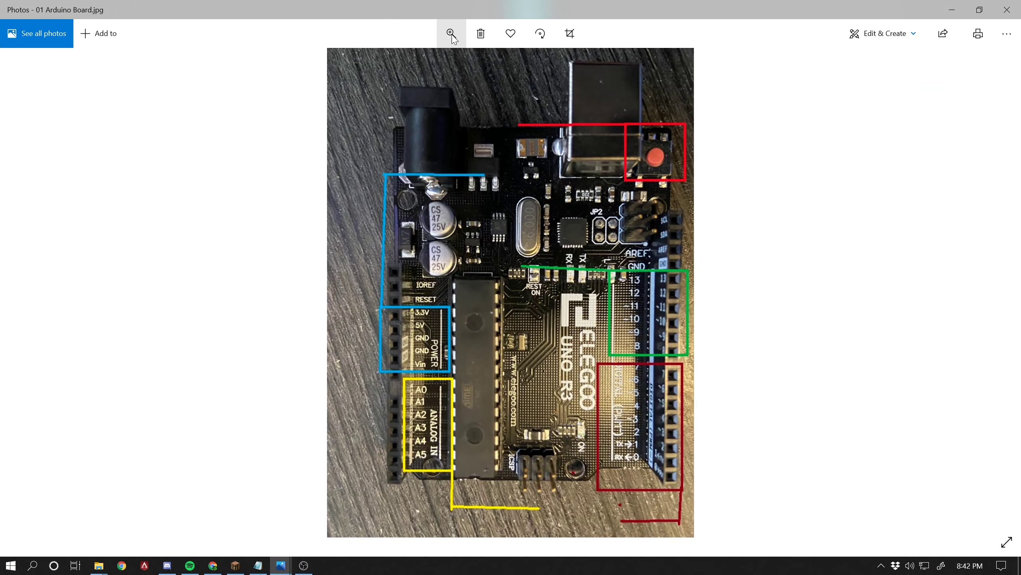
left_click(451, 34)
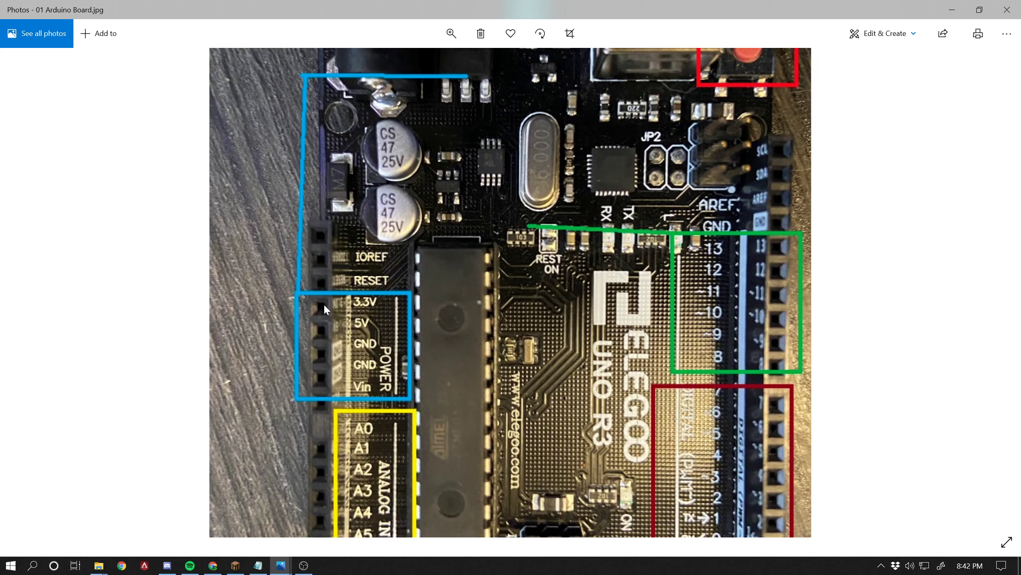
mouse_move(758, 201)
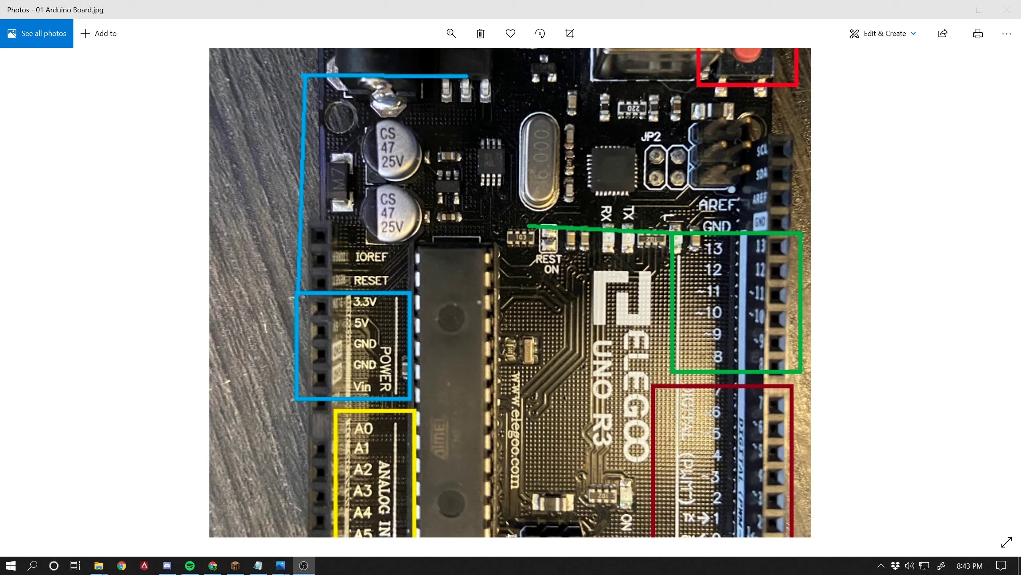
mouse_move(293, 317)
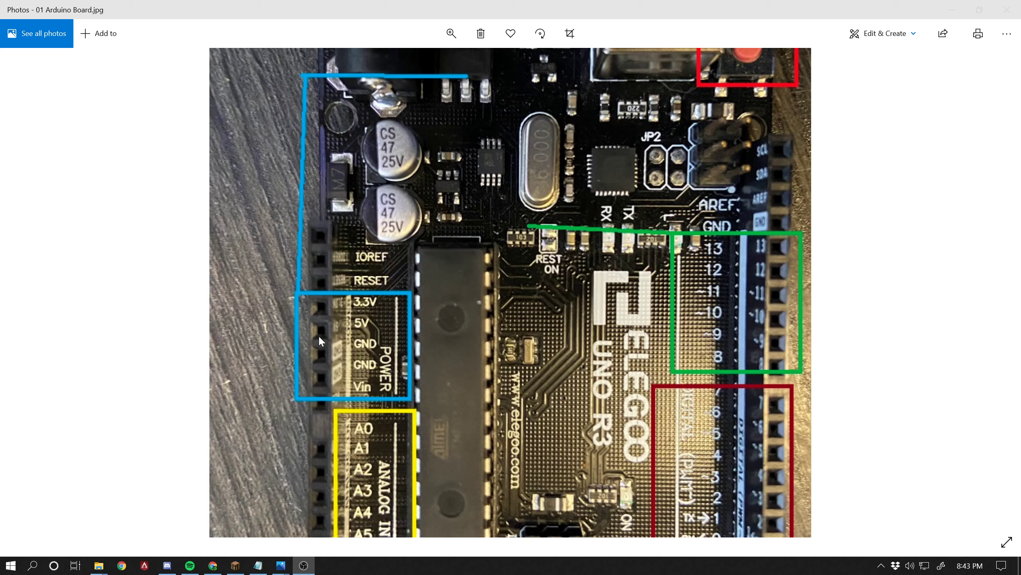
mouse_move(362, 326)
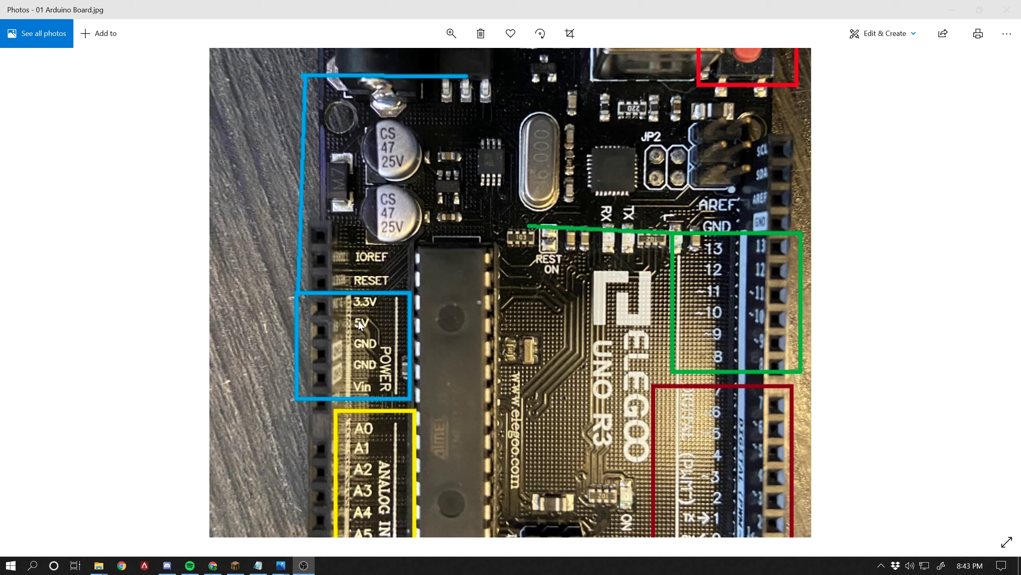
mouse_move(365, 334)
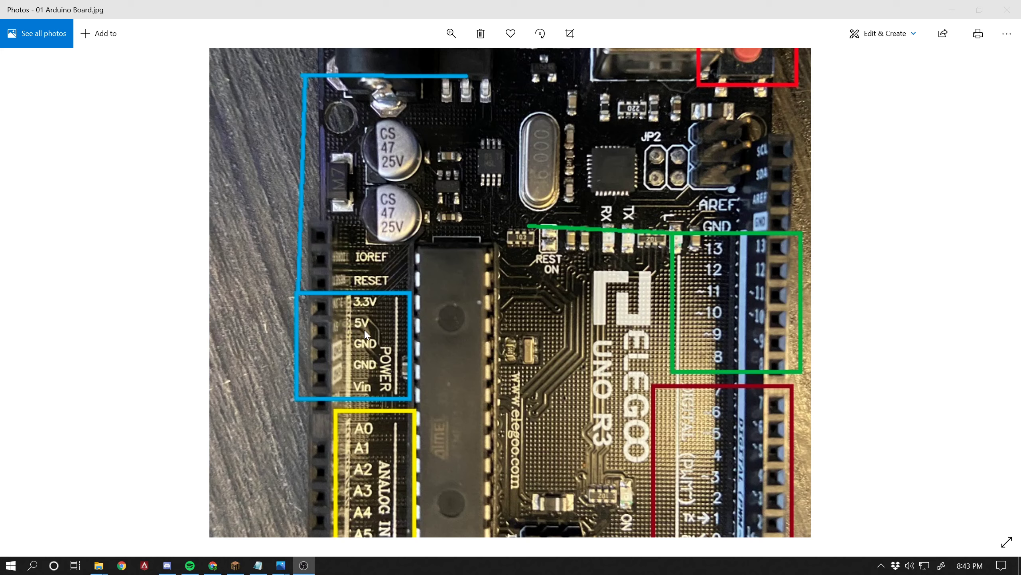
mouse_move(388, 353)
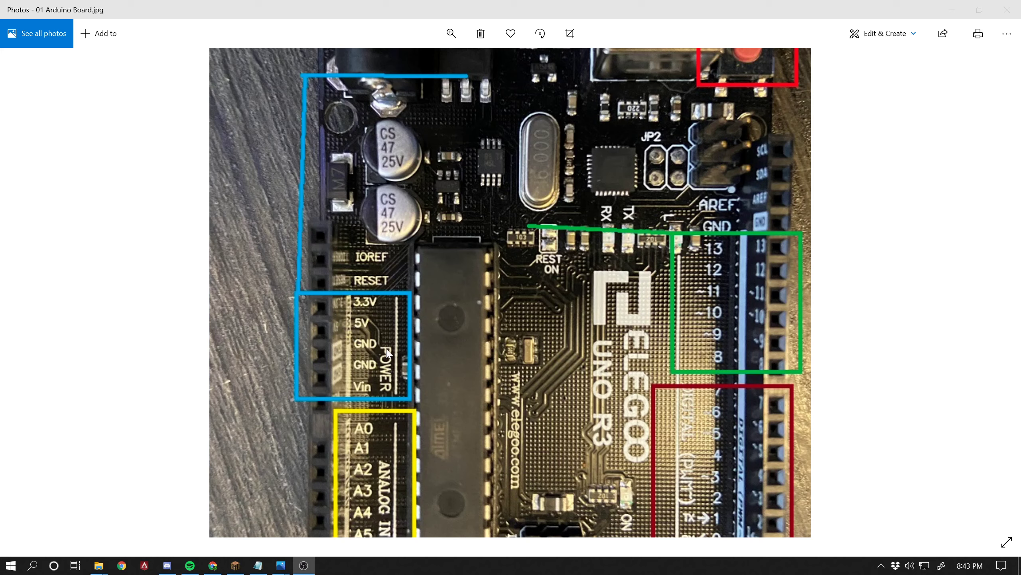
mouse_move(387, 353)
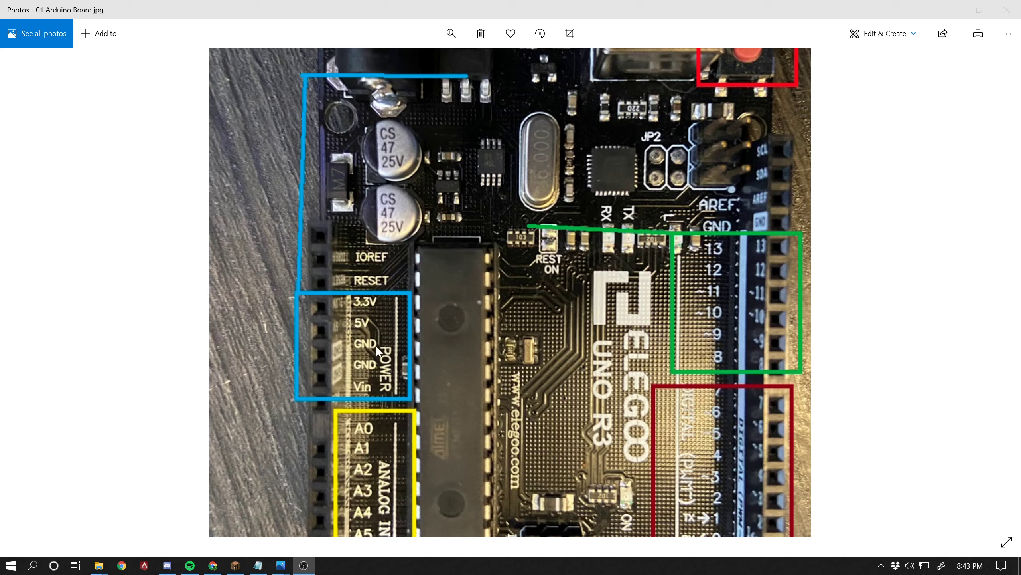
mouse_move(346, 356)
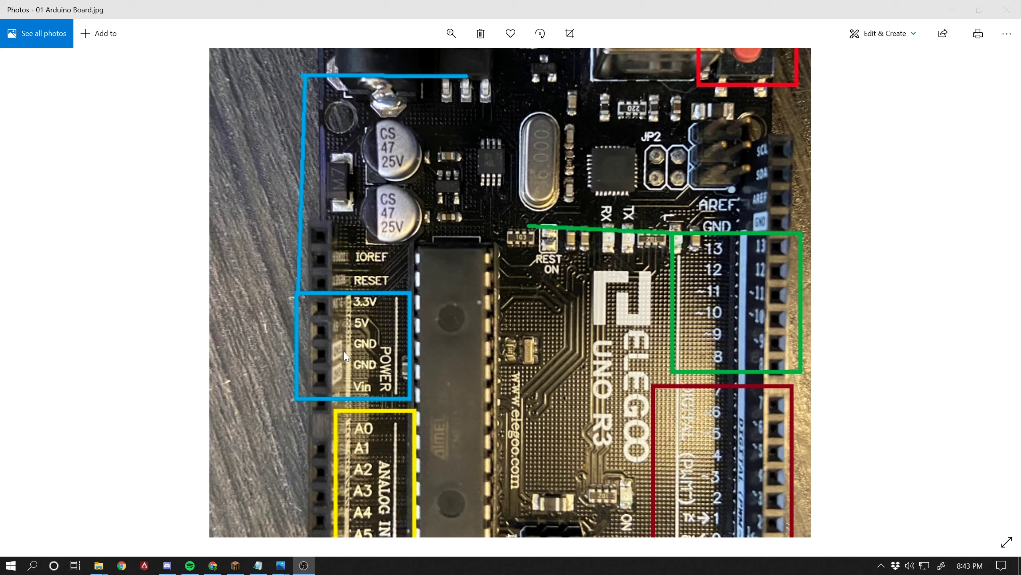
mouse_move(358, 349)
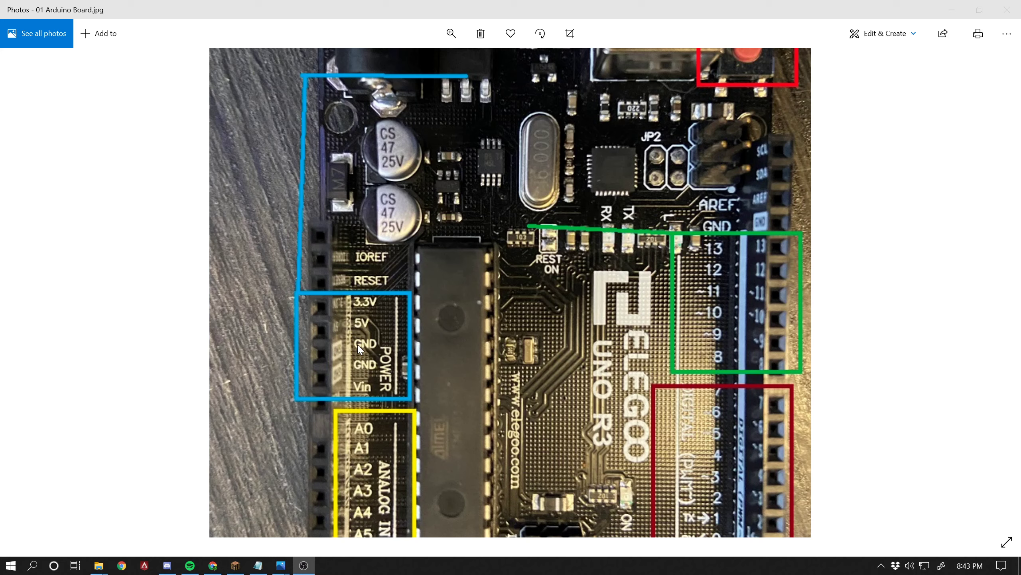
mouse_move(274, 339)
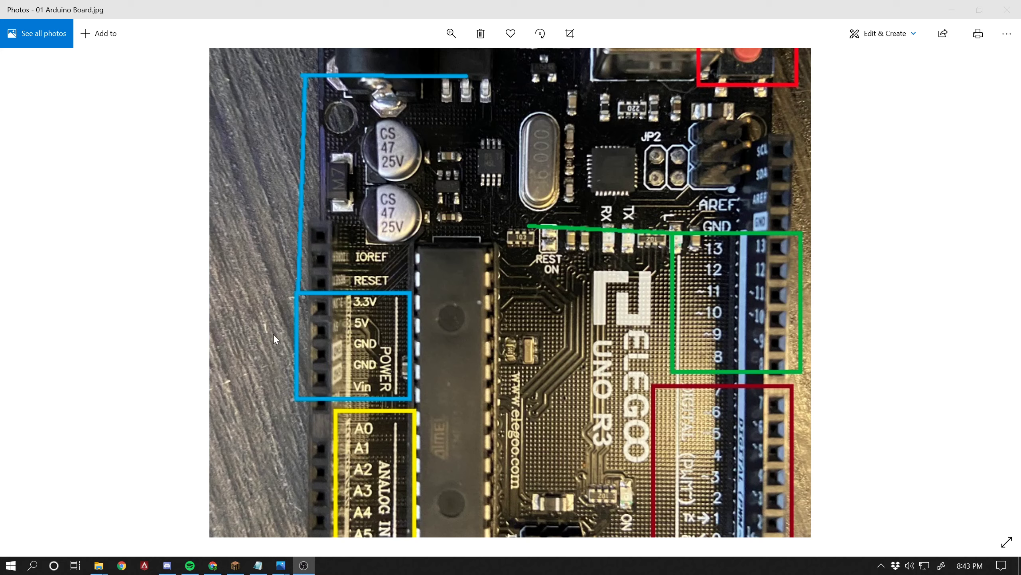
mouse_move(371, 371)
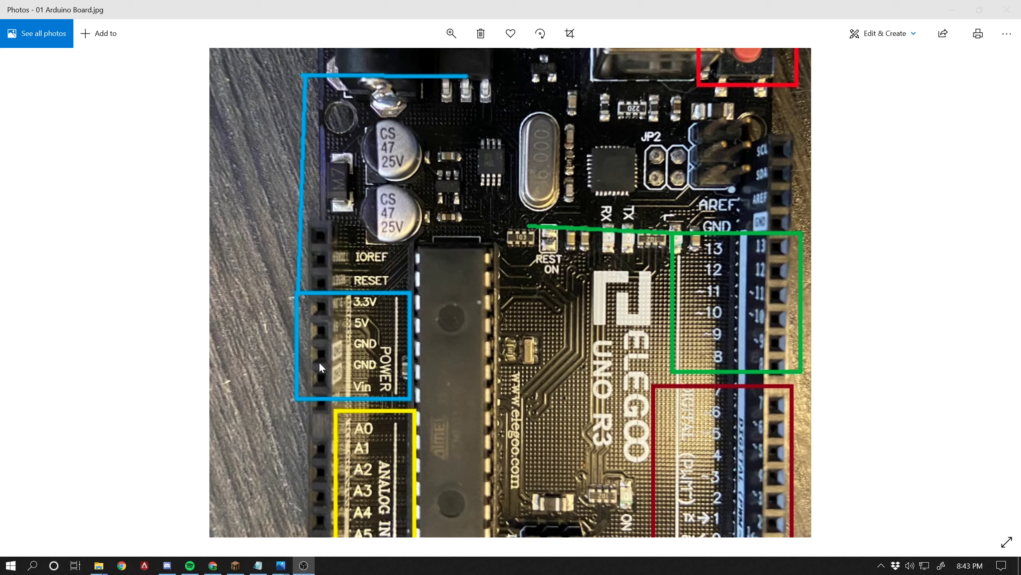
mouse_move(350, 373)
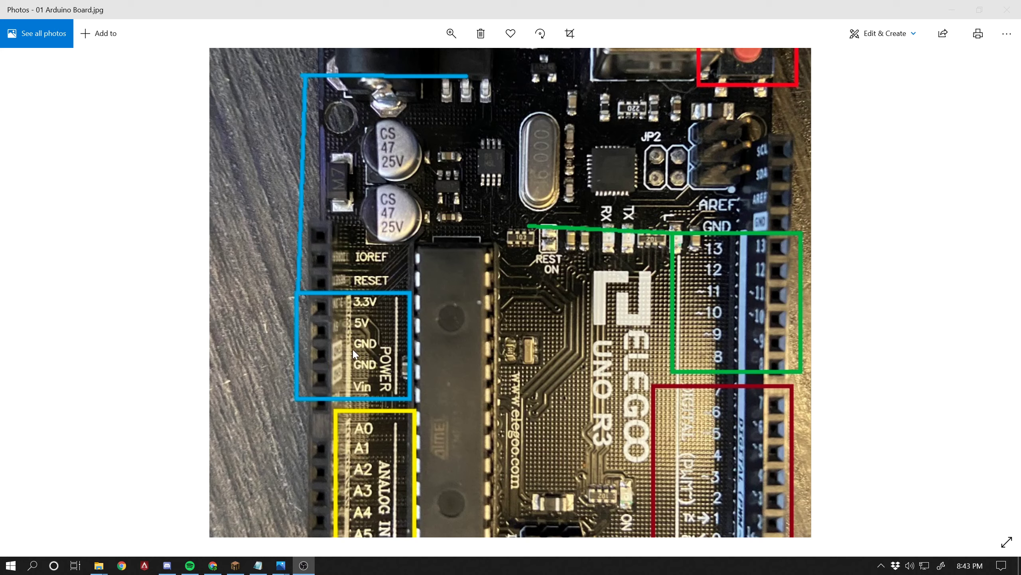
mouse_move(326, 313)
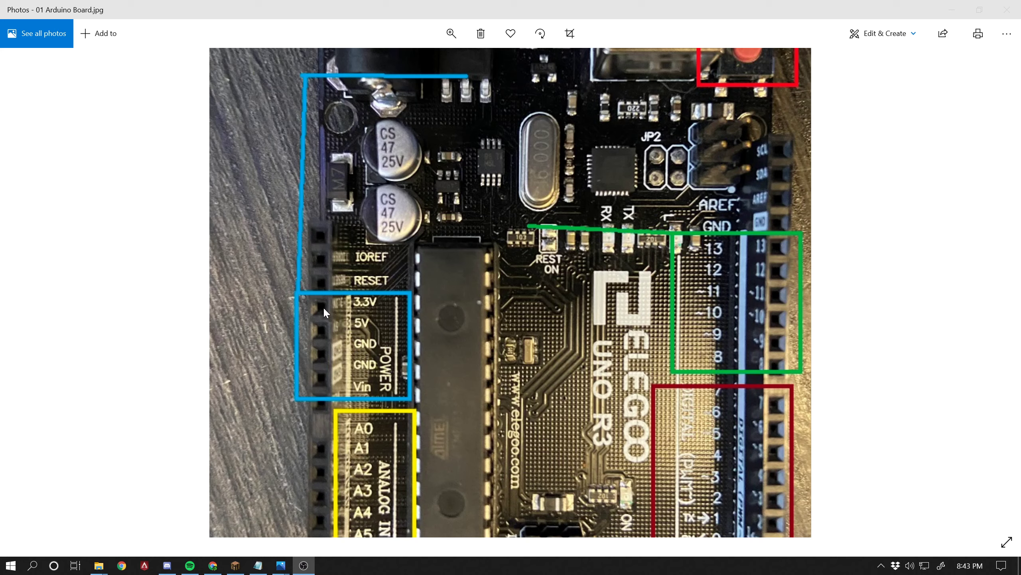
mouse_move(315, 311)
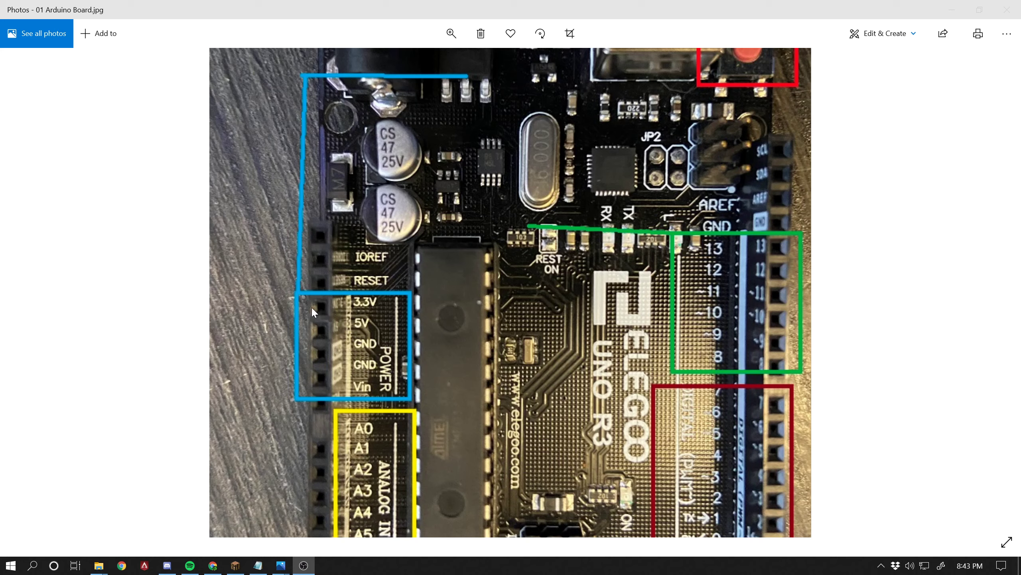
mouse_move(320, 357)
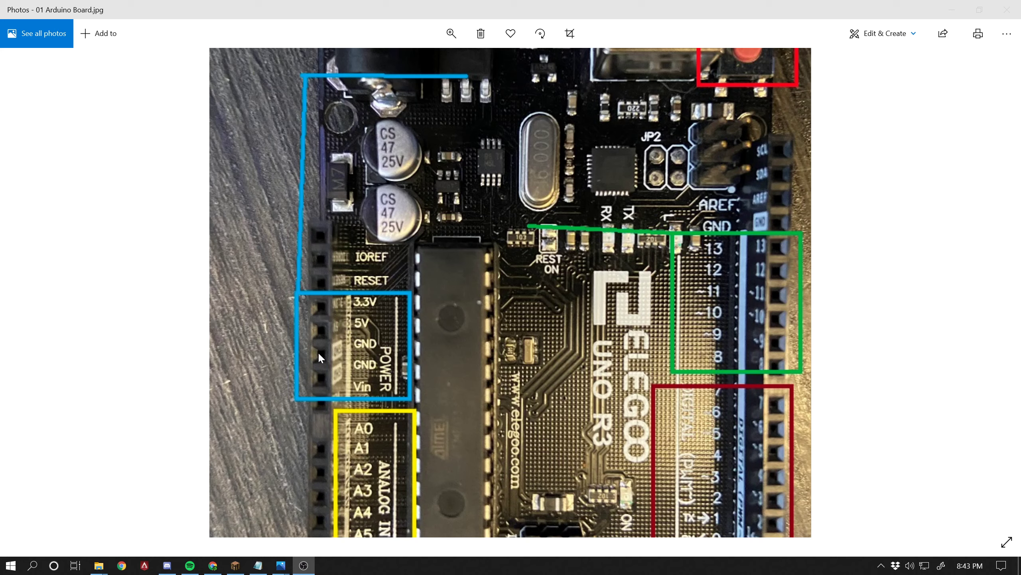
mouse_move(311, 365)
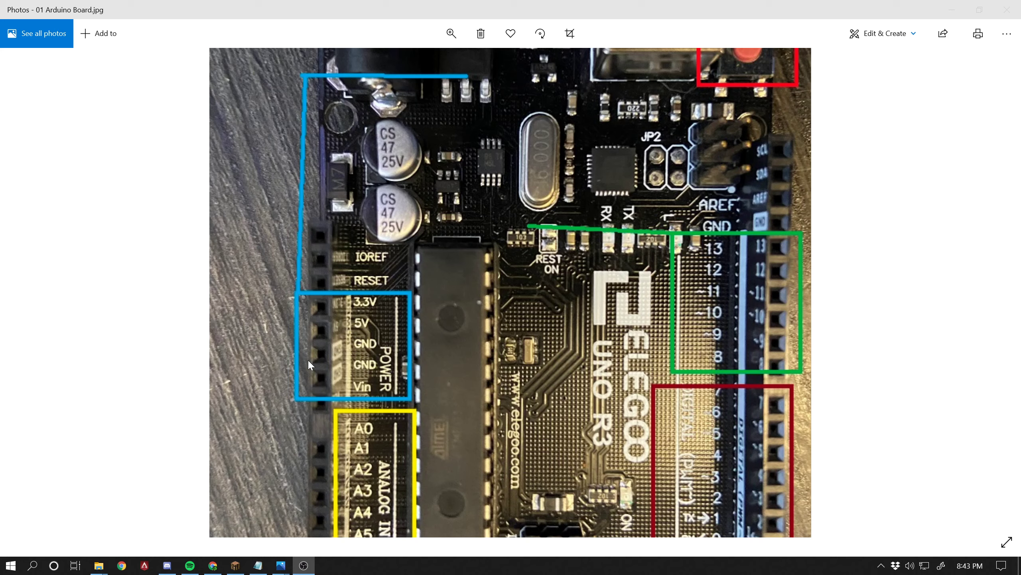
mouse_move(319, 313)
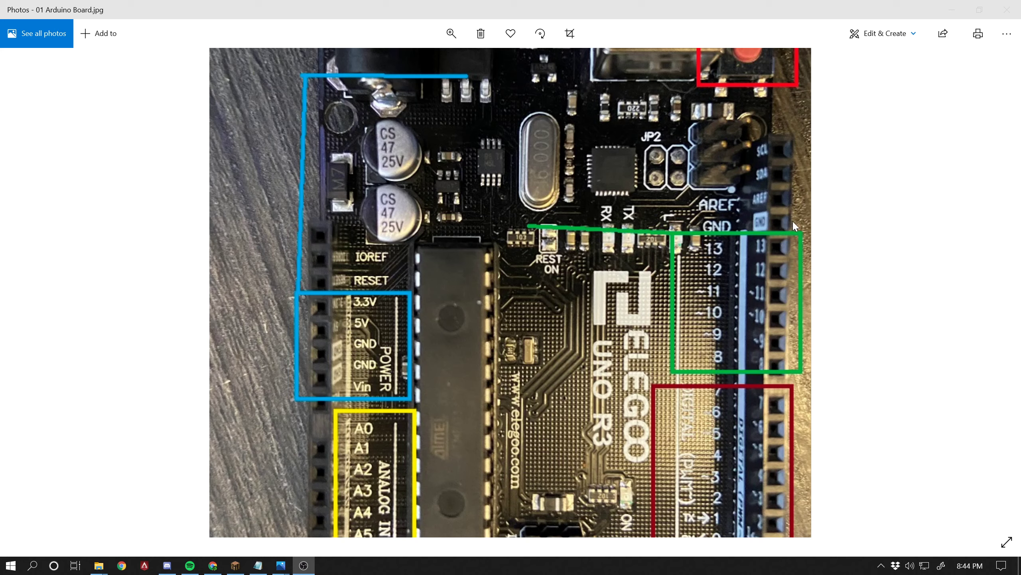
mouse_move(423, 290)
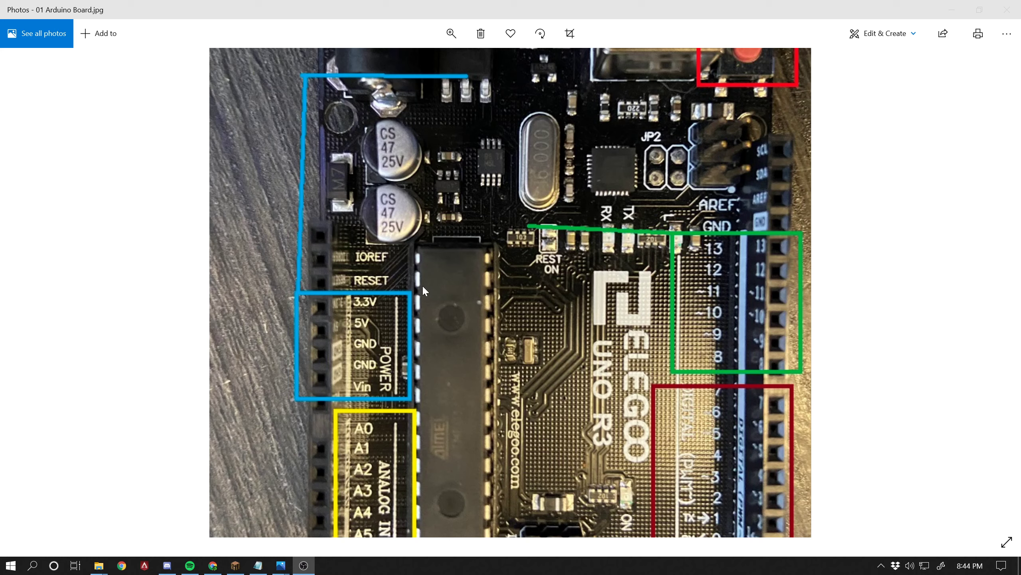
mouse_move(370, 406)
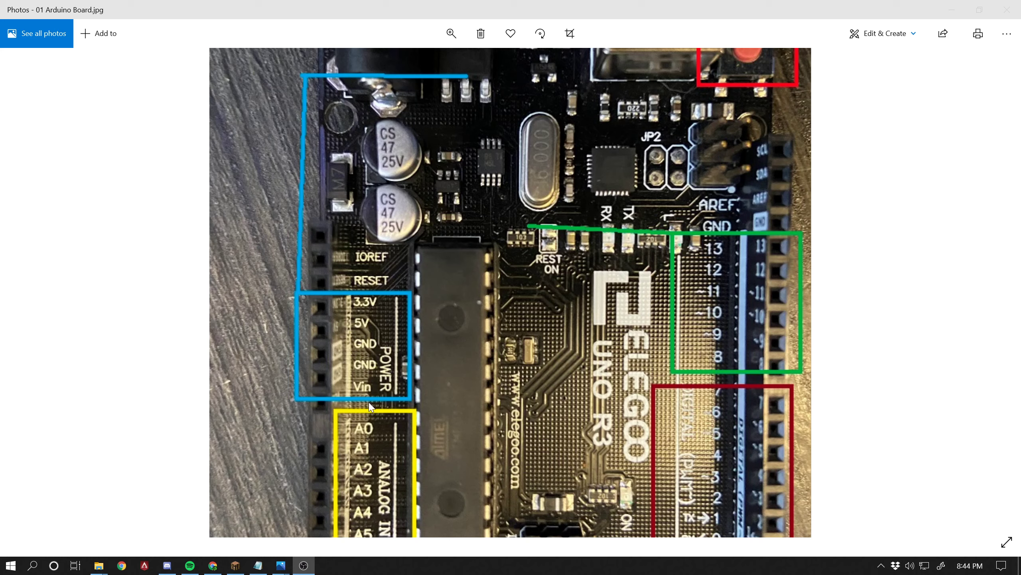
mouse_move(434, 317)
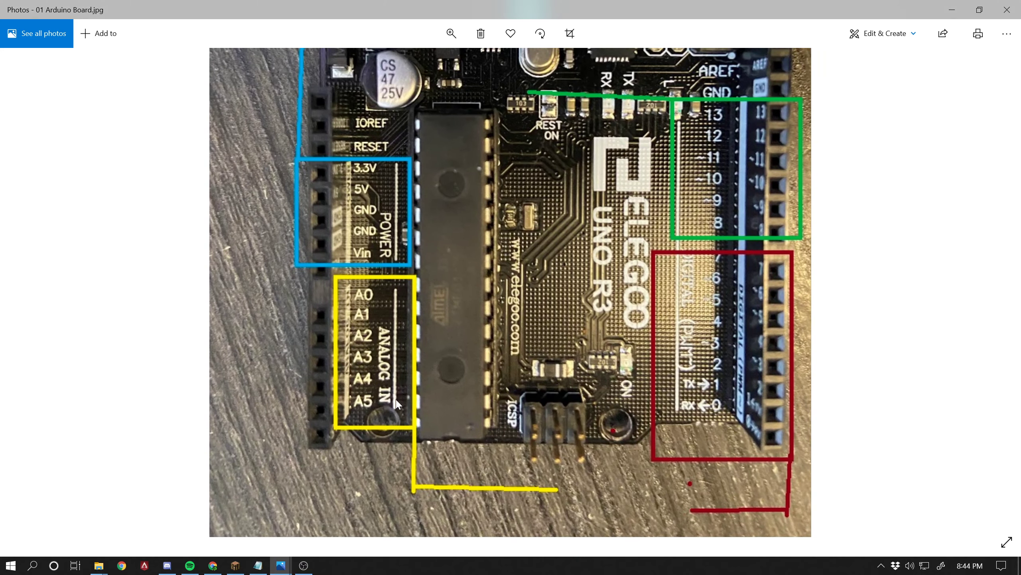
mouse_move(367, 306)
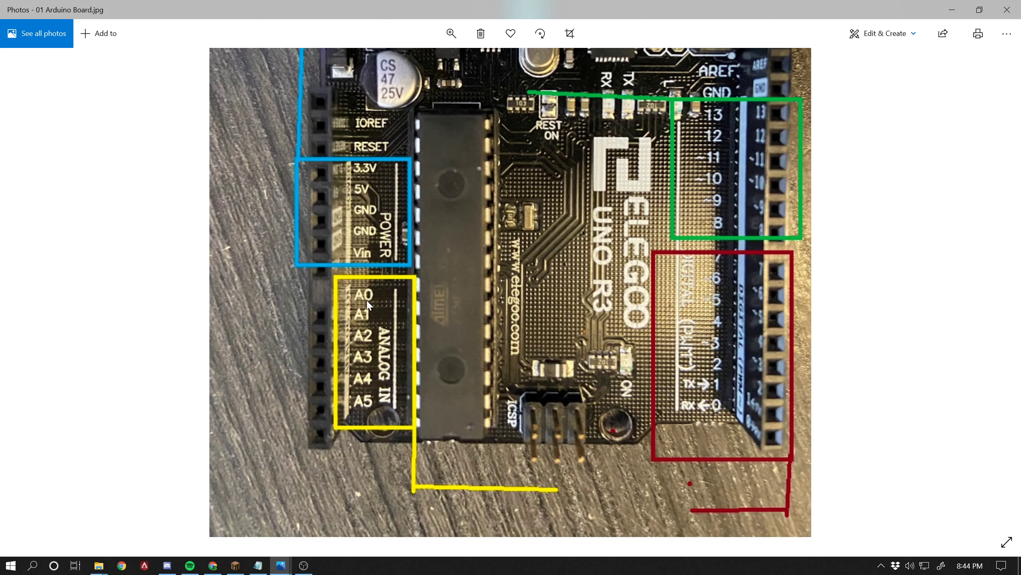
mouse_move(370, 358)
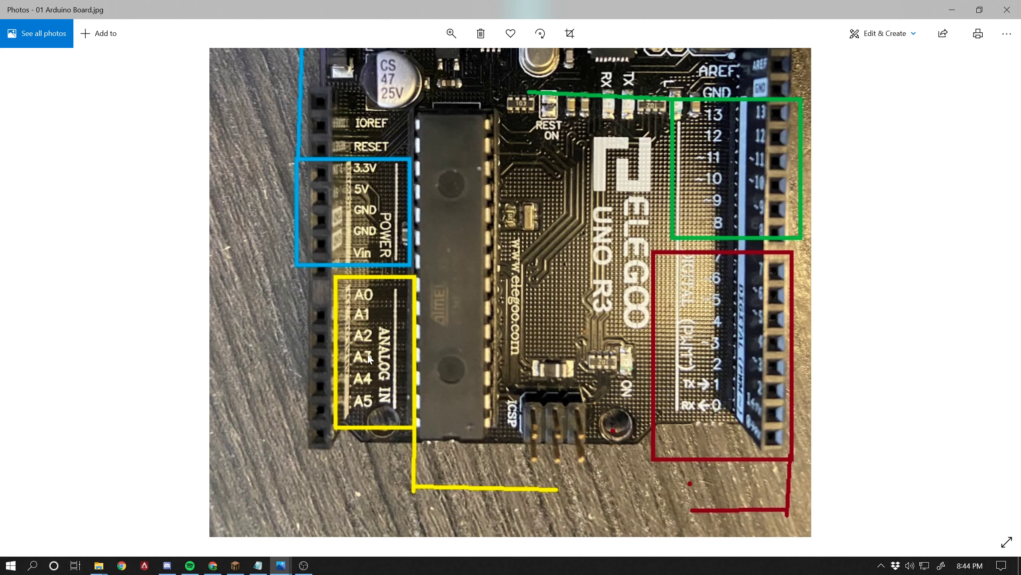
mouse_move(402, 363)
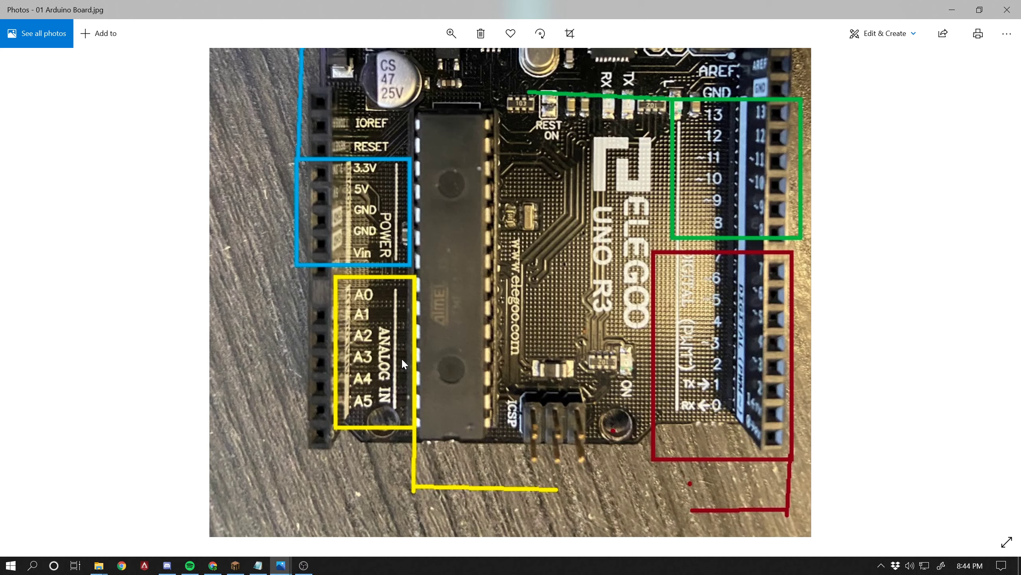
mouse_move(327, 352)
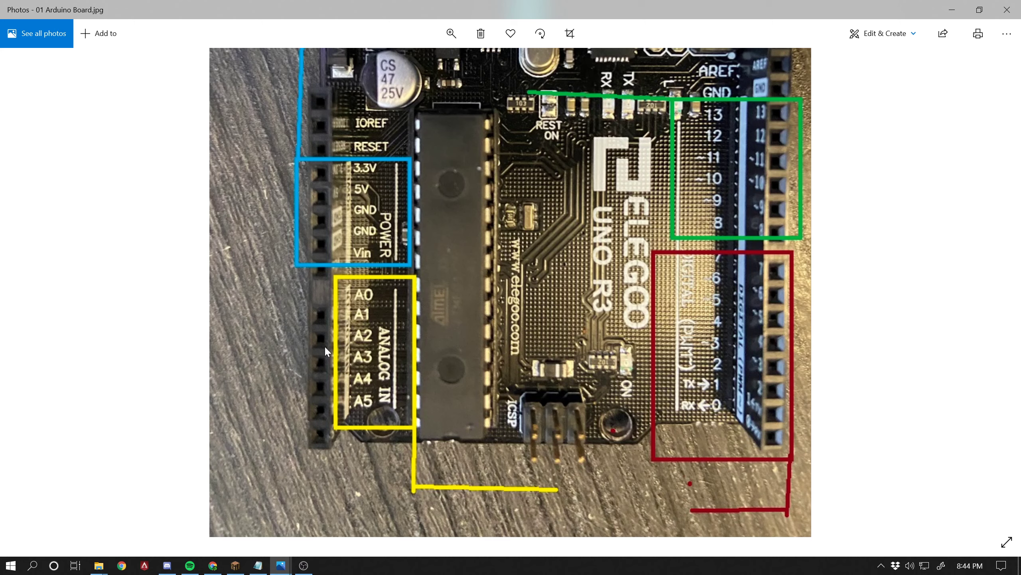
mouse_move(313, 320)
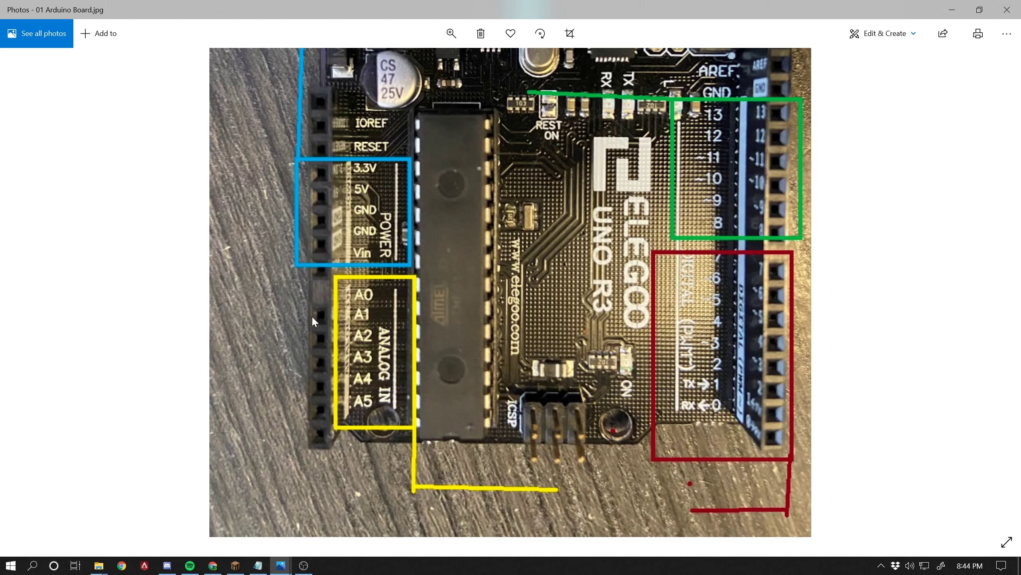
mouse_move(277, 322)
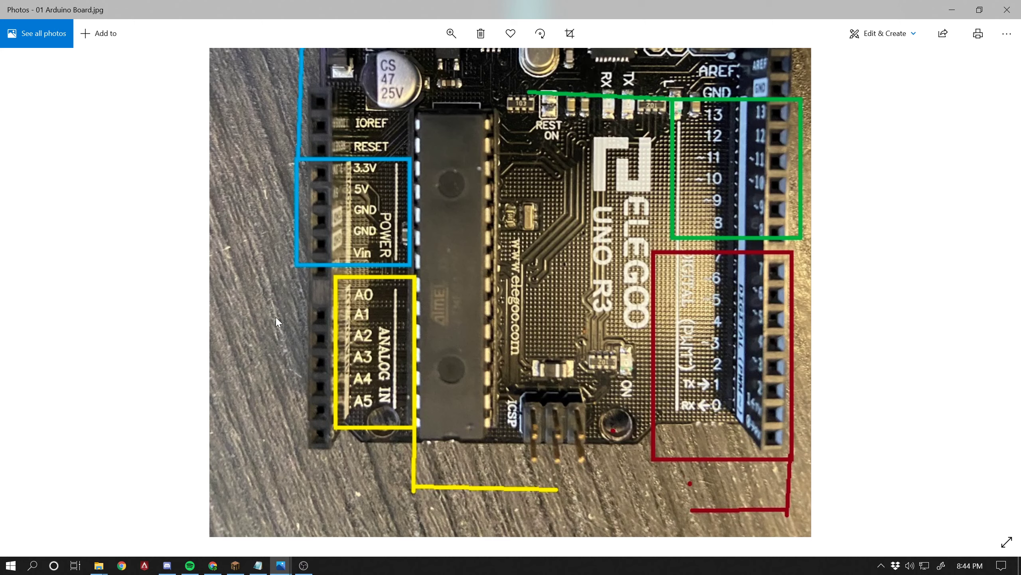
mouse_move(319, 301)
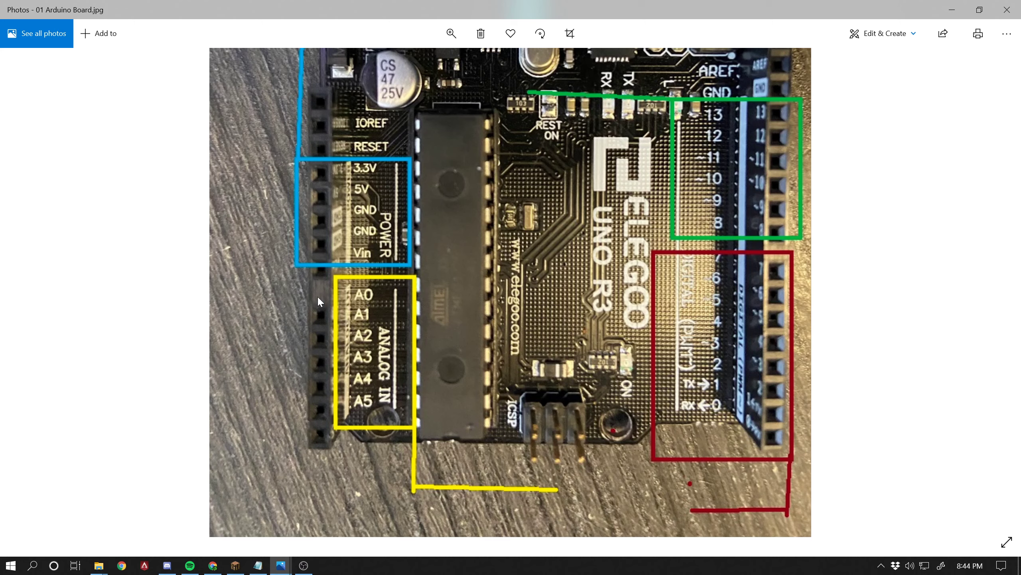
mouse_move(339, 300)
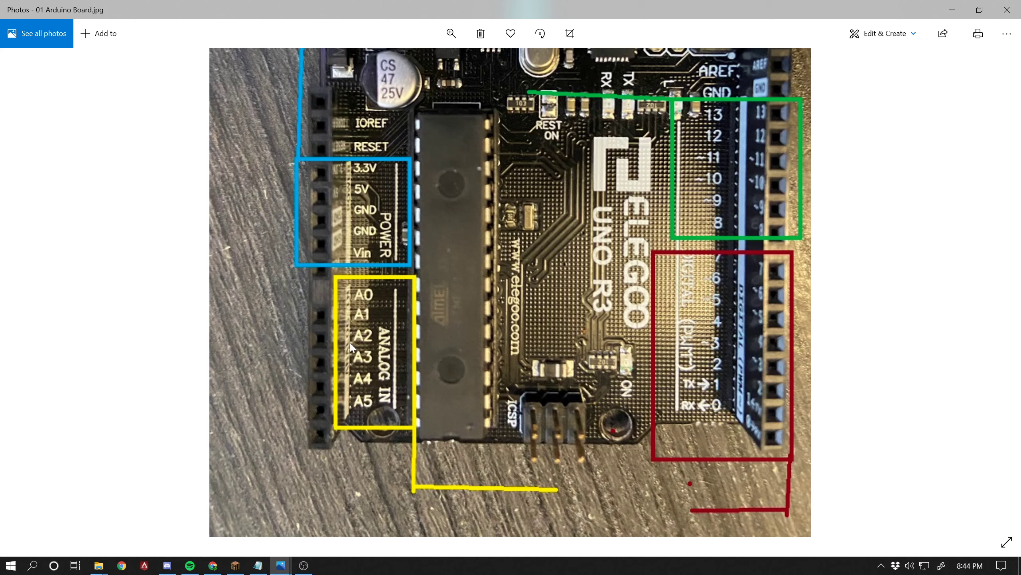
mouse_move(301, 422)
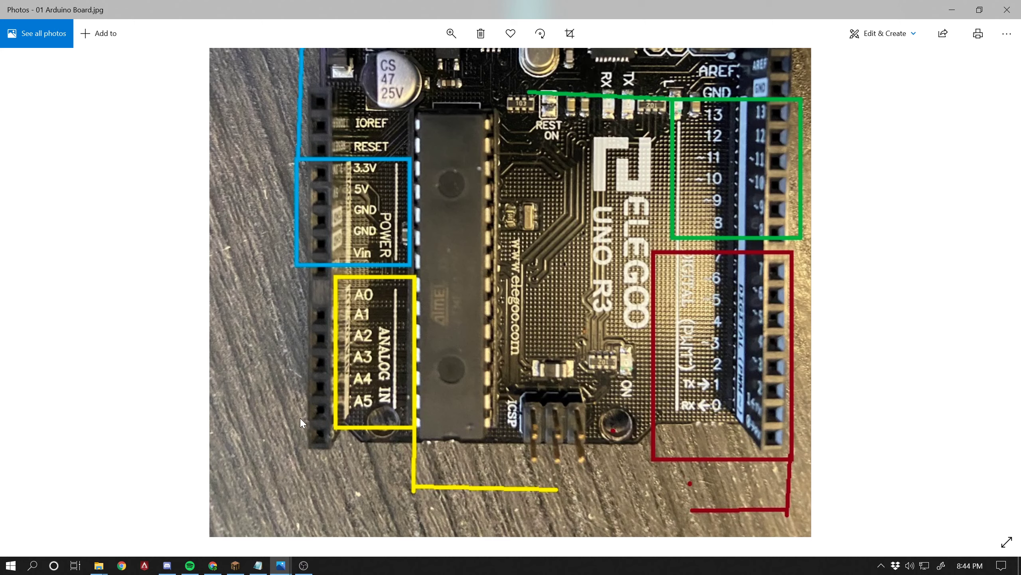
mouse_move(436, 374)
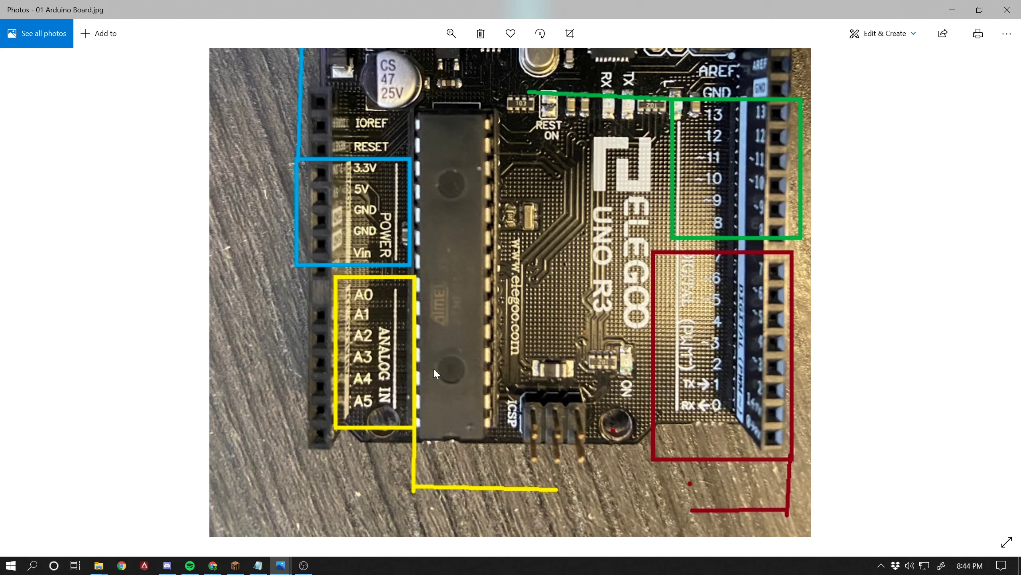
mouse_move(341, 409)
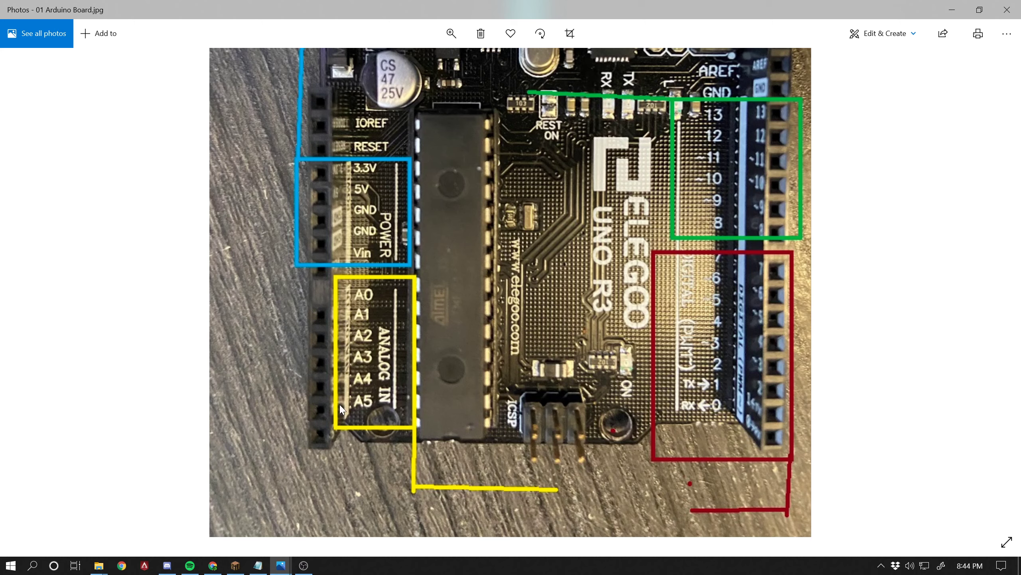
mouse_move(326, 343)
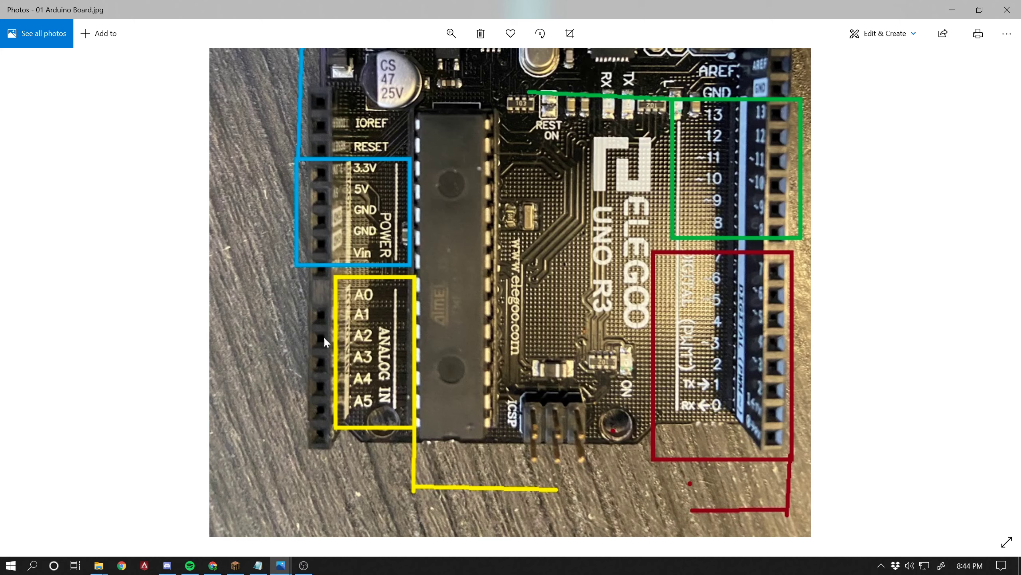
mouse_move(331, 431)
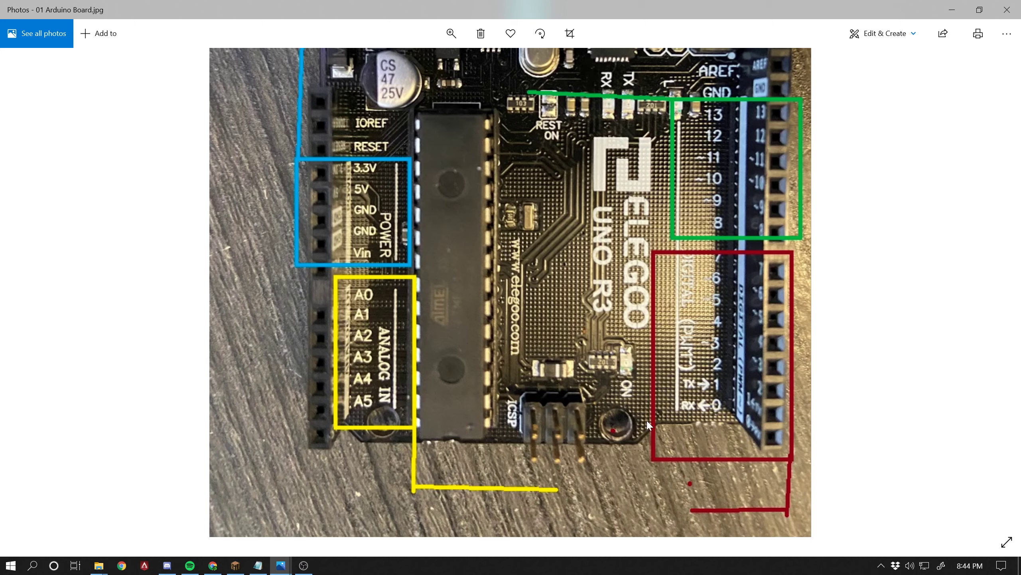
mouse_move(767, 288)
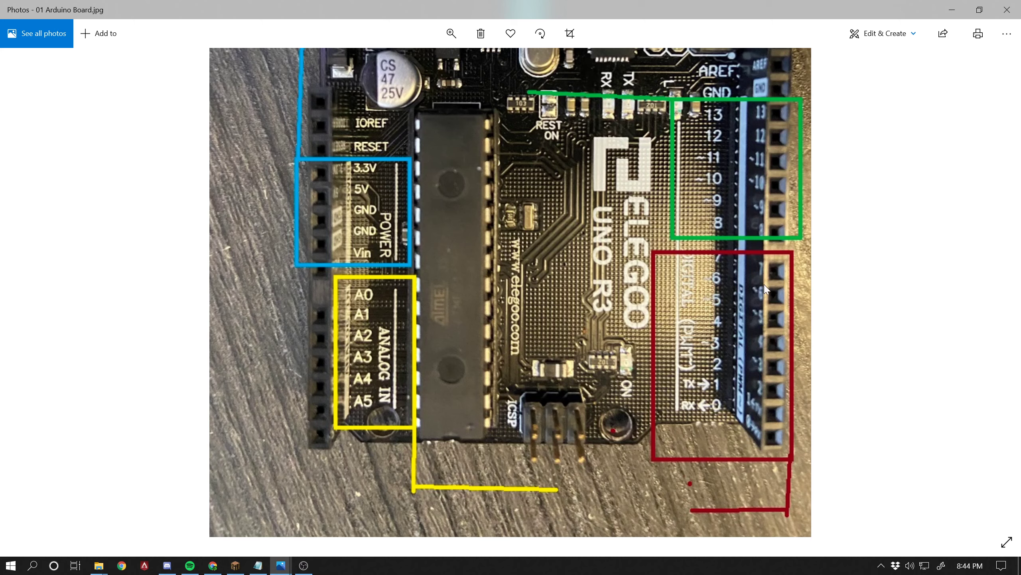
mouse_move(786, 275)
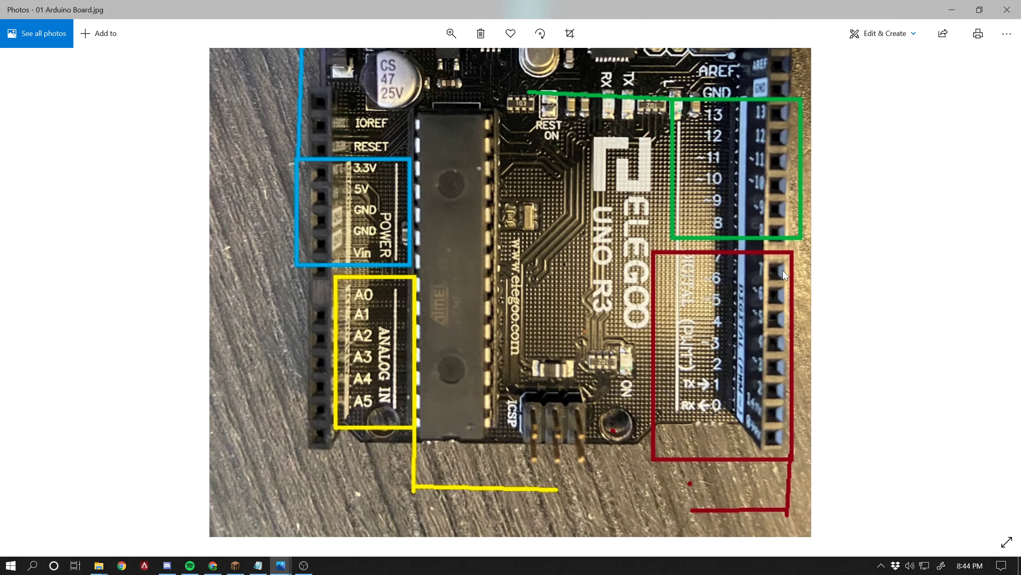
mouse_move(732, 269)
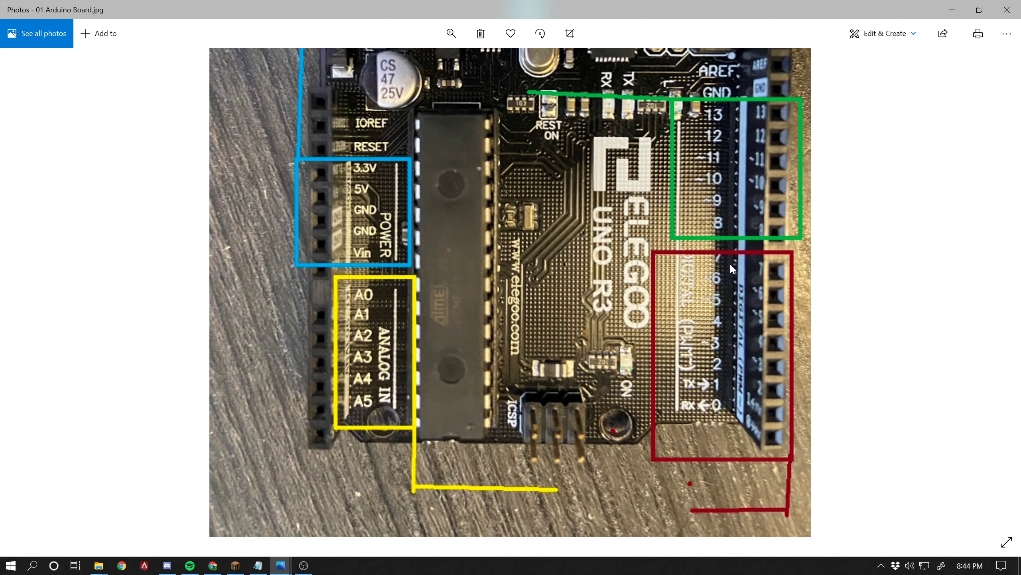
mouse_move(426, 127)
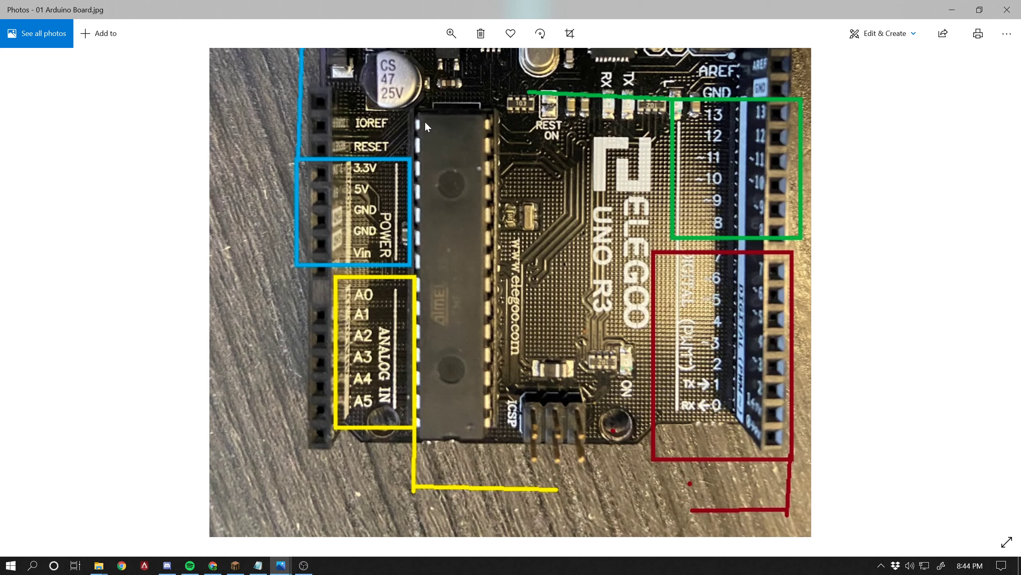
Zoom the Arduino board photo further in on analog pins A0–A5 and digital pins 0–10.
left_click(450, 33)
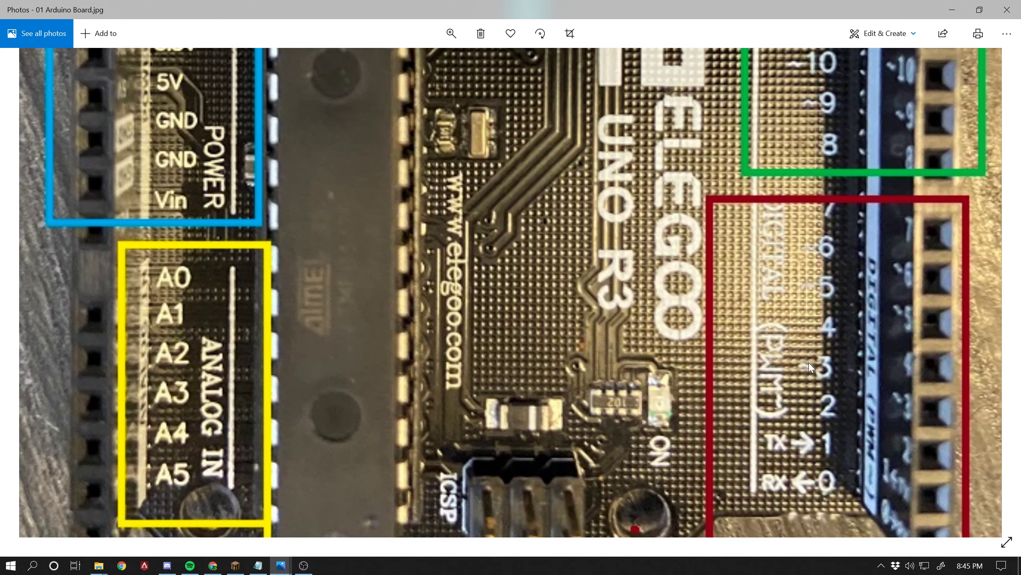
mouse_move(450, 34)
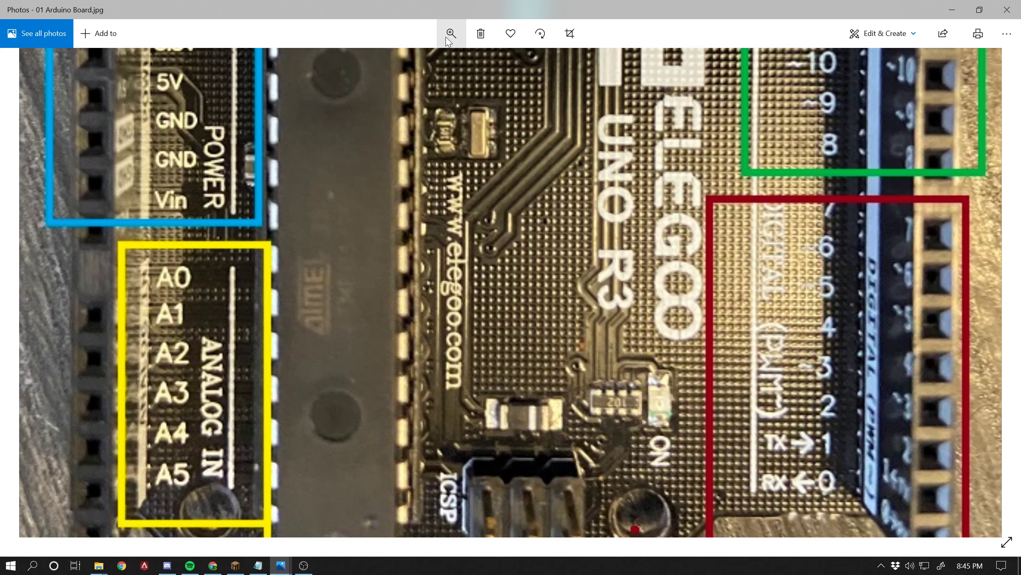
left_click(450, 33)
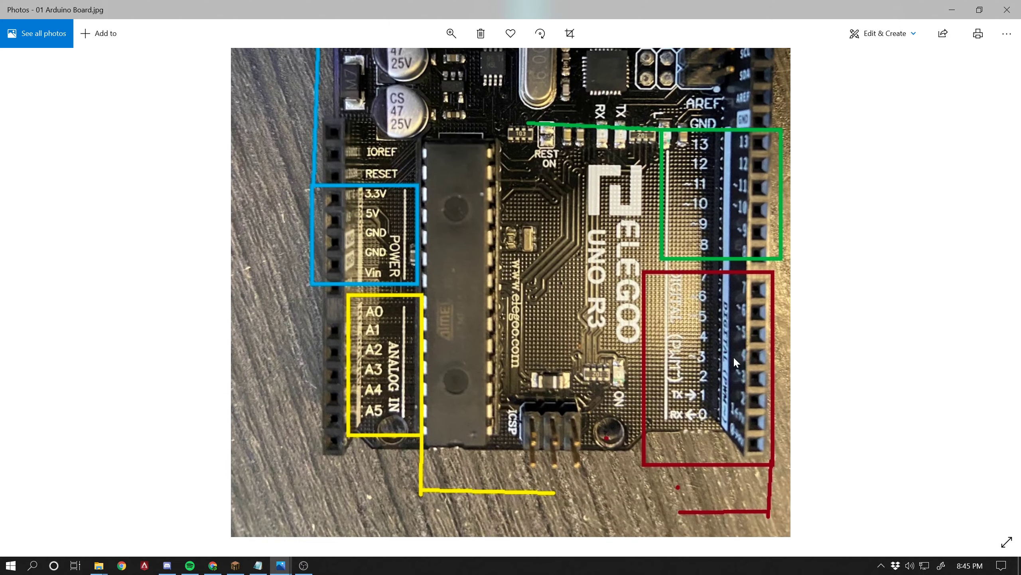
mouse_move(741, 367)
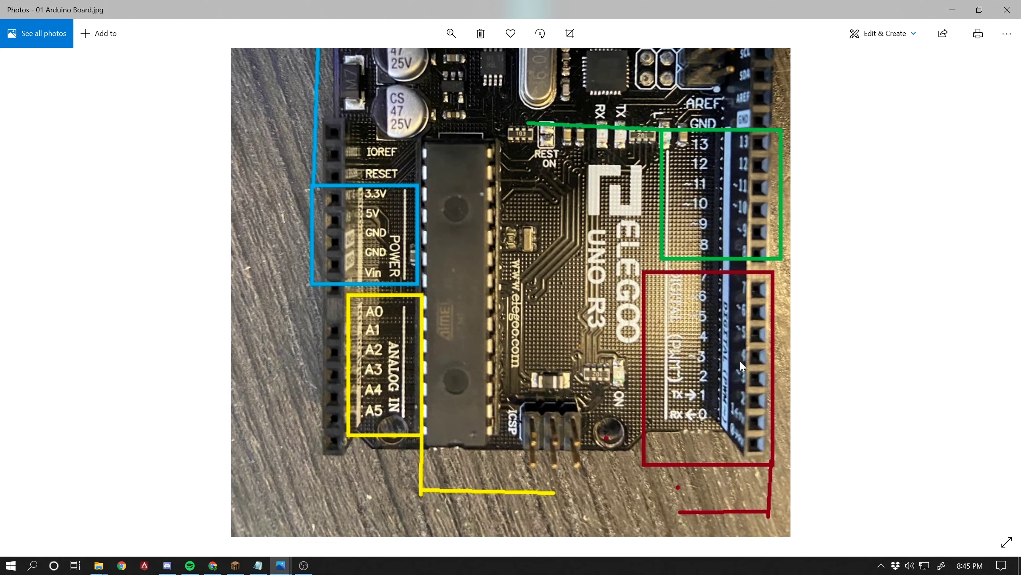
mouse_move(404, 379)
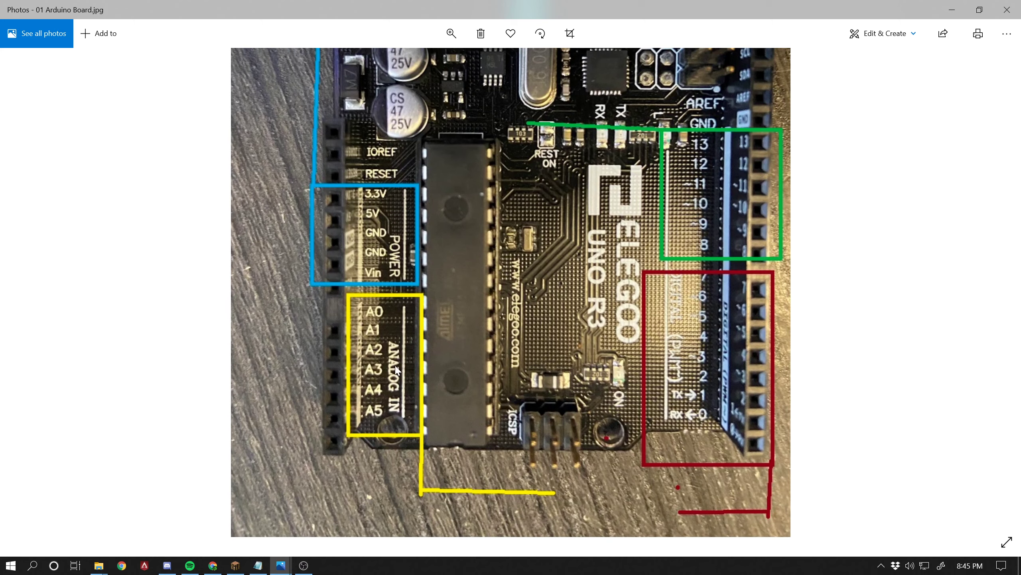
mouse_move(416, 377)
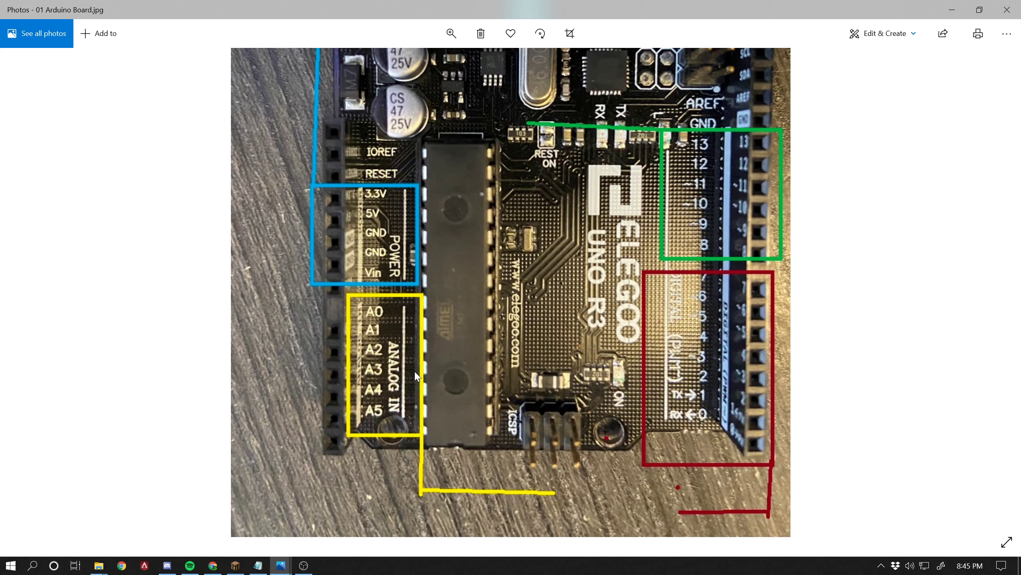
mouse_move(725, 350)
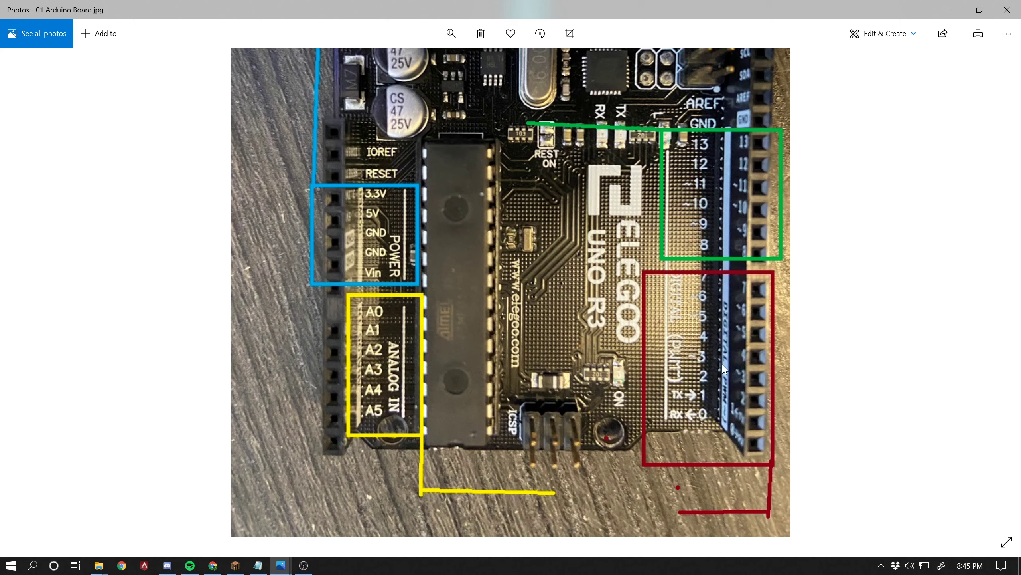
mouse_move(721, 373)
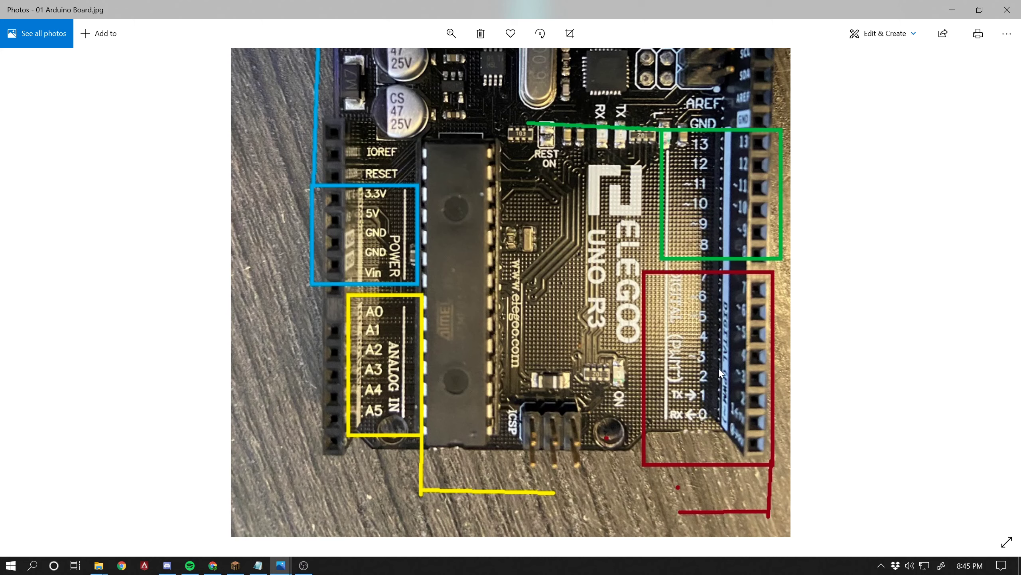
mouse_move(648, 385)
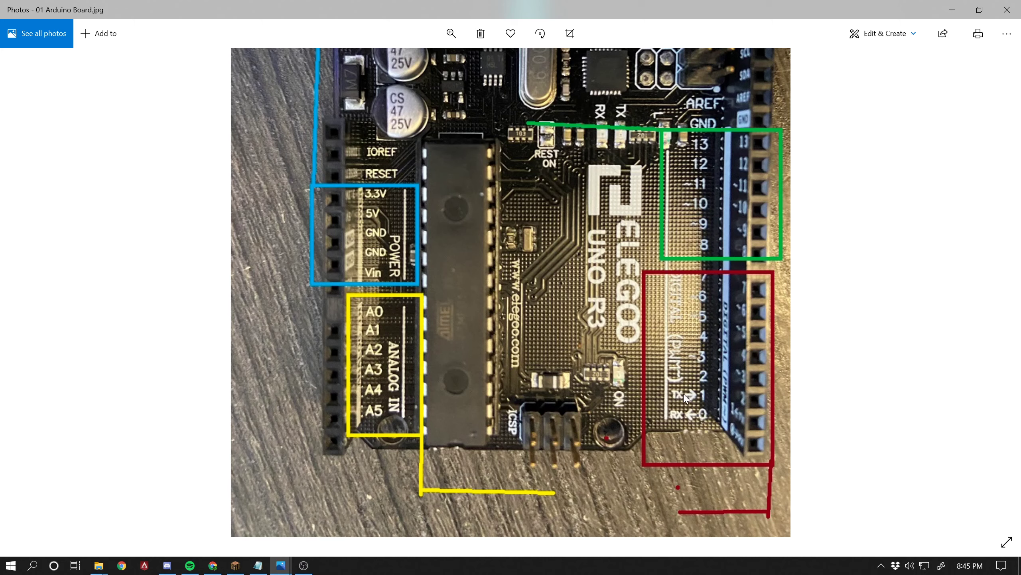
mouse_move(717, 401)
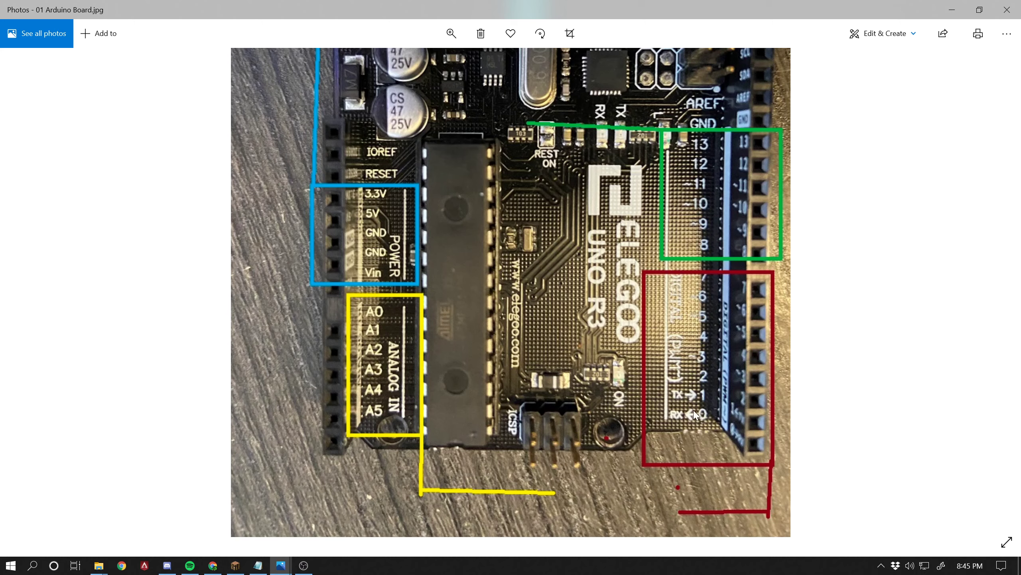
mouse_move(750, 421)
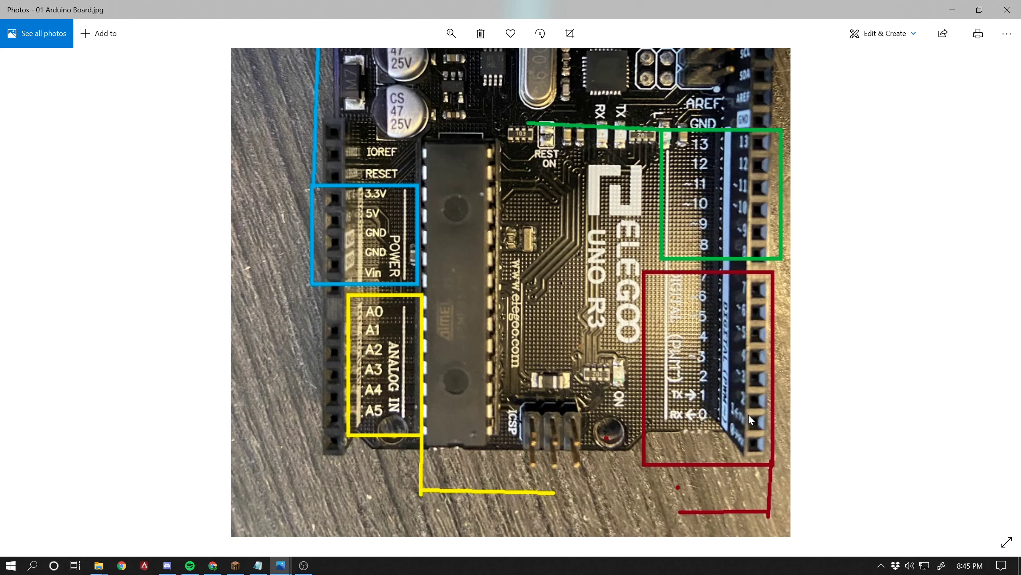
mouse_move(612, 419)
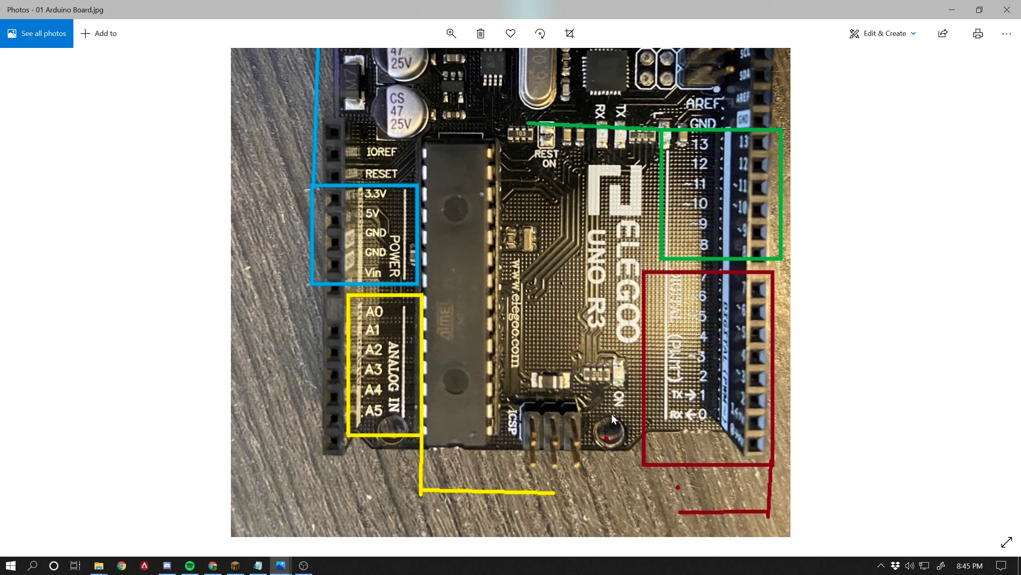
mouse_move(690, 376)
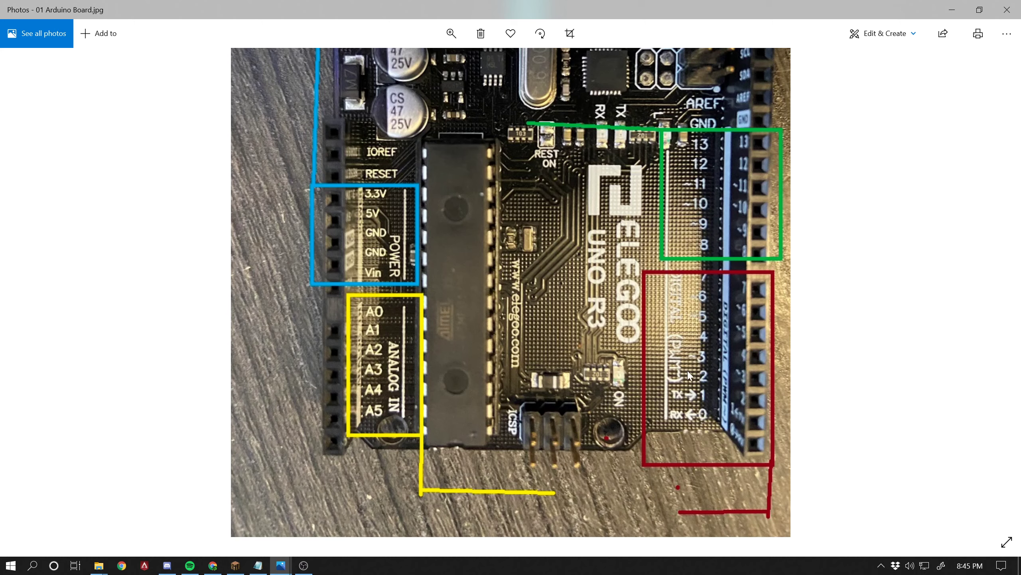
mouse_move(767, 460)
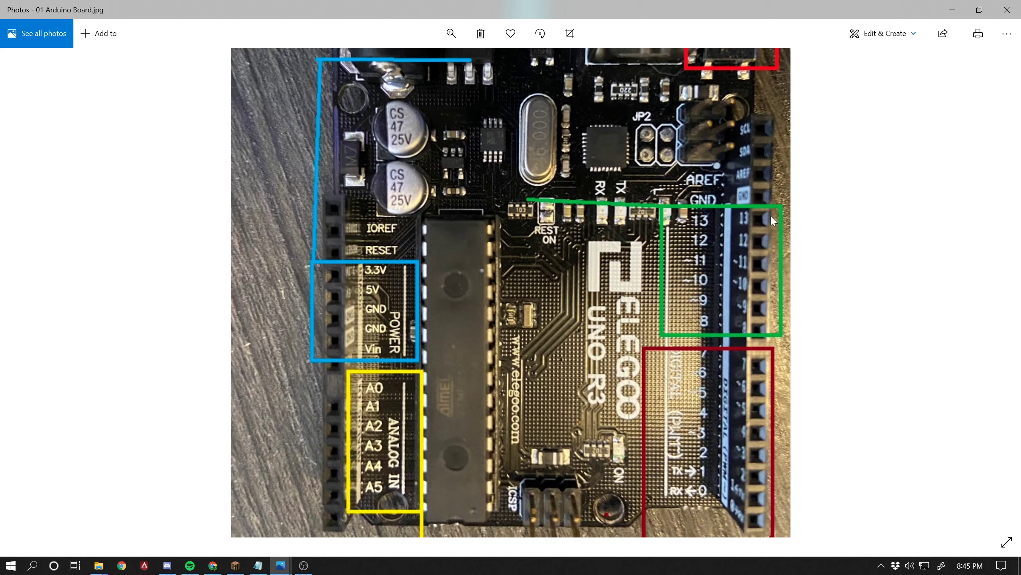
mouse_move(781, 304)
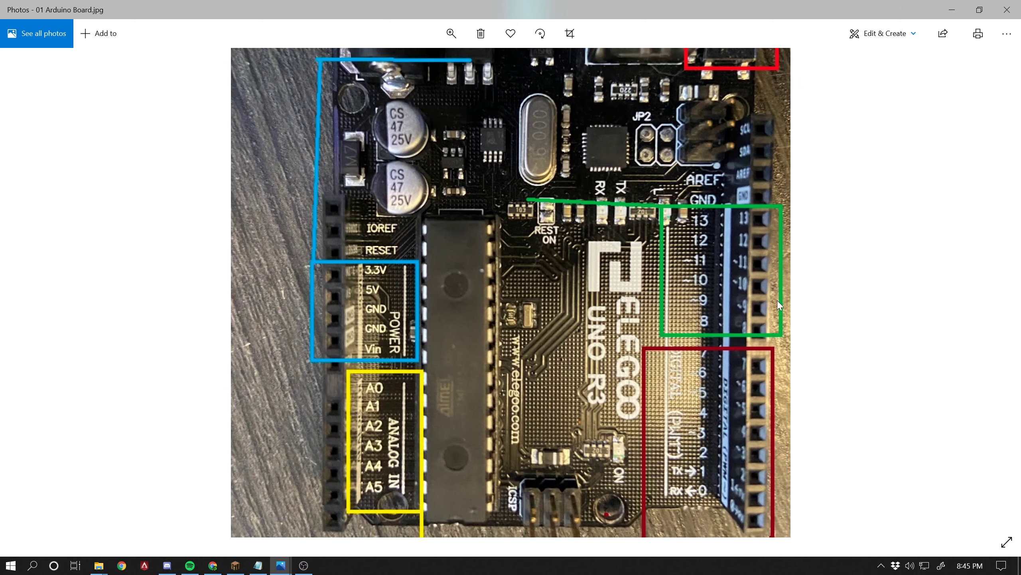
mouse_move(789, 329)
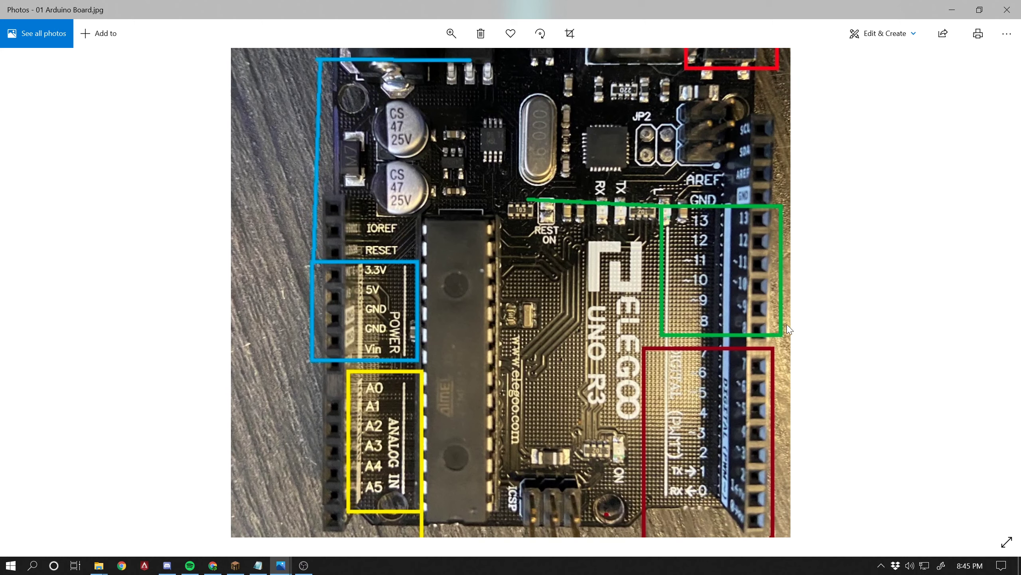
mouse_move(735, 313)
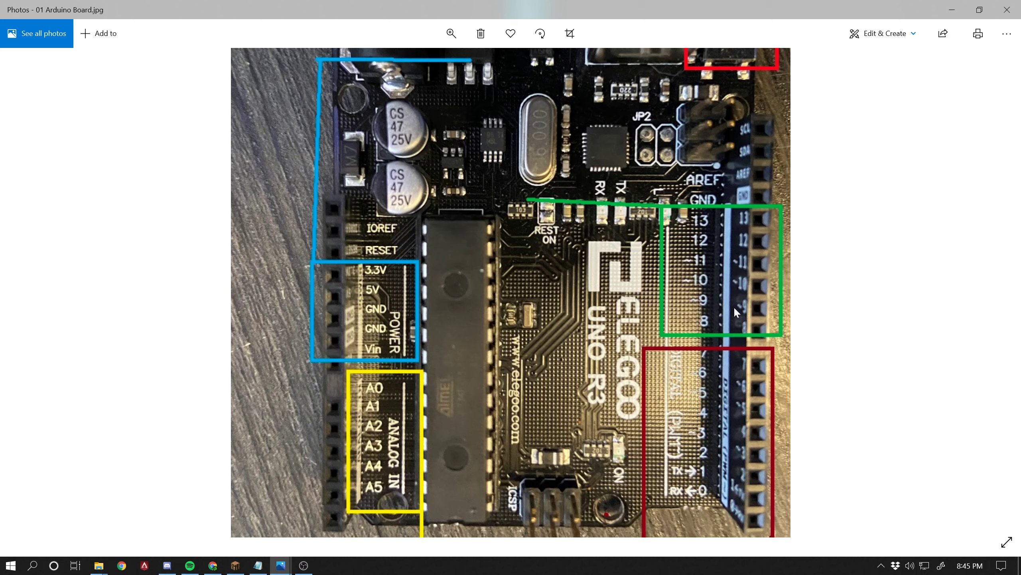
mouse_move(797, 267)
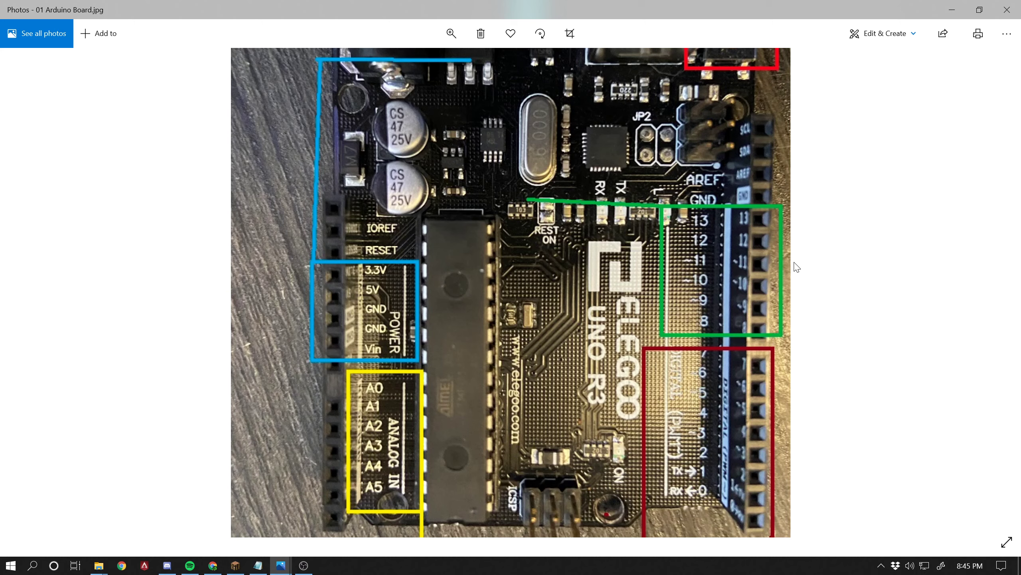
mouse_move(877, 235)
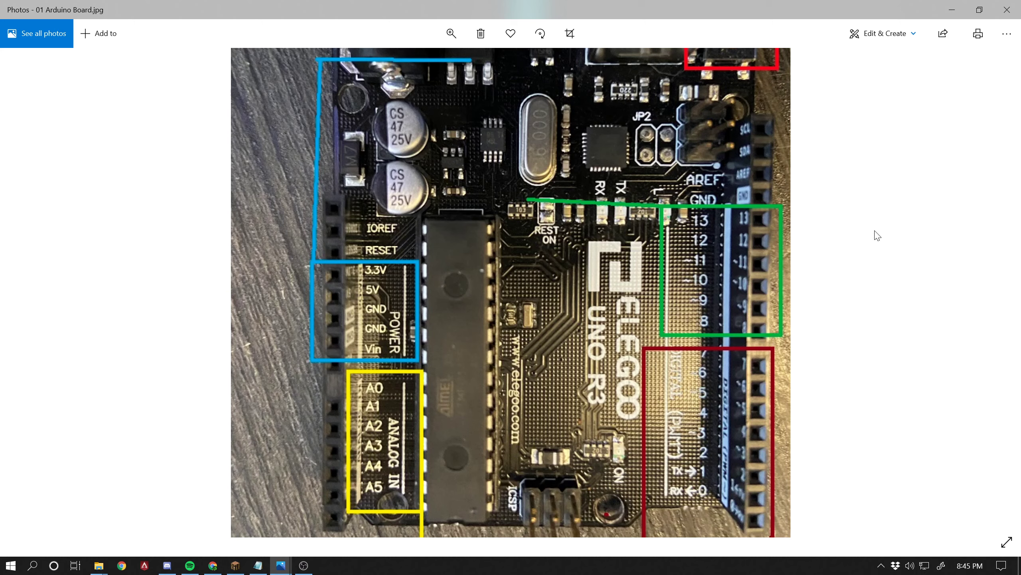
mouse_move(877, 264)
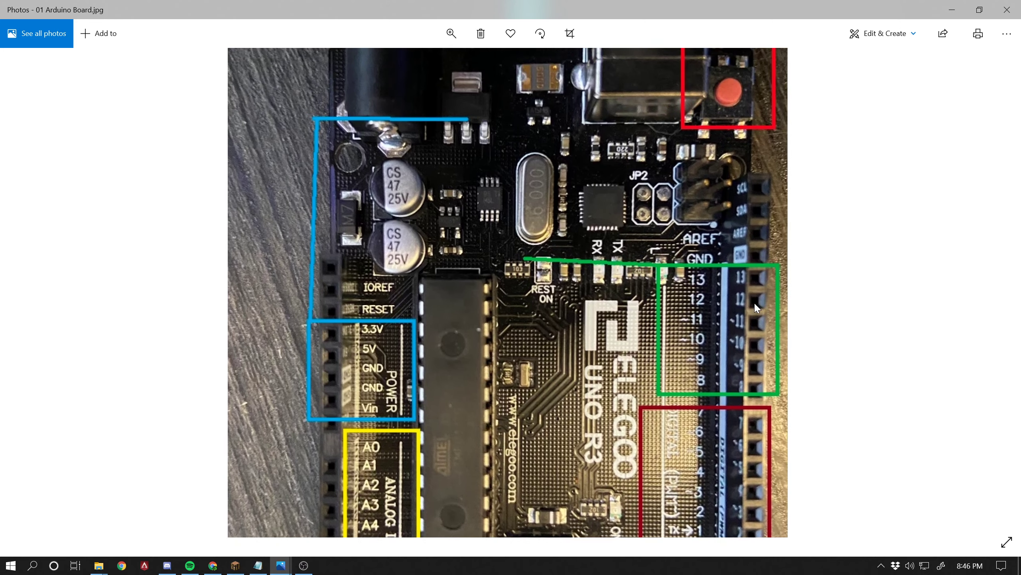
scroll("down", 3)
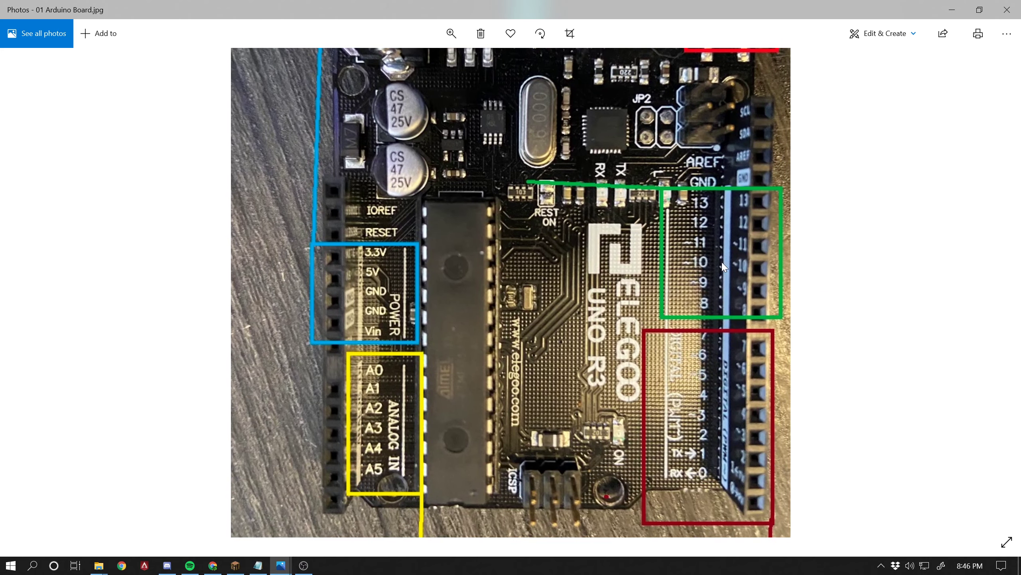
mouse_move(728, 256)
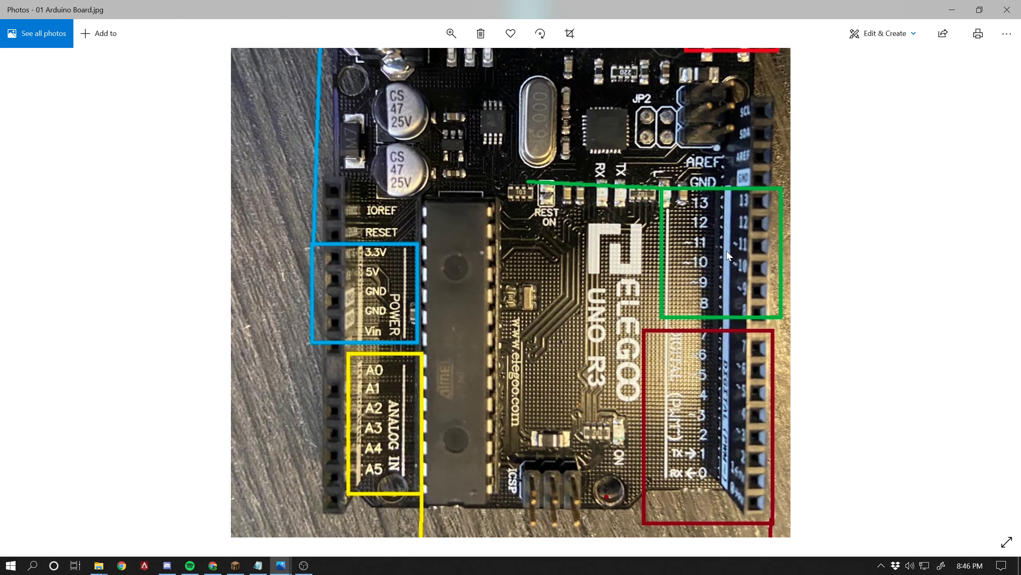
scroll("up", 3)
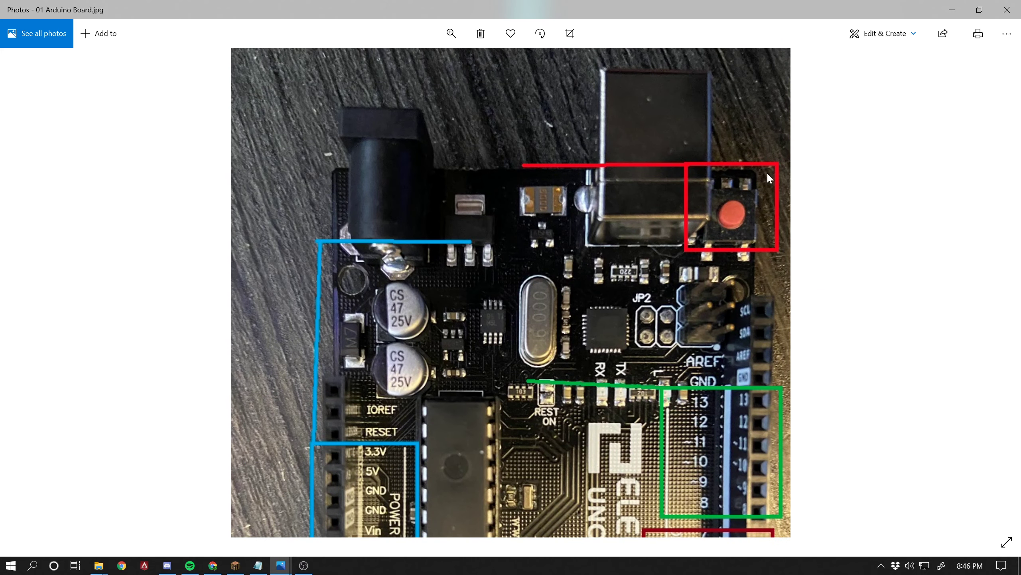
mouse_move(735, 158)
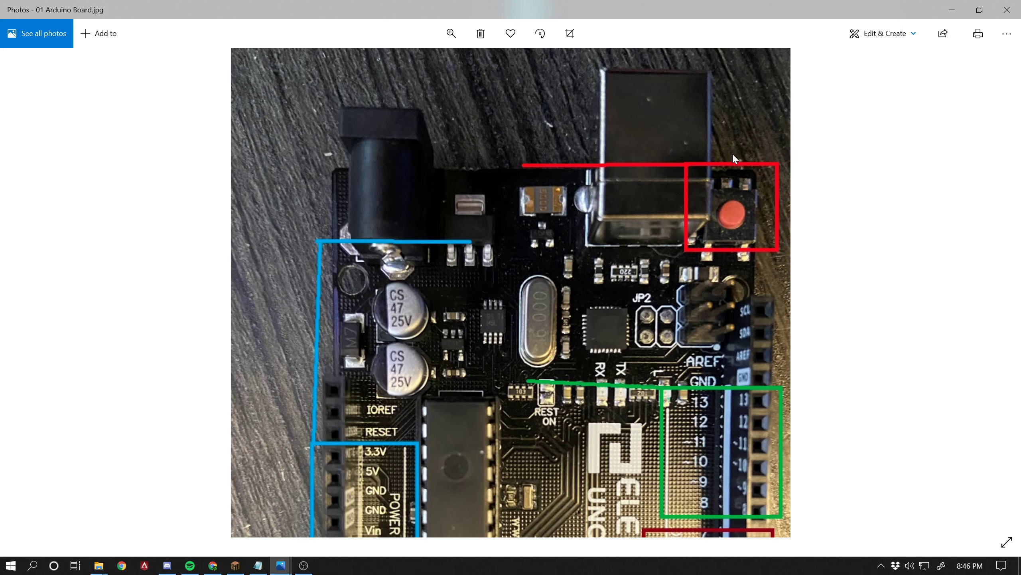
mouse_move(1008, 10)
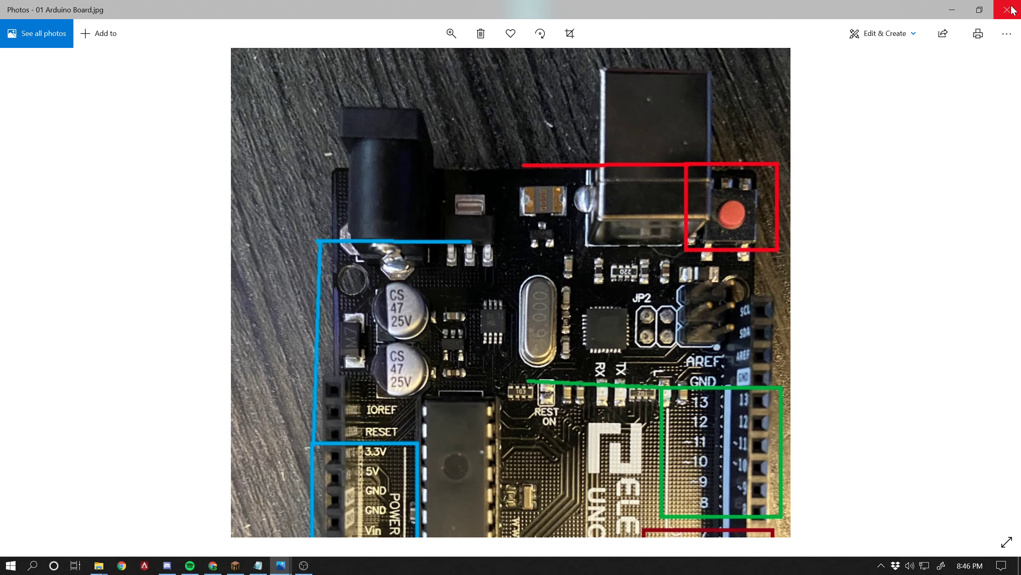
left_click(1012, 10)
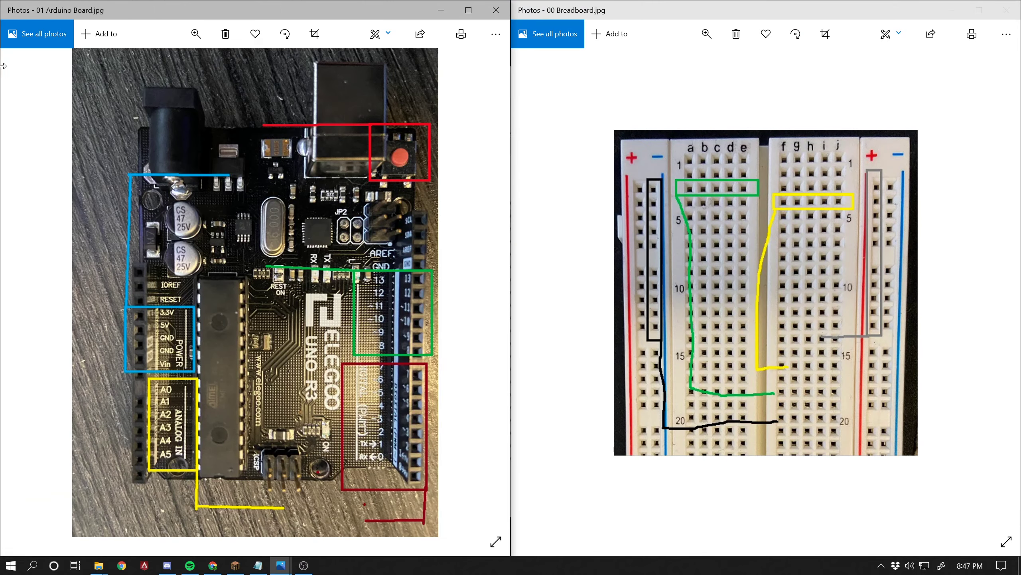
mouse_move(111, 367)
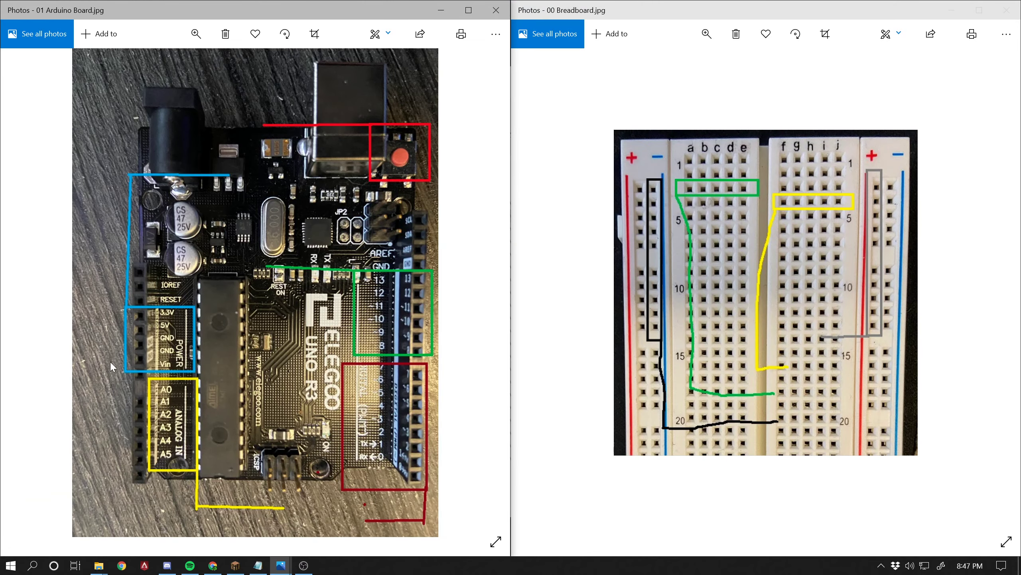
mouse_move(331, 312)
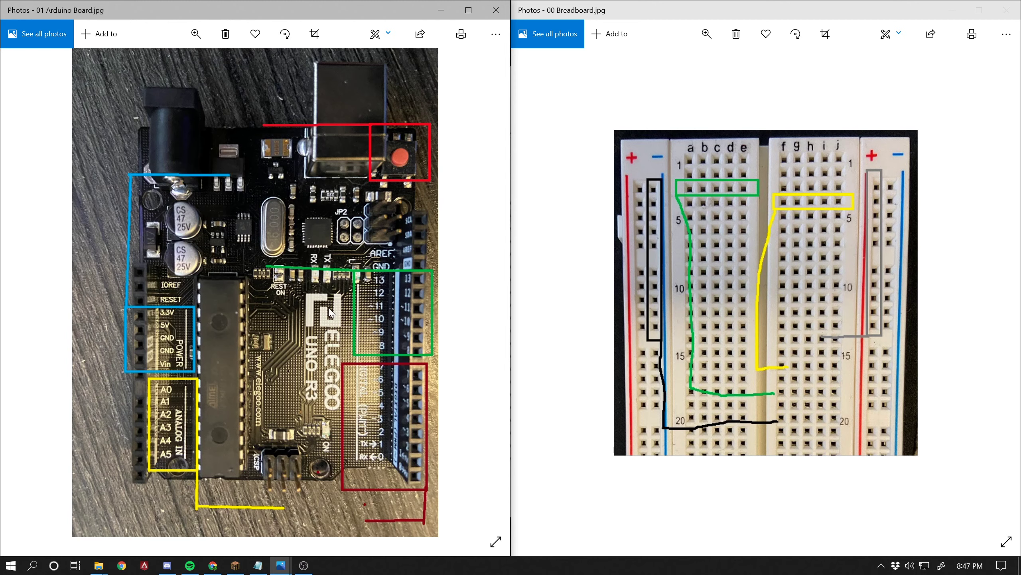
mouse_move(143, 335)
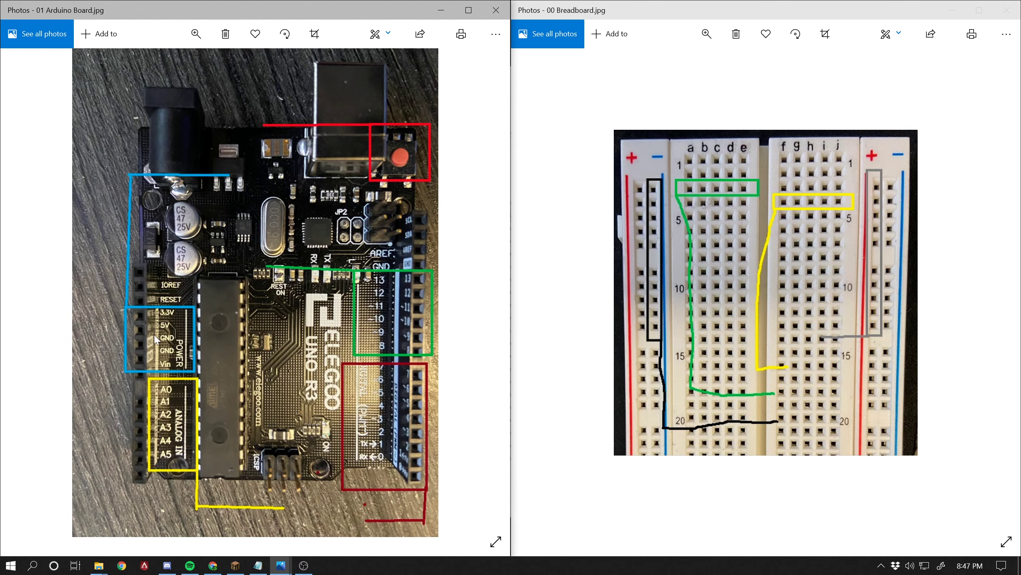
mouse_move(209, 348)
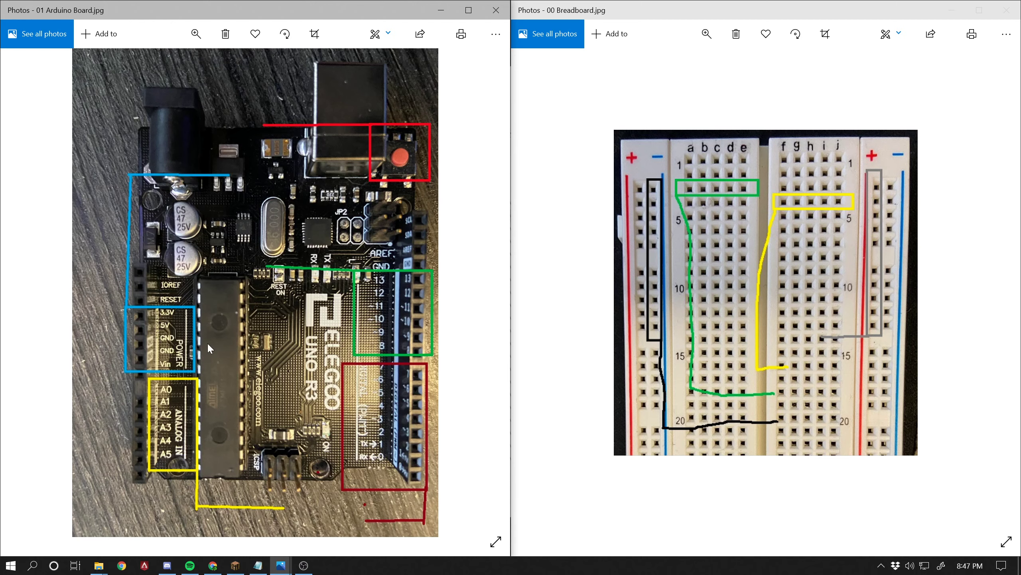
mouse_move(147, 352)
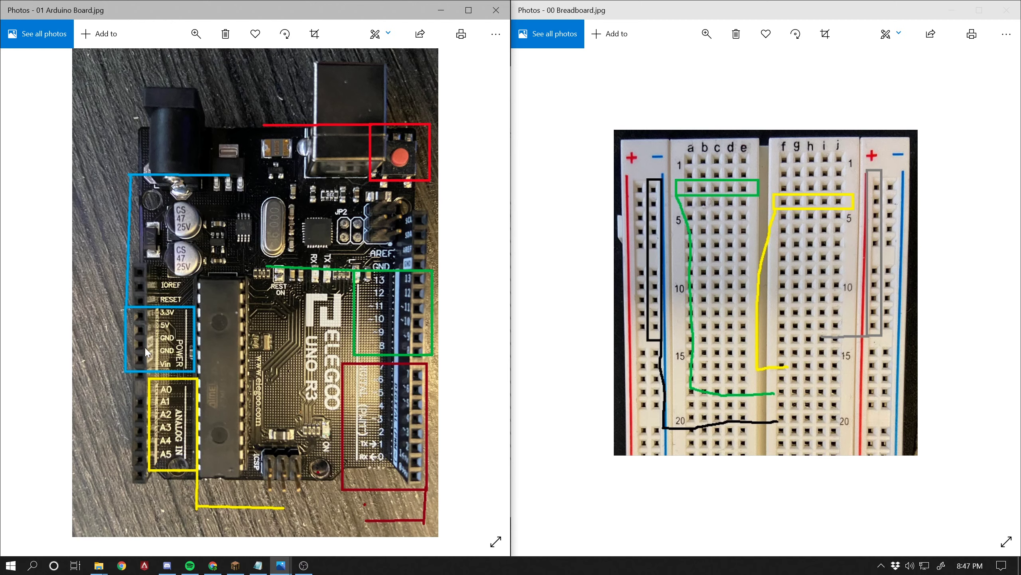
mouse_move(383, 161)
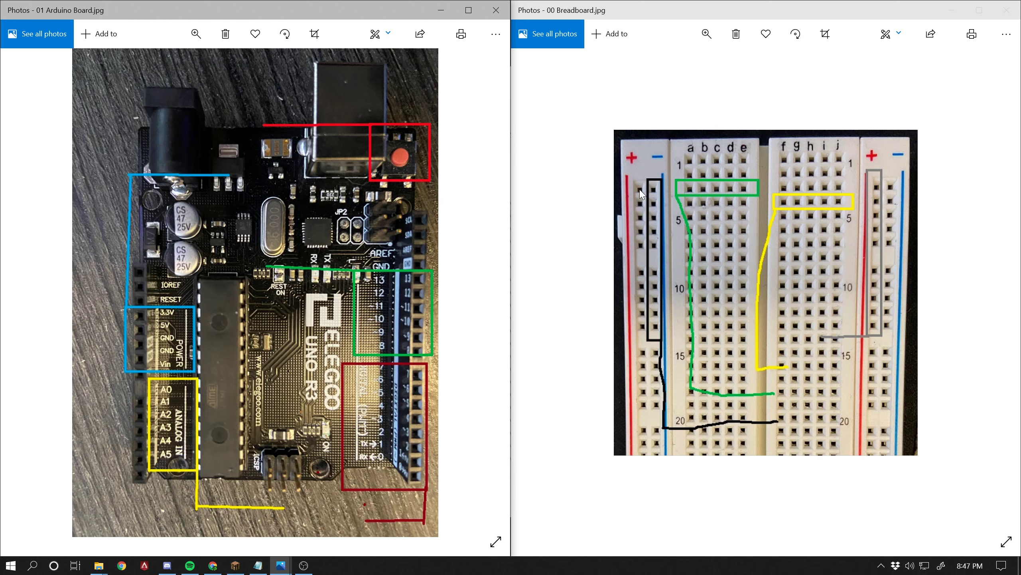
mouse_move(646, 488)
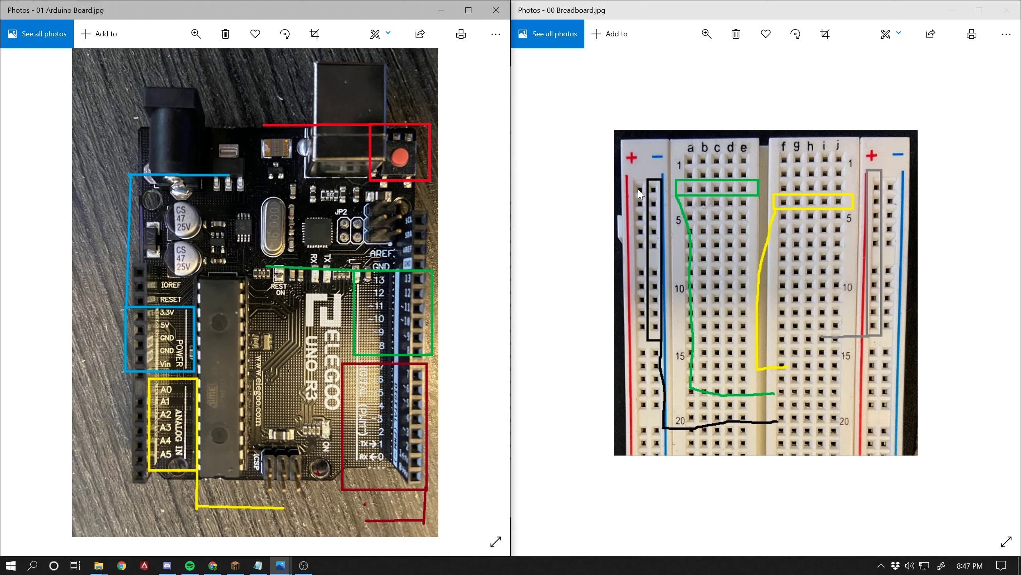
mouse_move(641, 170)
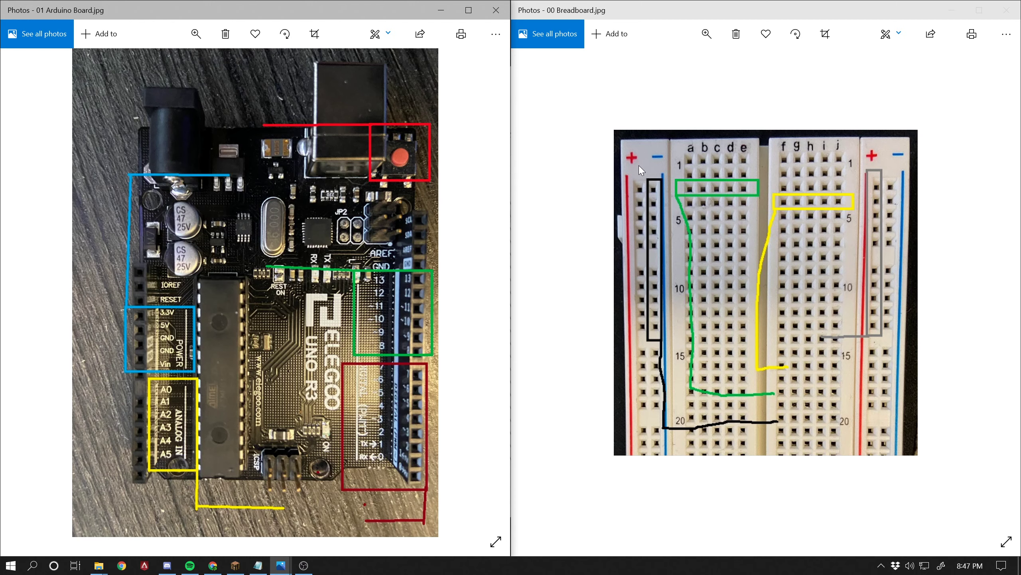
mouse_move(640, 175)
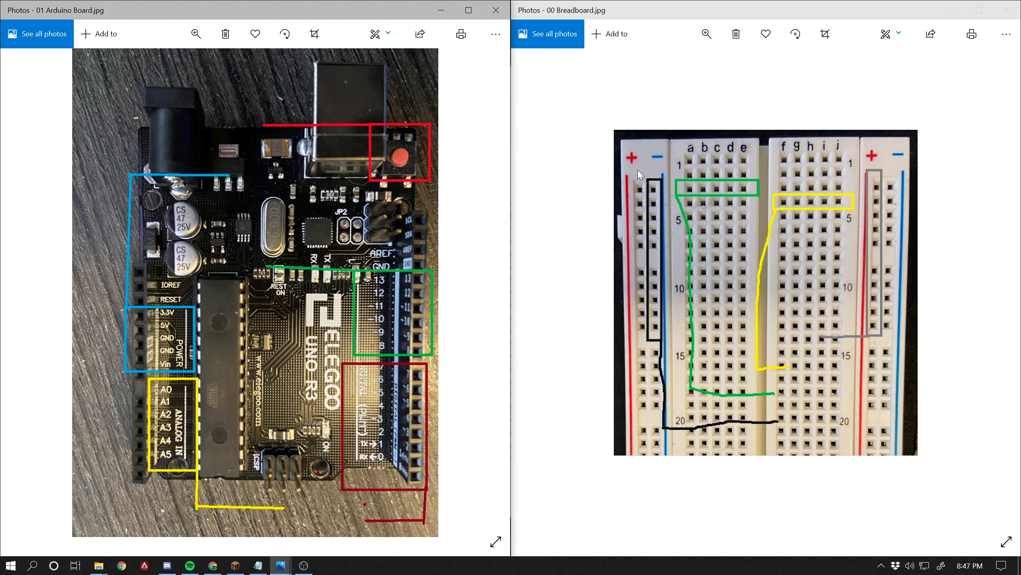
mouse_move(633, 174)
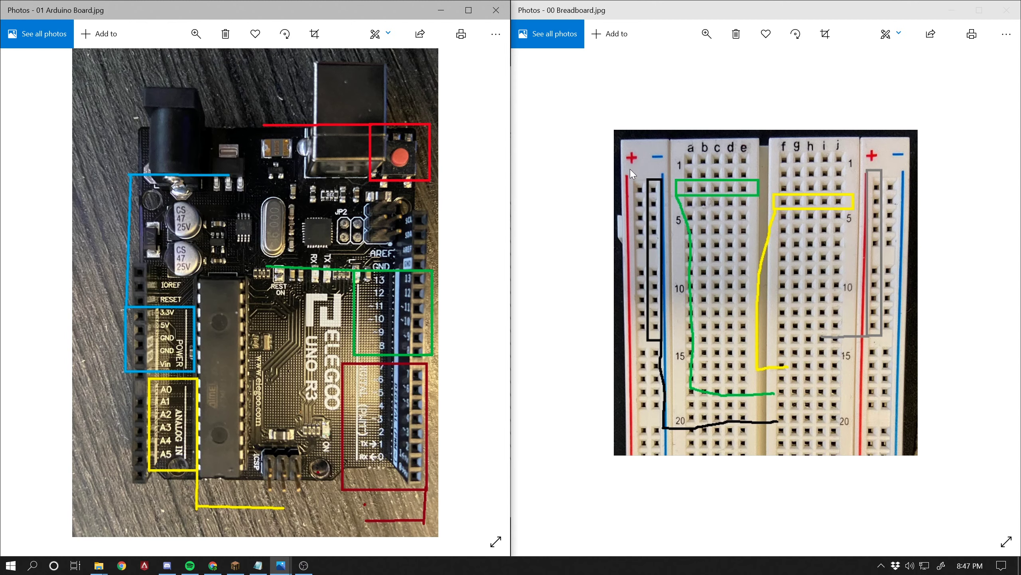
mouse_move(625, 176)
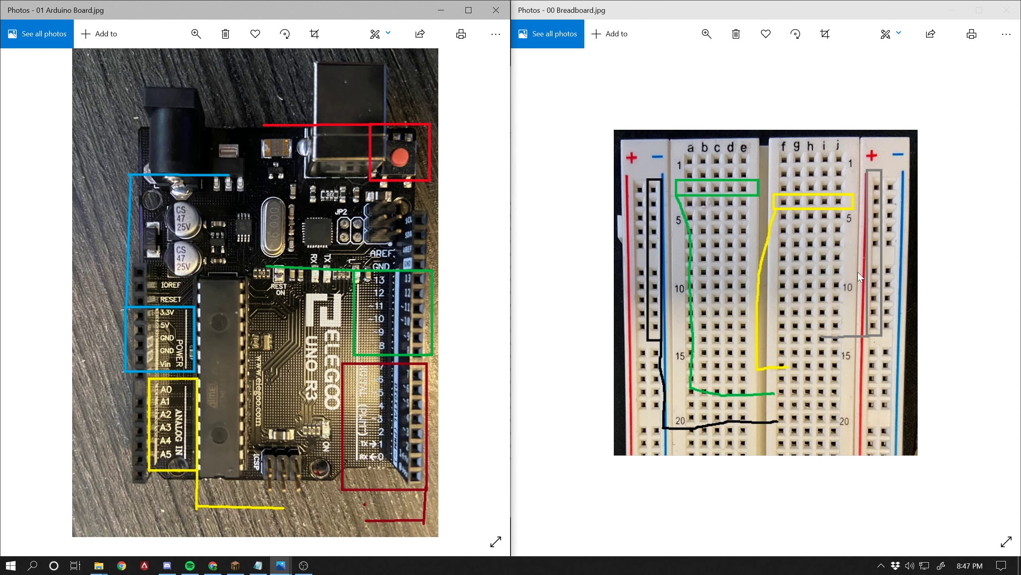
mouse_move(734, 193)
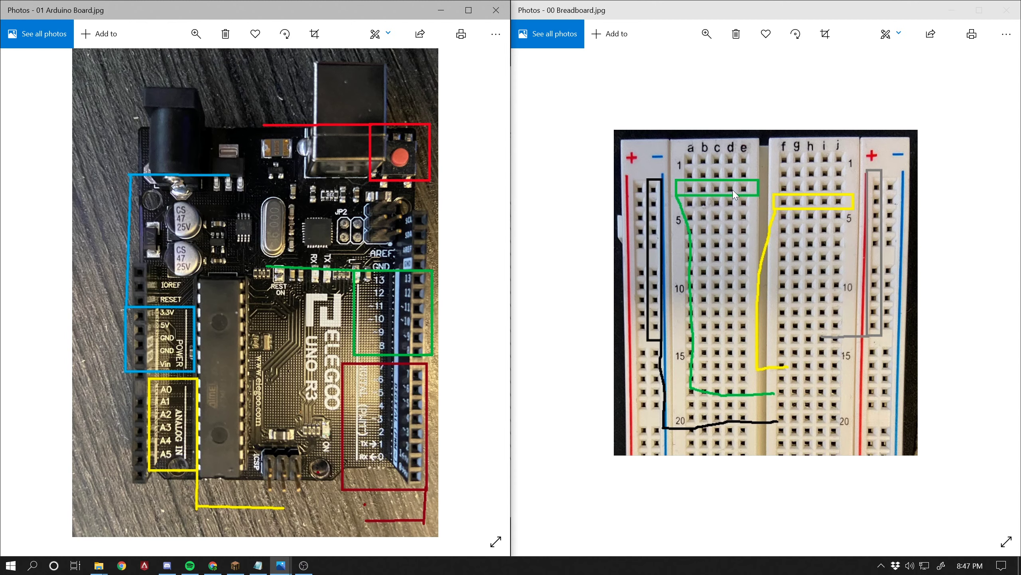
mouse_move(593, 201)
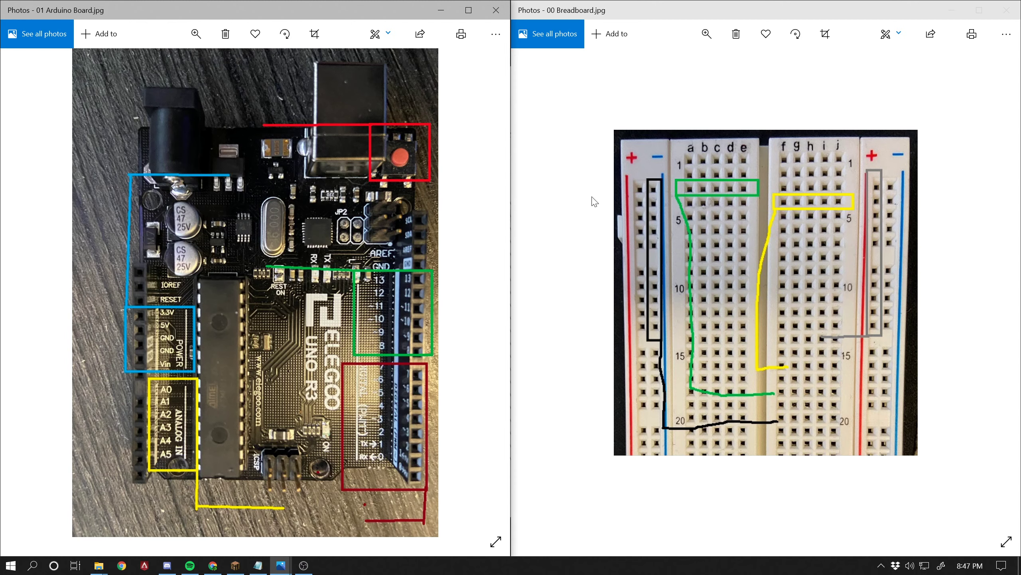
mouse_move(630, 301)
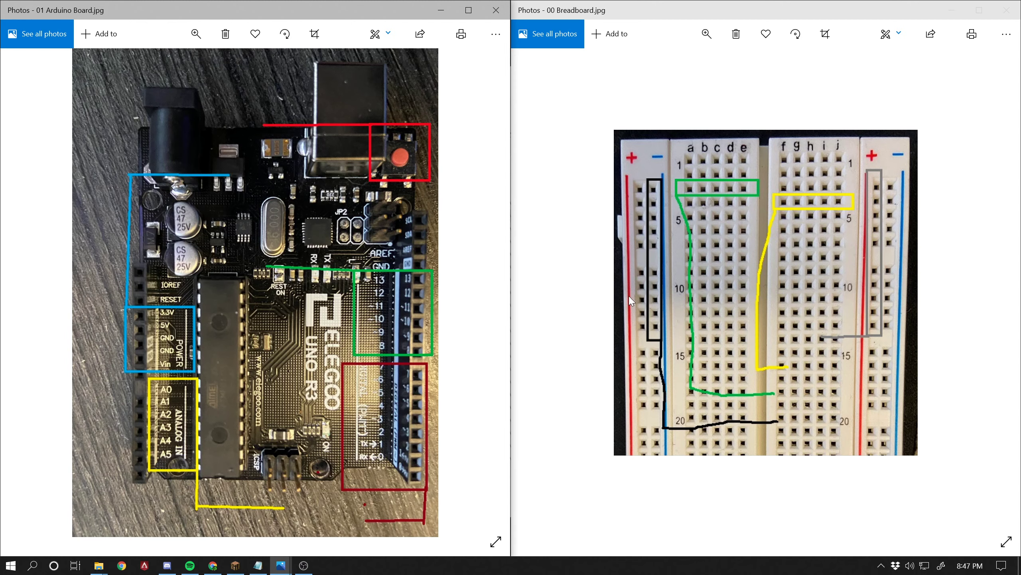
mouse_move(657, 431)
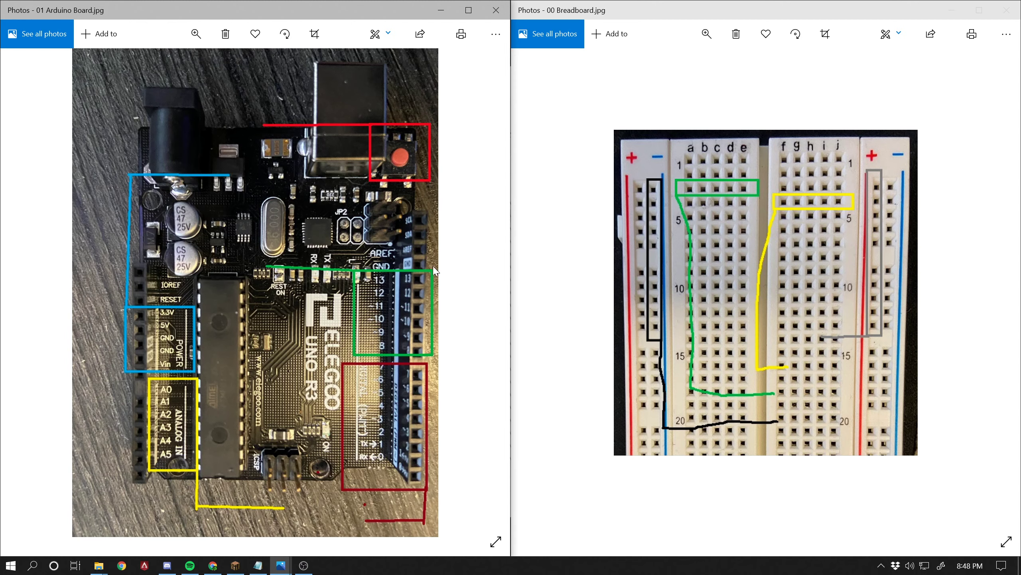
mouse_move(431, 267)
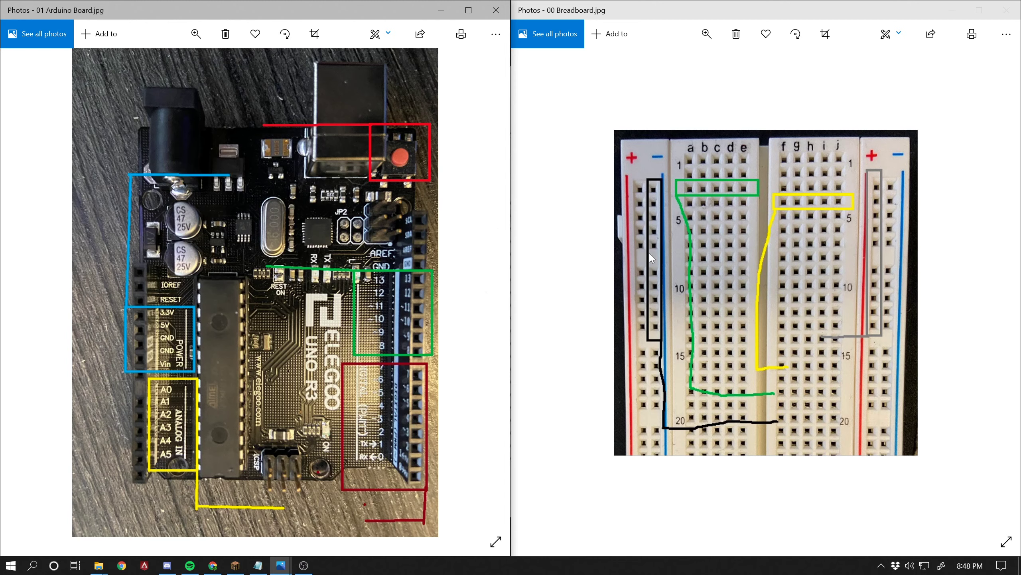
mouse_move(656, 376)
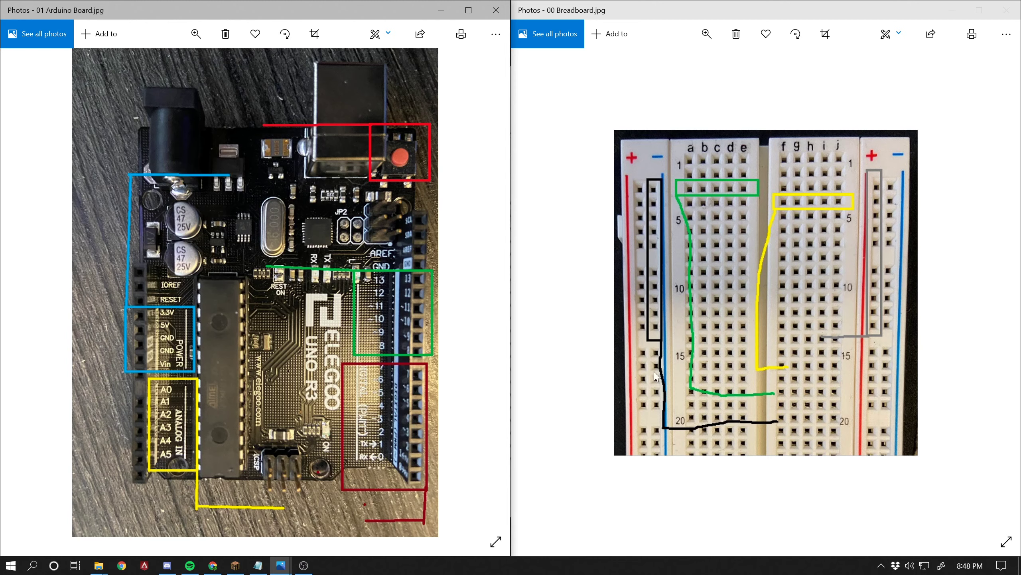
mouse_move(658, 210)
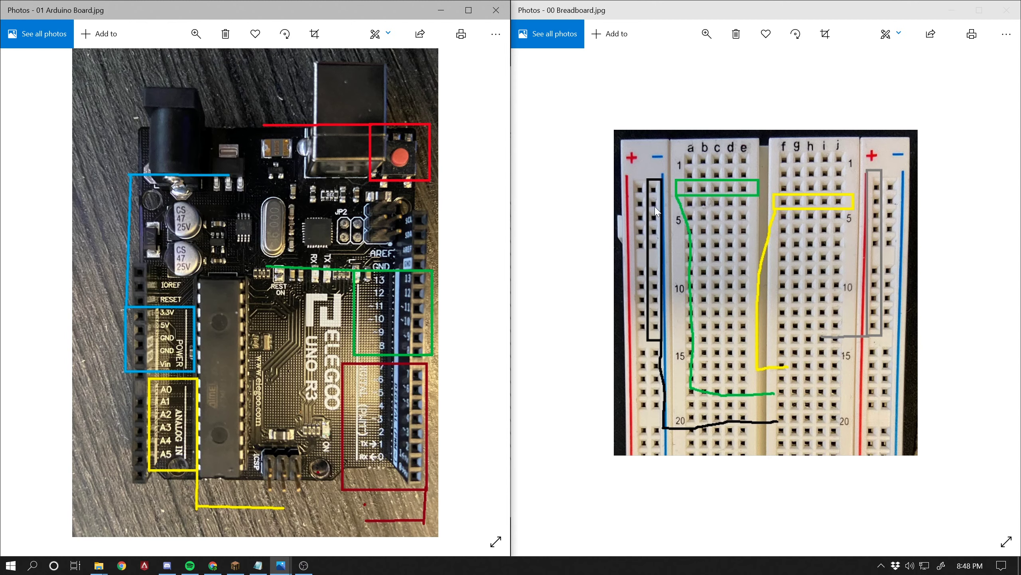
mouse_move(634, 187)
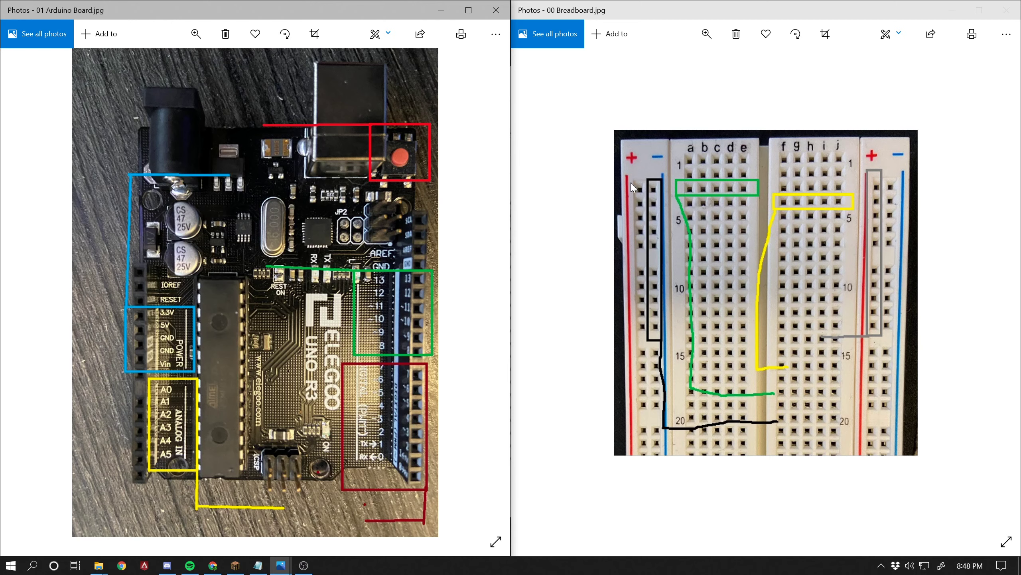
mouse_move(643, 245)
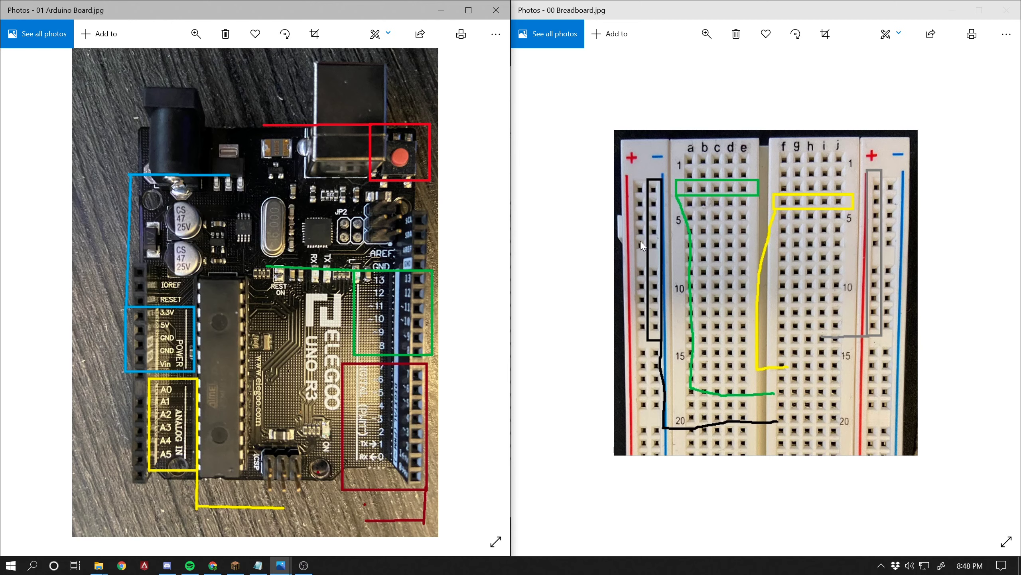
mouse_move(635, 266)
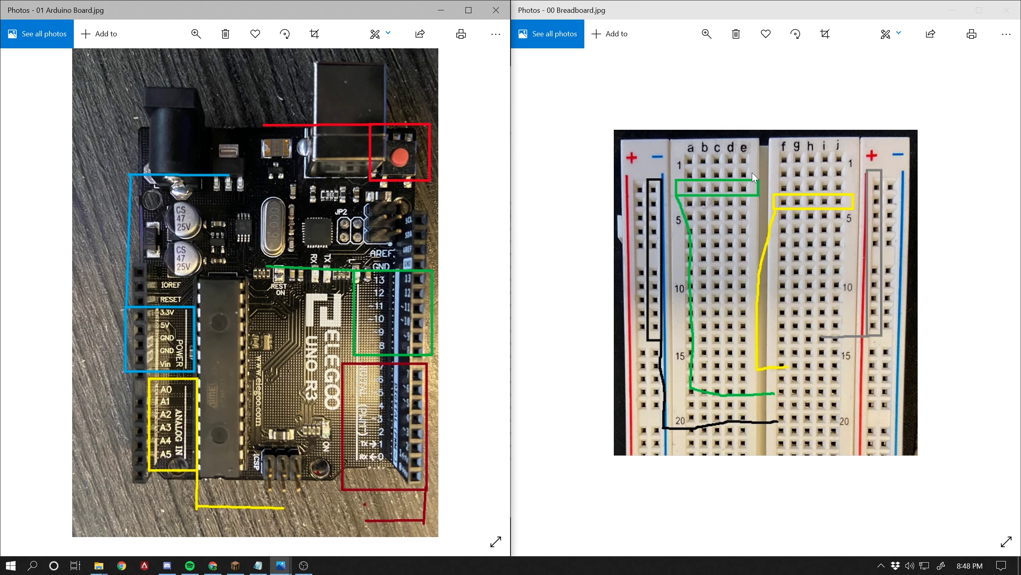
mouse_move(696, 158)
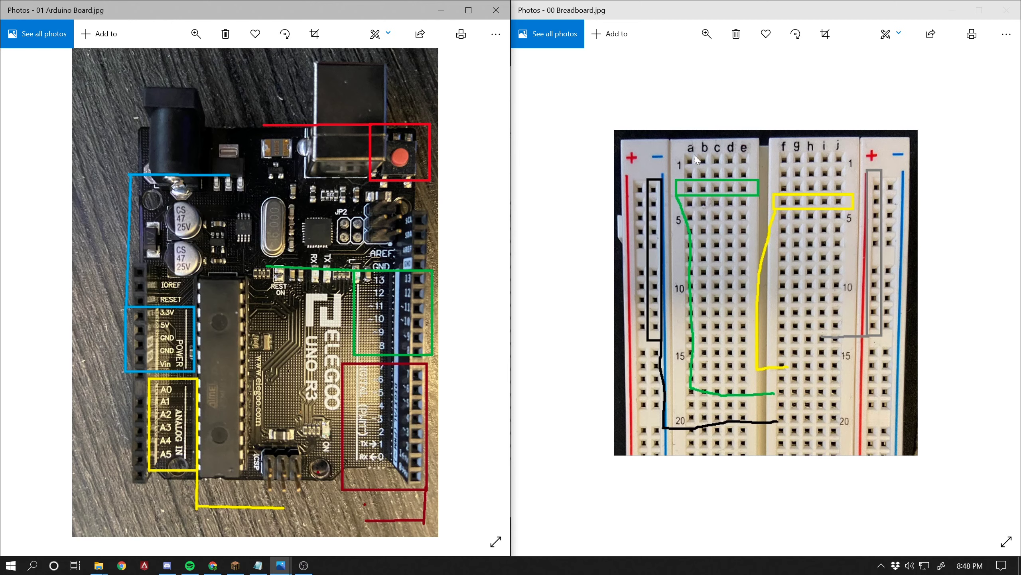
mouse_move(690, 190)
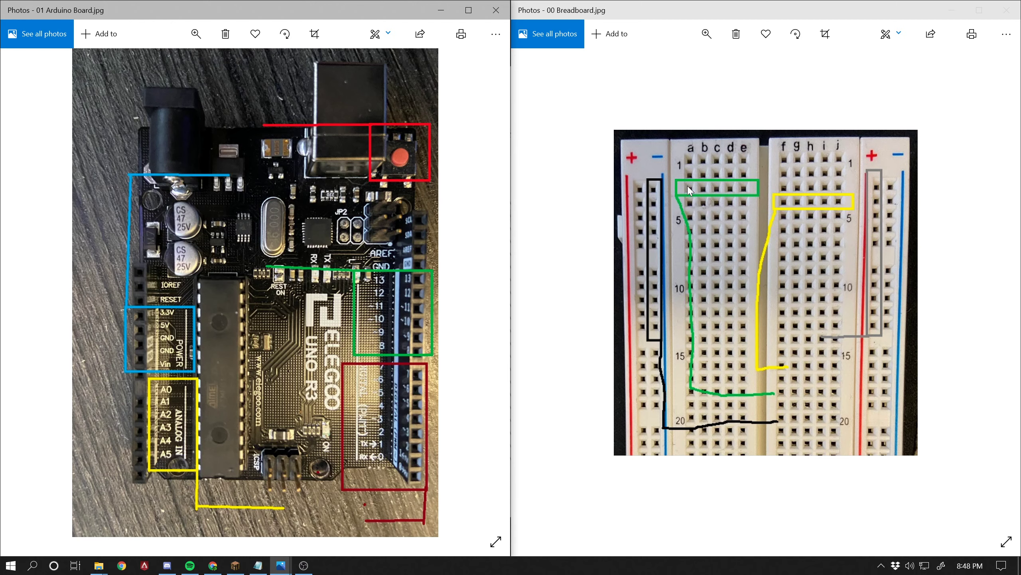
mouse_move(698, 183)
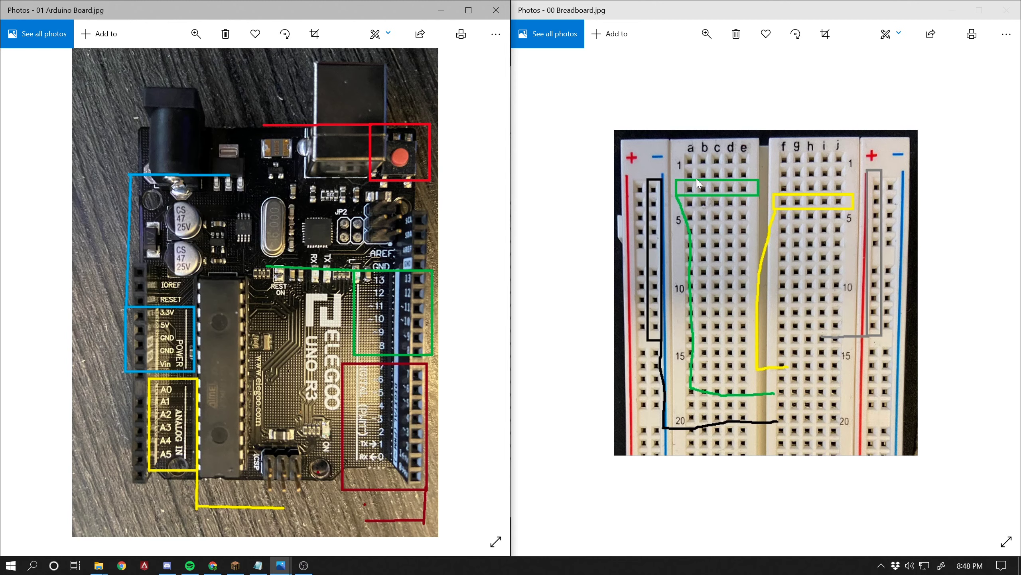
mouse_move(749, 218)
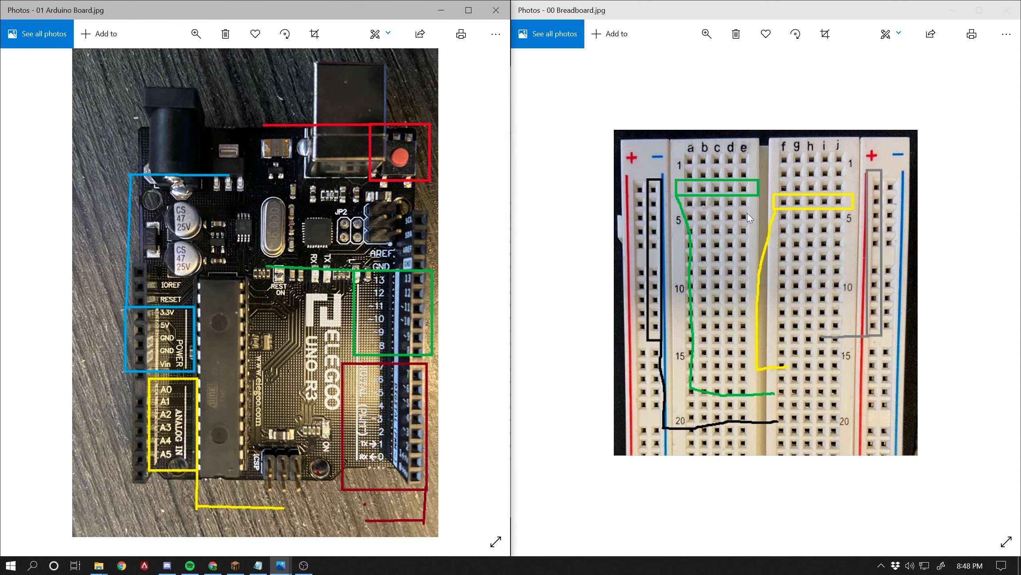
mouse_move(756, 167)
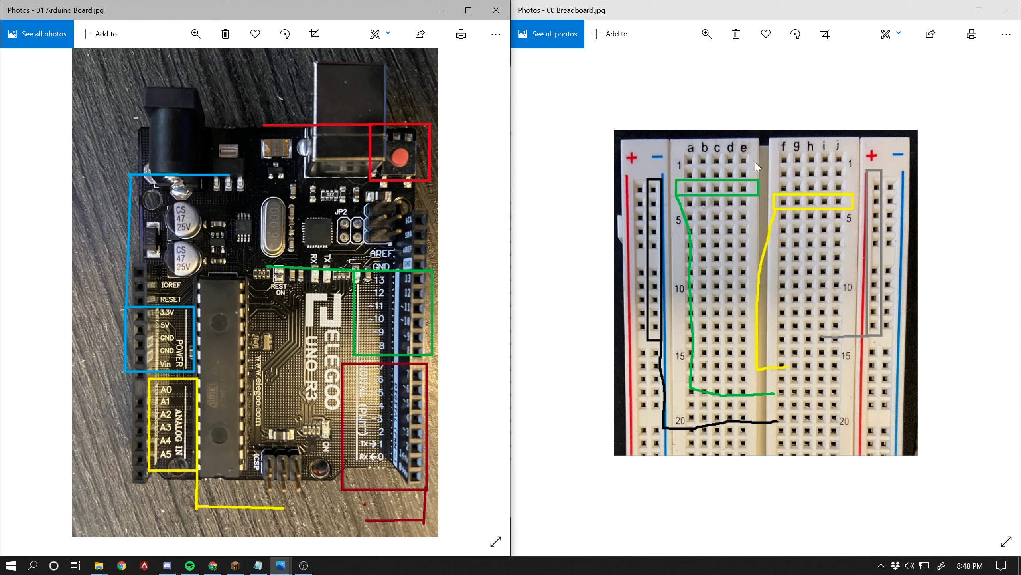
mouse_move(735, 168)
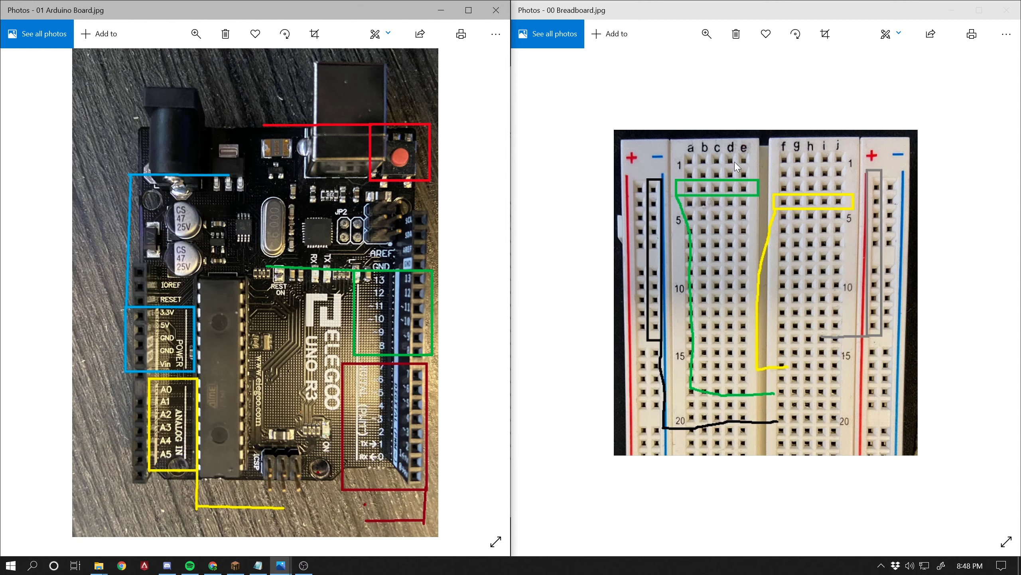
mouse_move(817, 171)
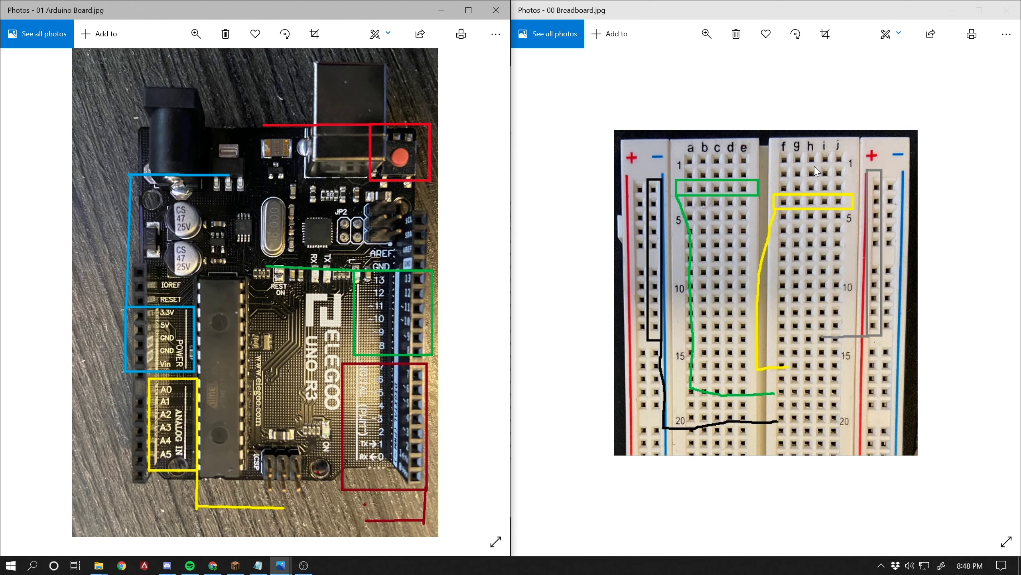
mouse_move(768, 240)
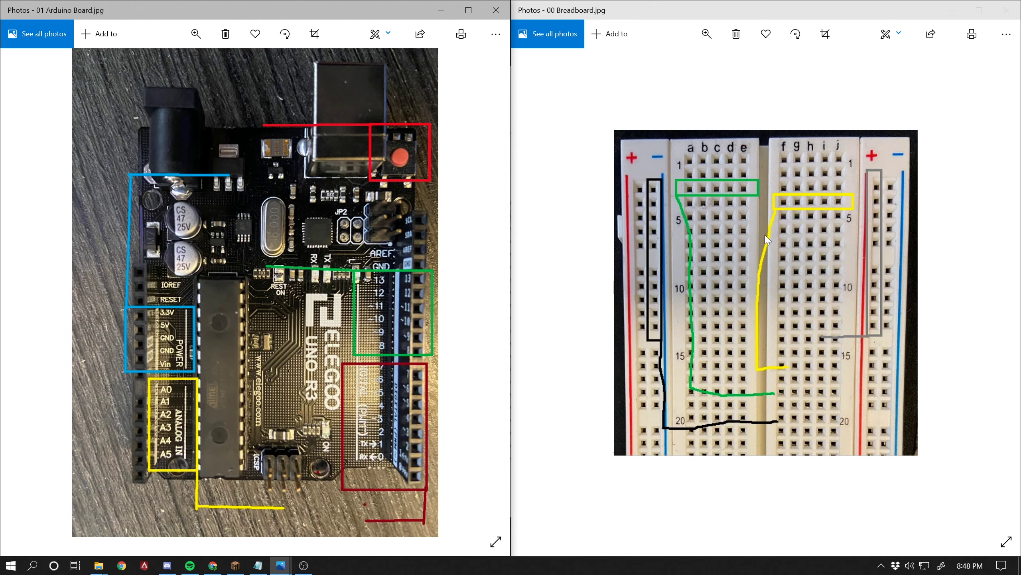
mouse_move(768, 197)
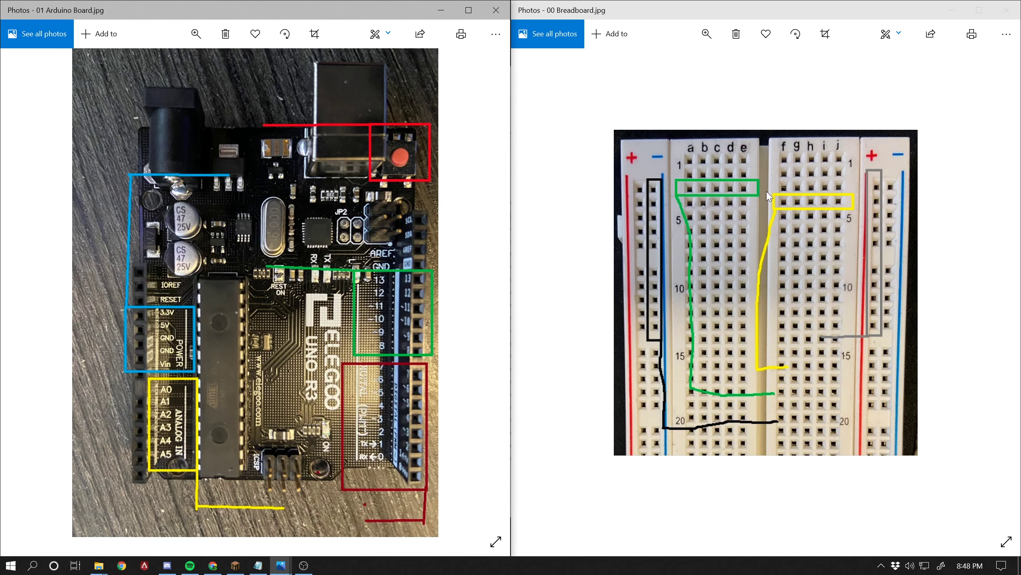
mouse_move(740, 158)
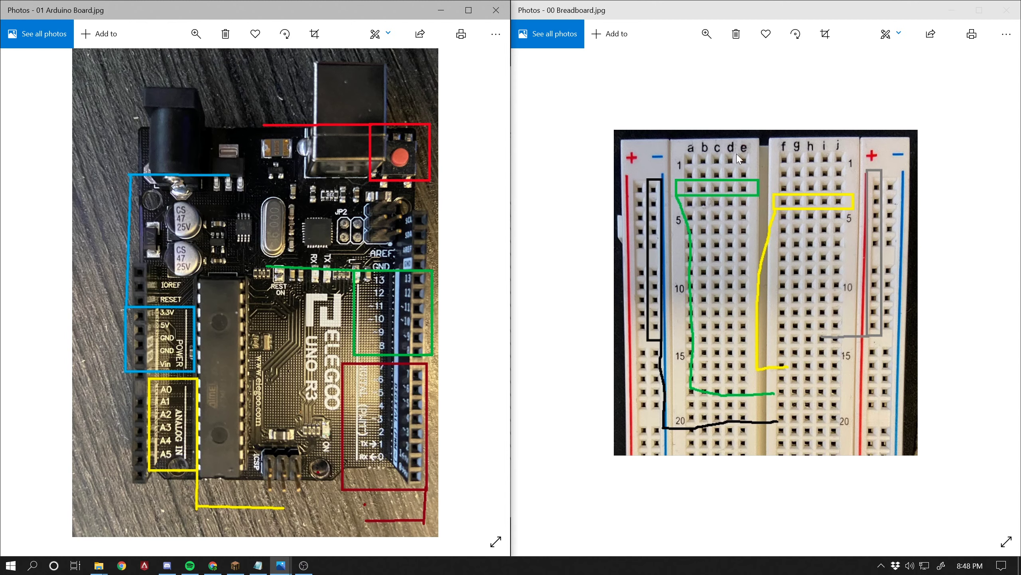
mouse_move(775, 158)
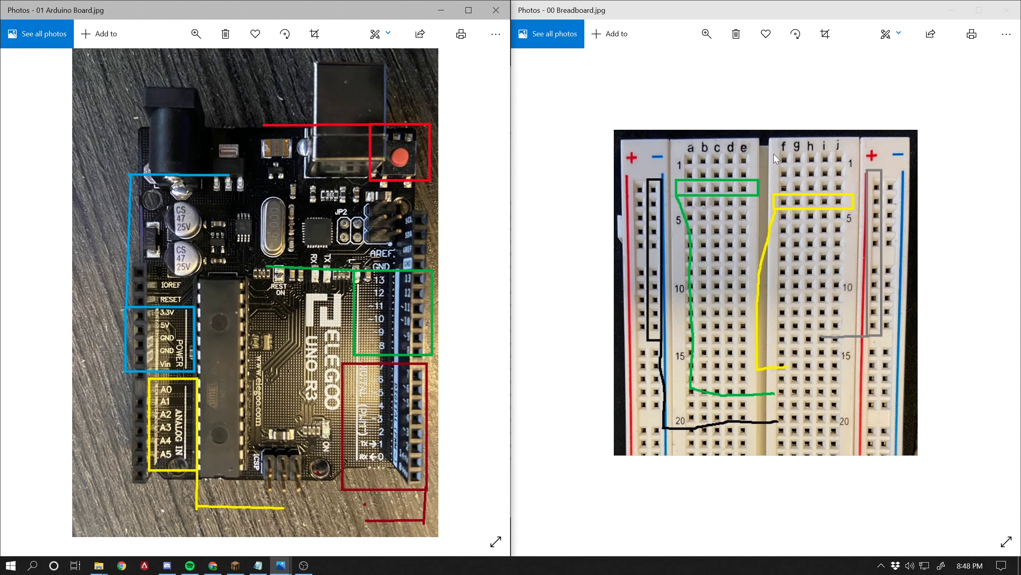
mouse_move(814, 208)
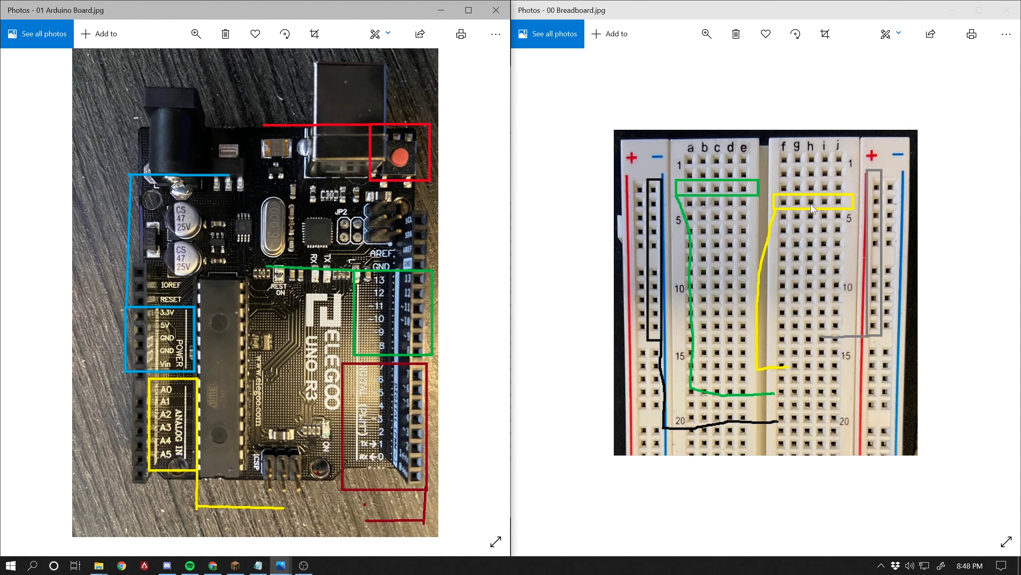
mouse_move(767, 153)
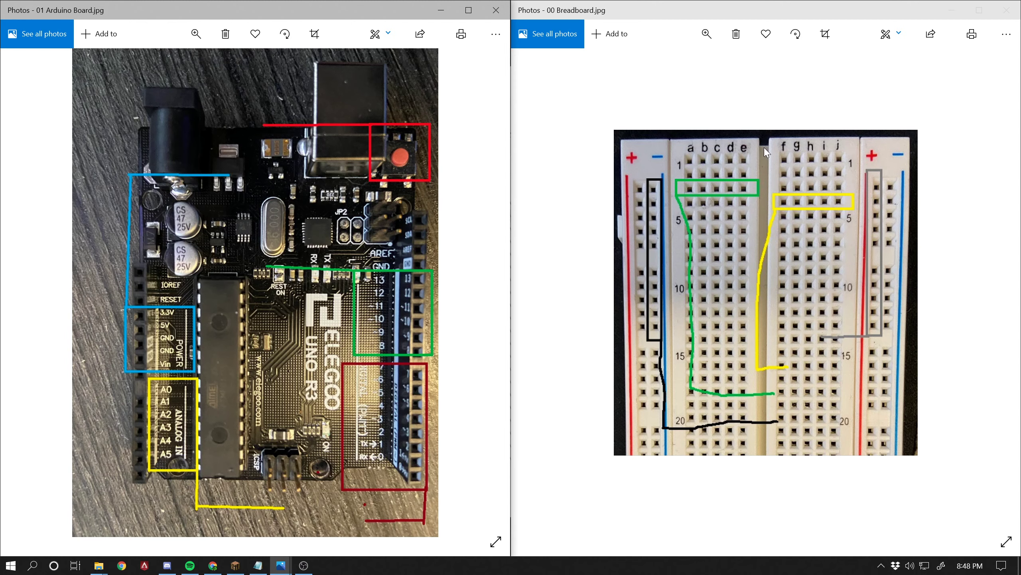
mouse_move(800, 169)
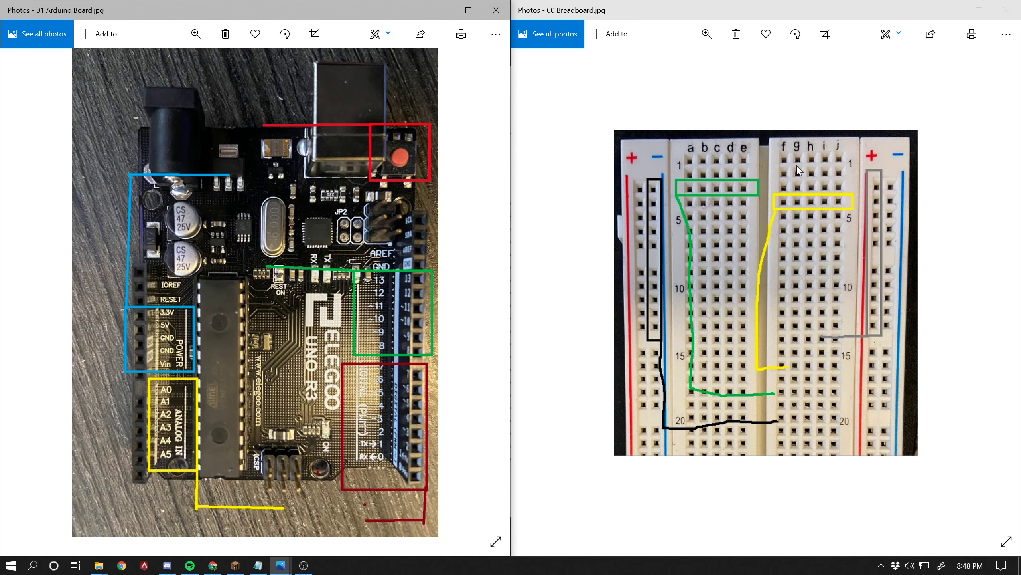
mouse_move(822, 165)
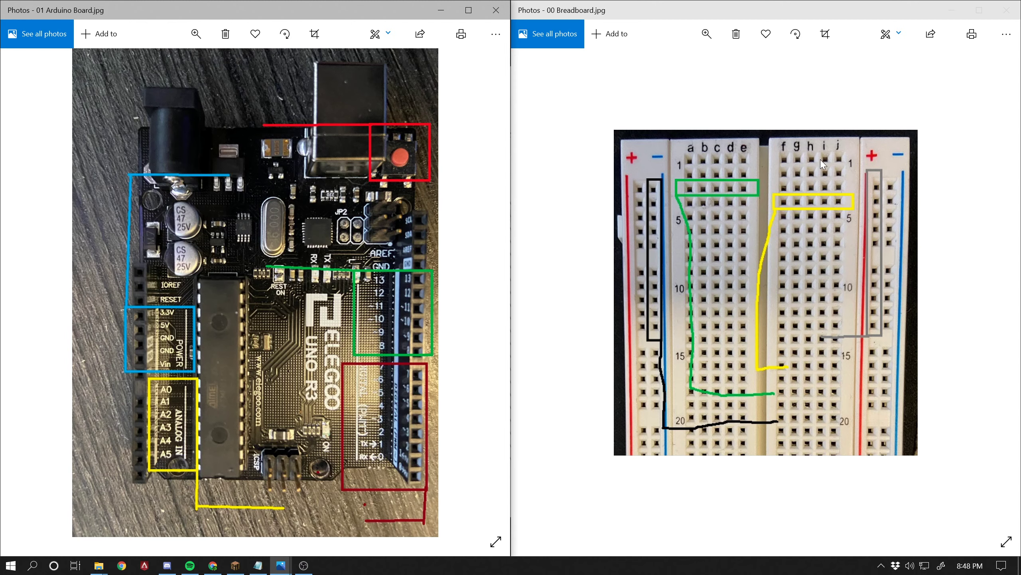
mouse_move(775, 165)
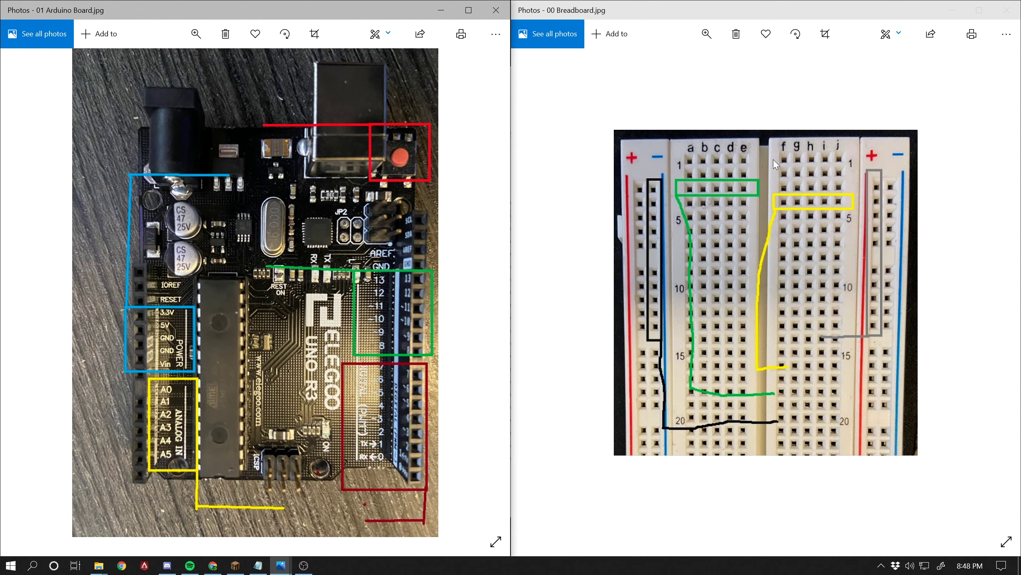
mouse_move(791, 168)
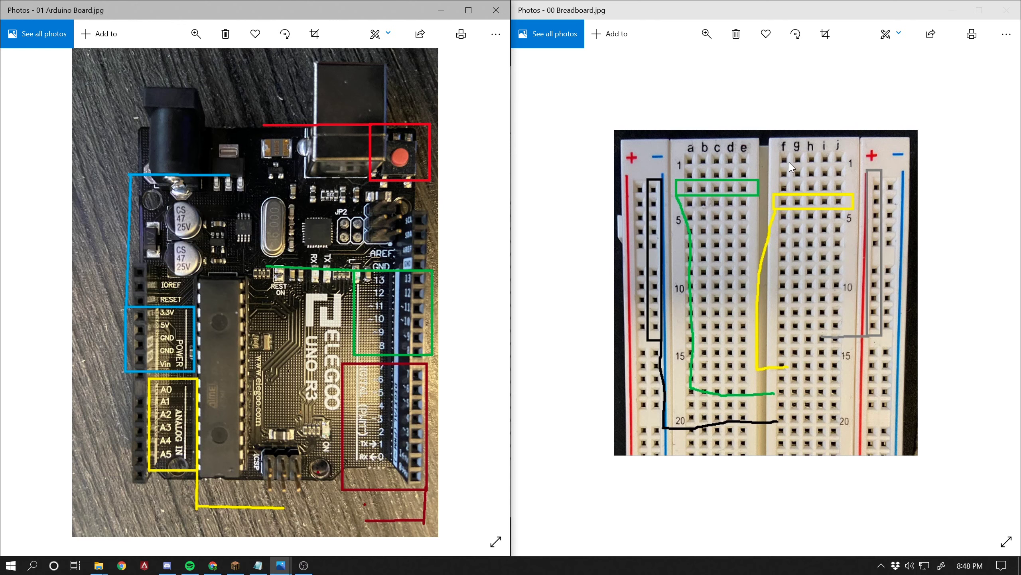
mouse_move(897, 194)
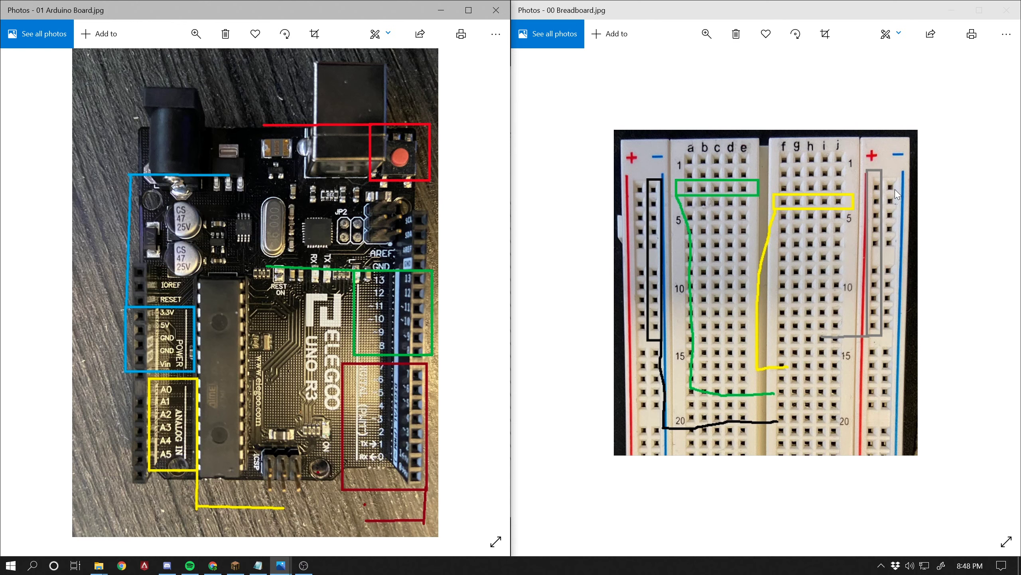
mouse_move(840, 189)
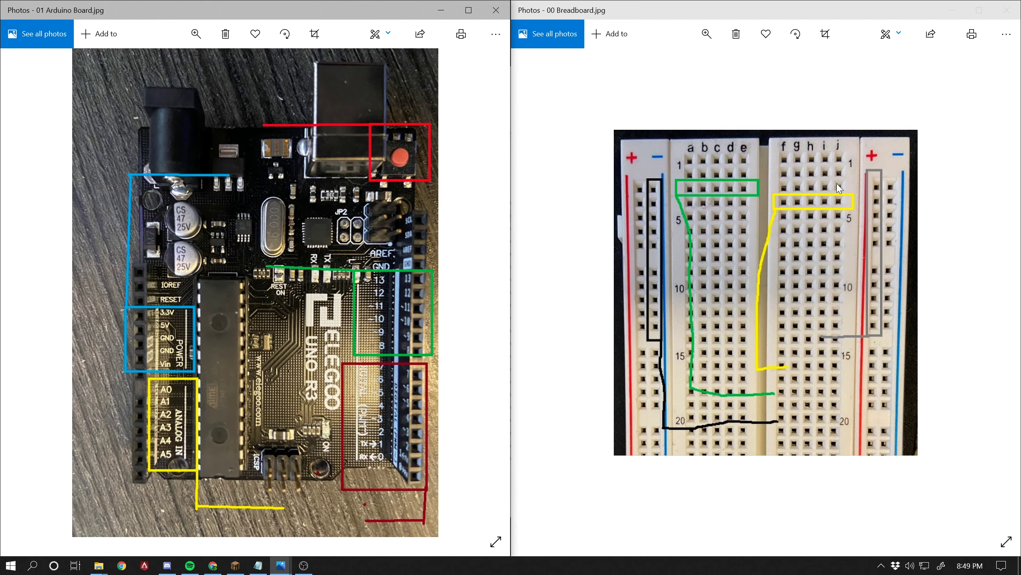
mouse_move(749, 163)
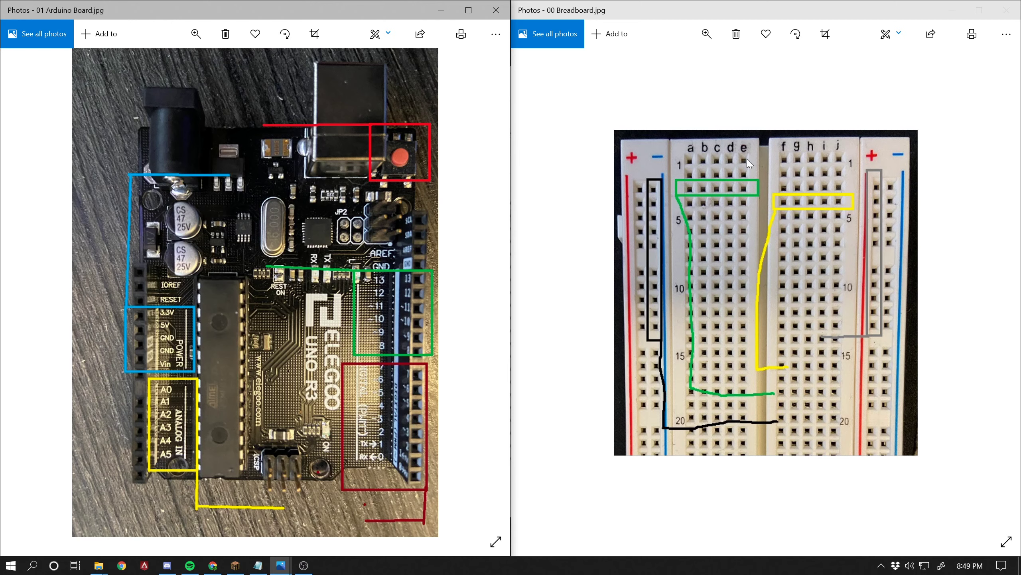
mouse_move(705, 168)
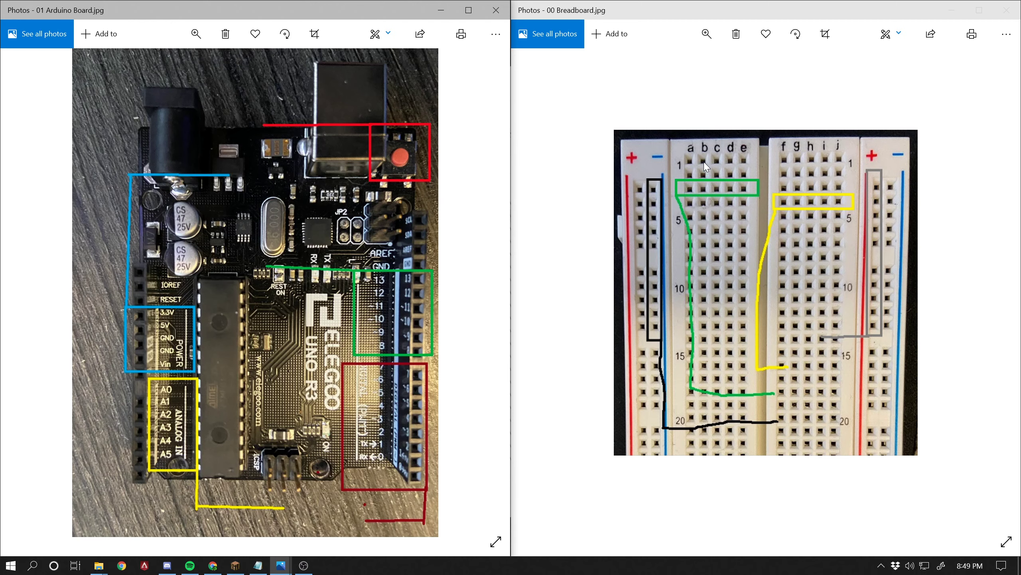
mouse_move(729, 124)
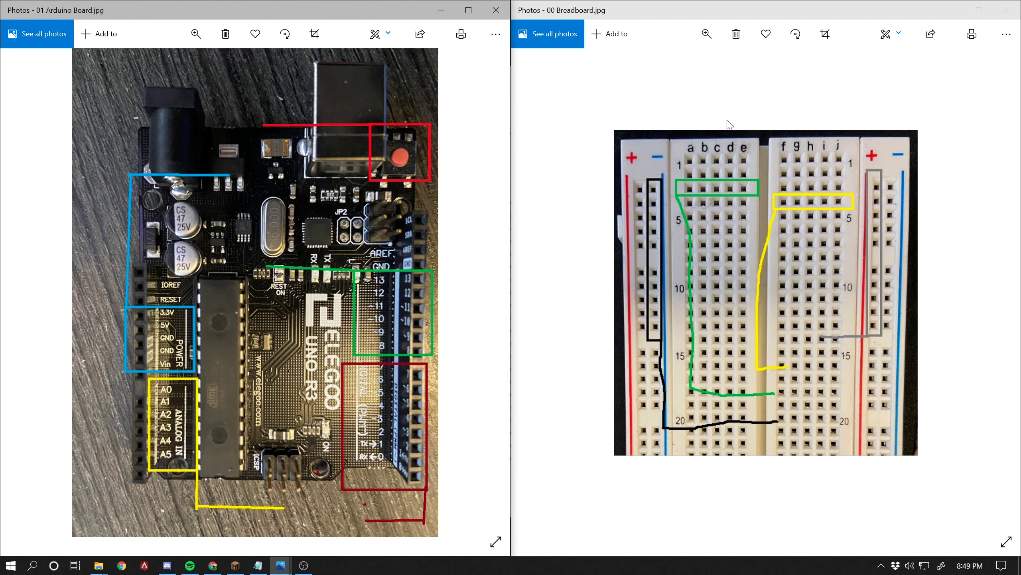
mouse_move(705, 190)
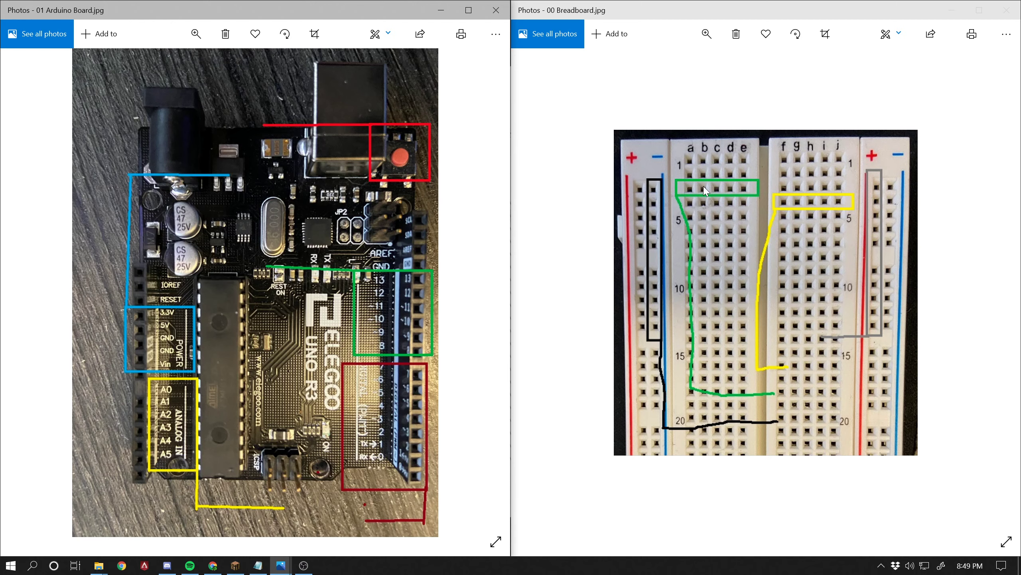
mouse_move(767, 189)
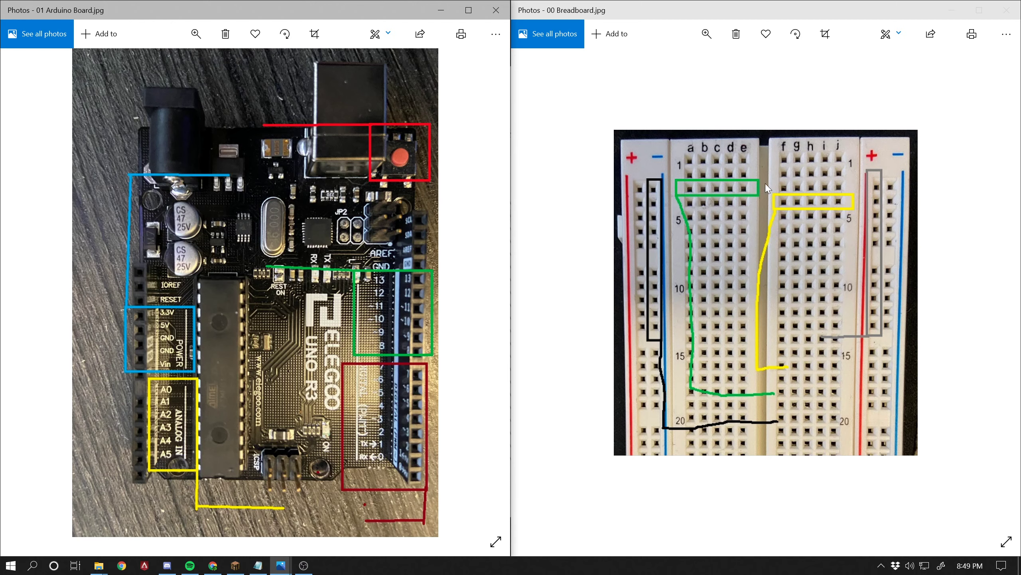
mouse_move(707, 159)
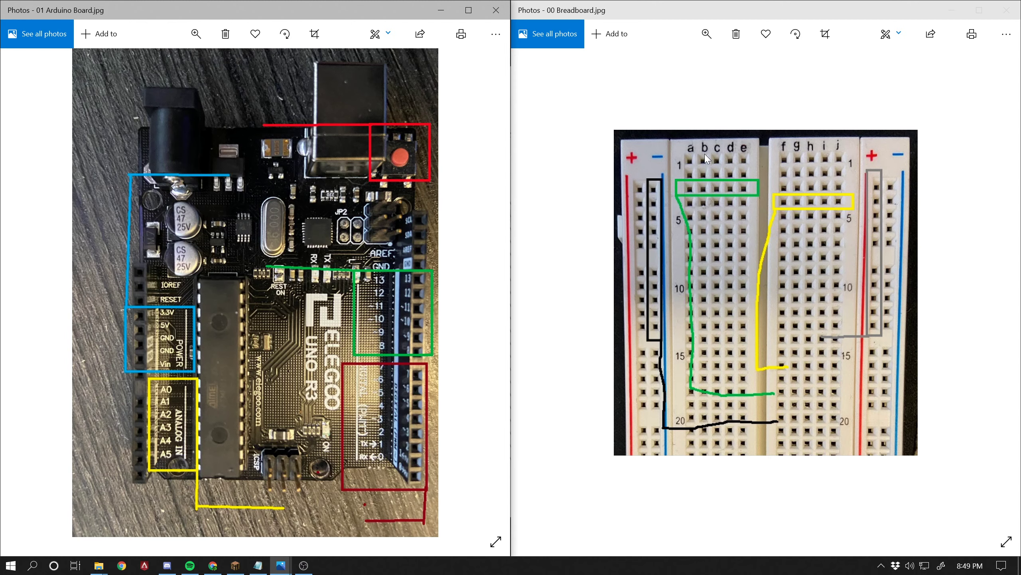
mouse_move(898, 144)
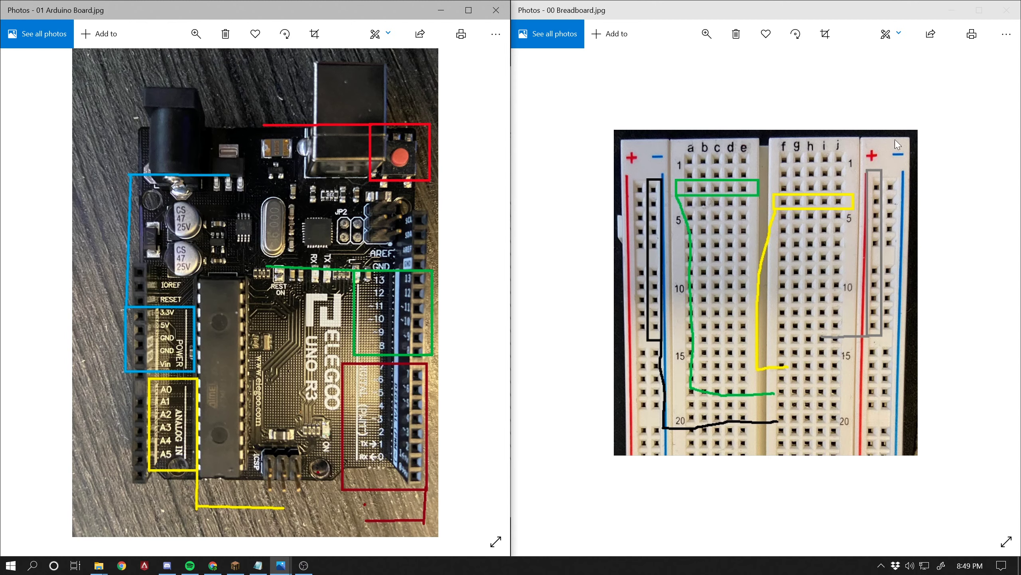
mouse_move(907, 217)
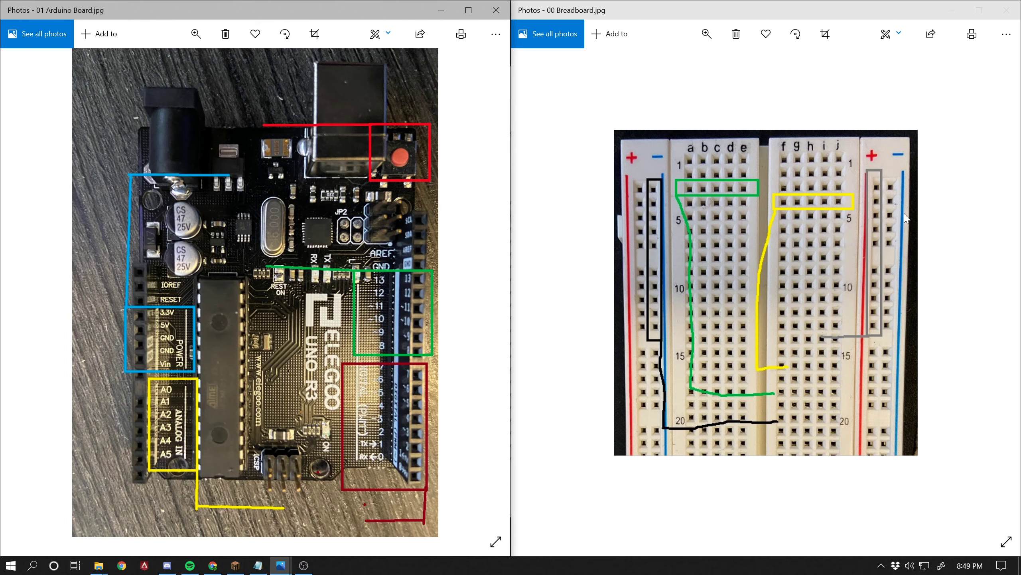
mouse_move(864, 384)
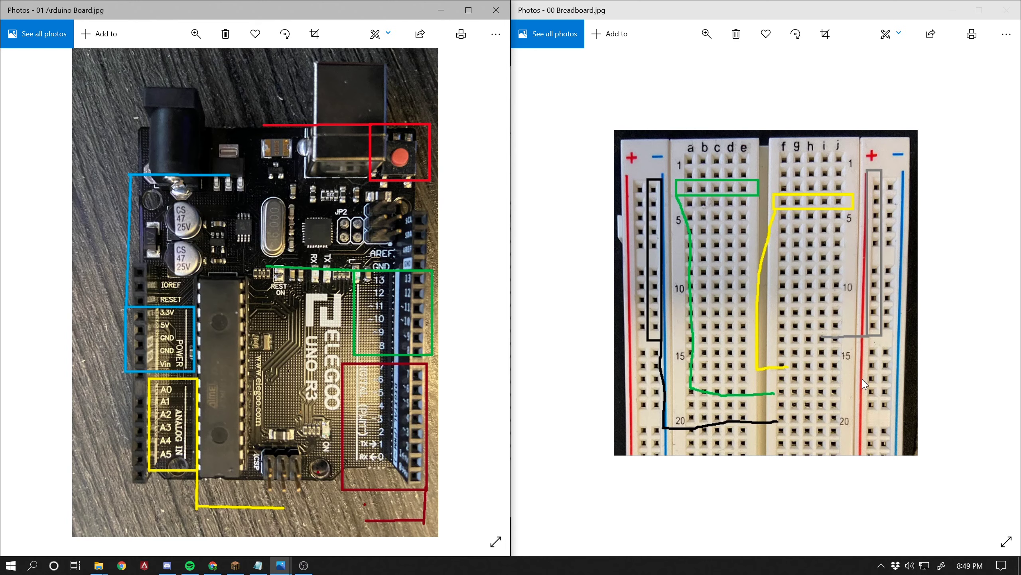
mouse_move(913, 153)
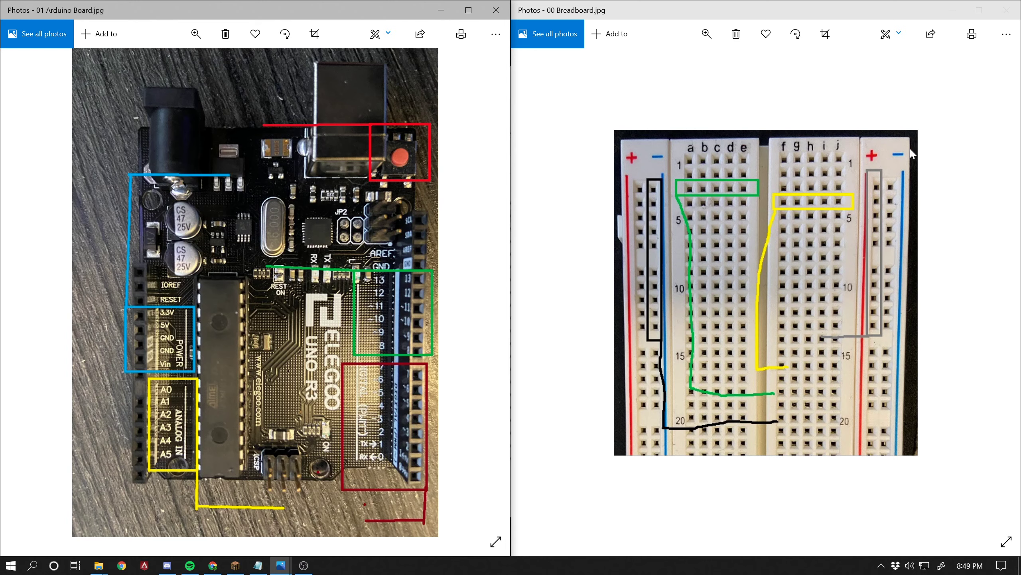
mouse_move(931, 360)
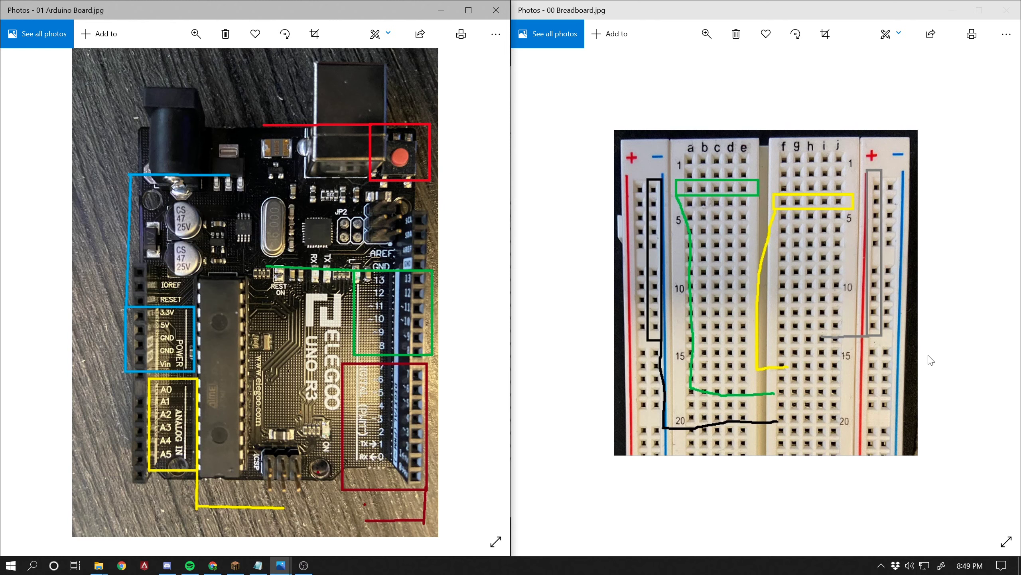
mouse_move(889, 189)
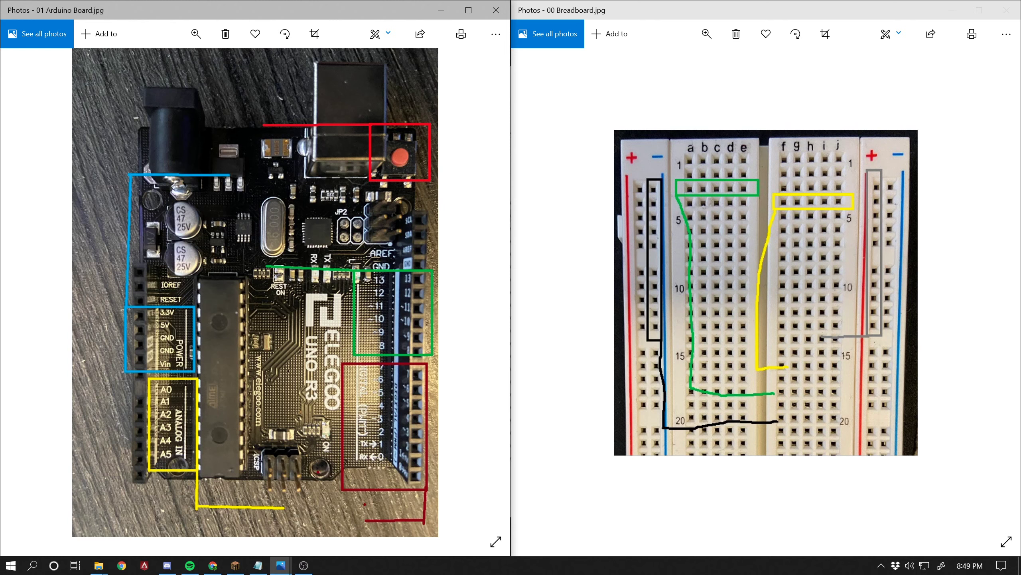
mouse_move(900, 143)
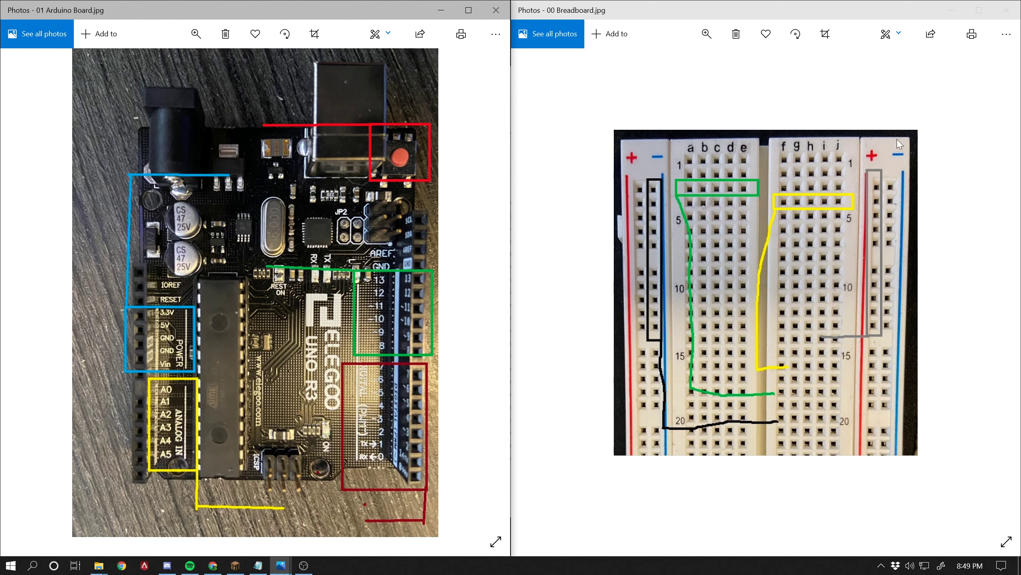
mouse_move(866, 140)
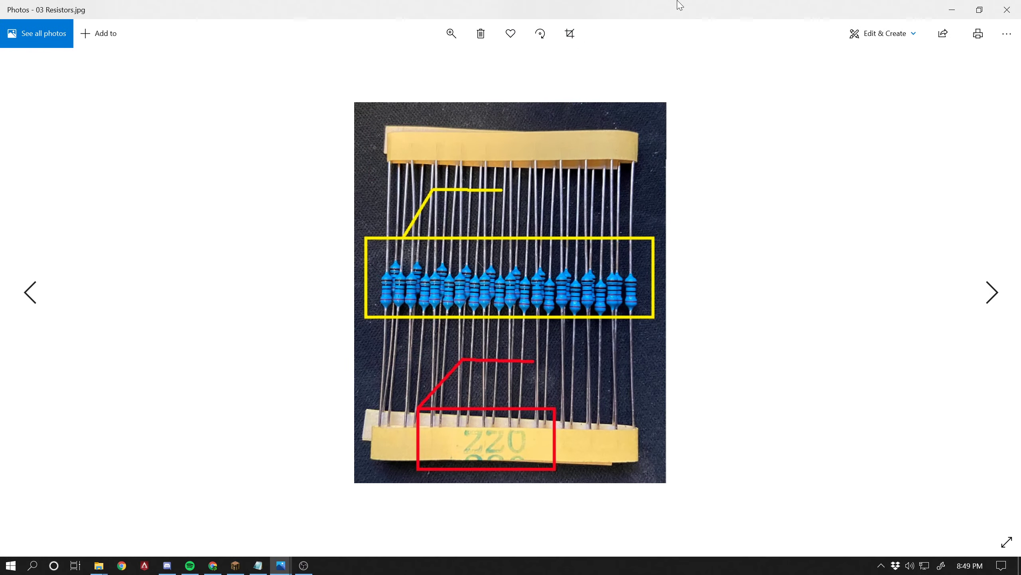
mouse_move(448, 510)
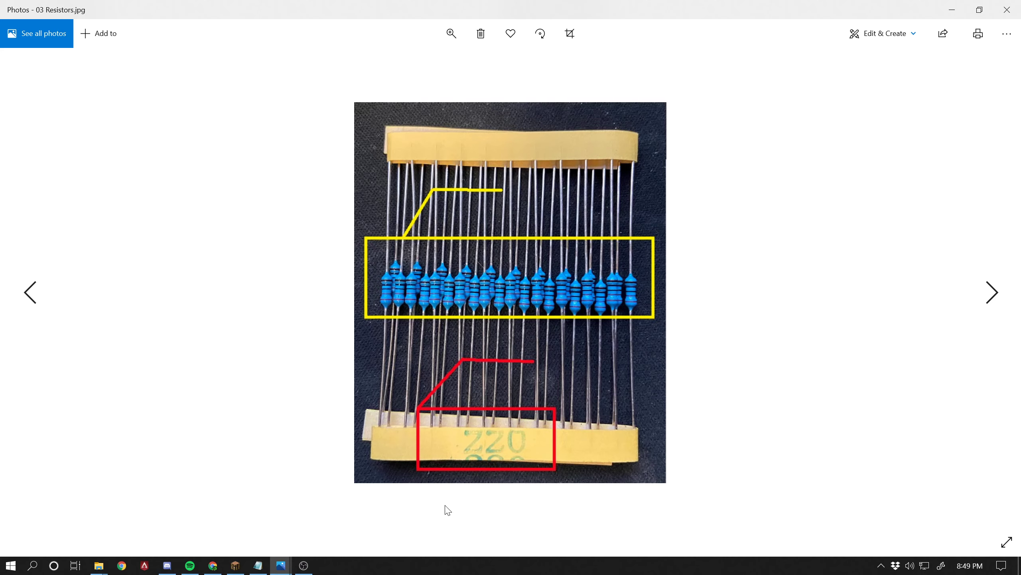
mouse_move(644, 150)
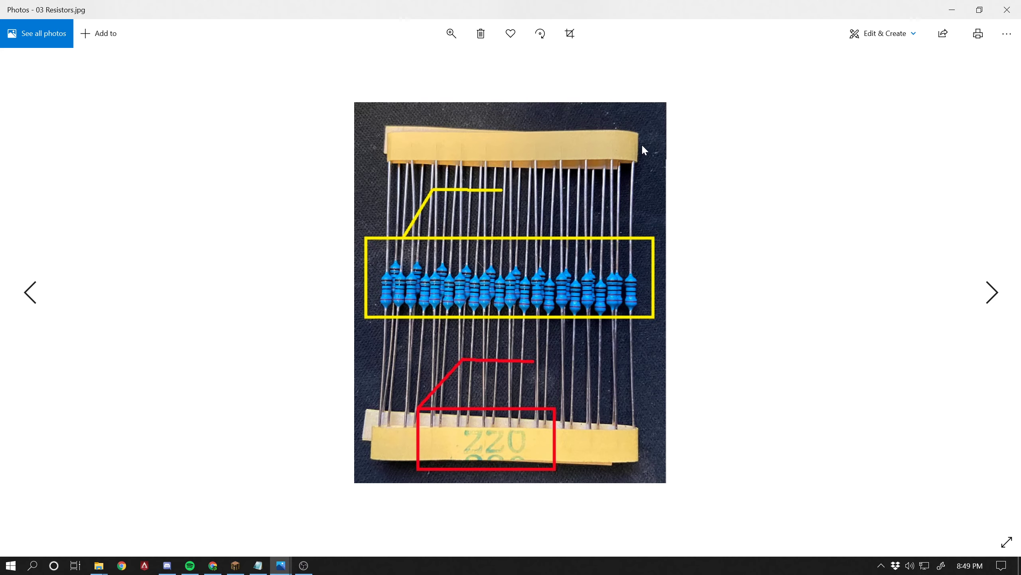
mouse_move(671, 253)
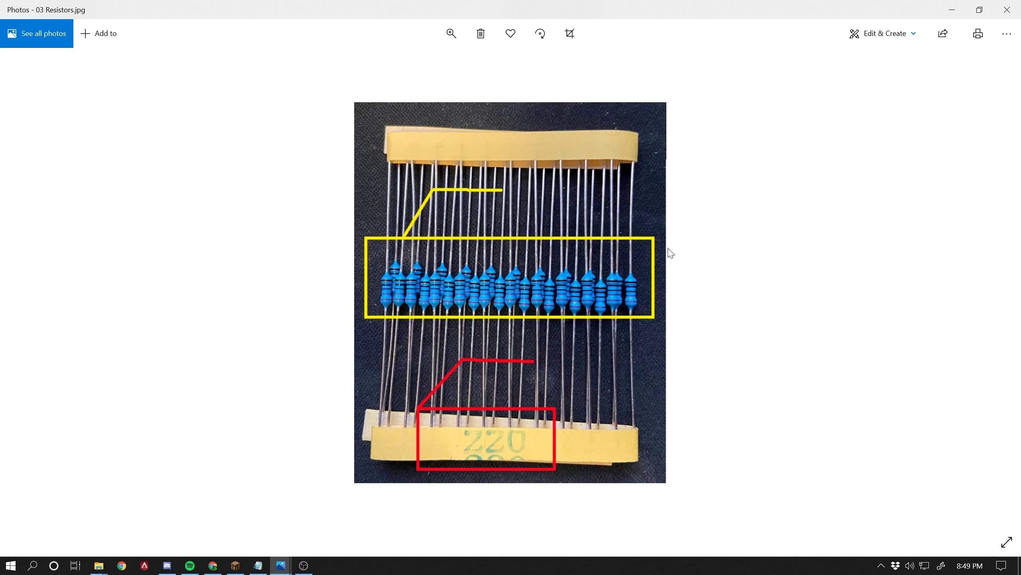
mouse_move(575, 261)
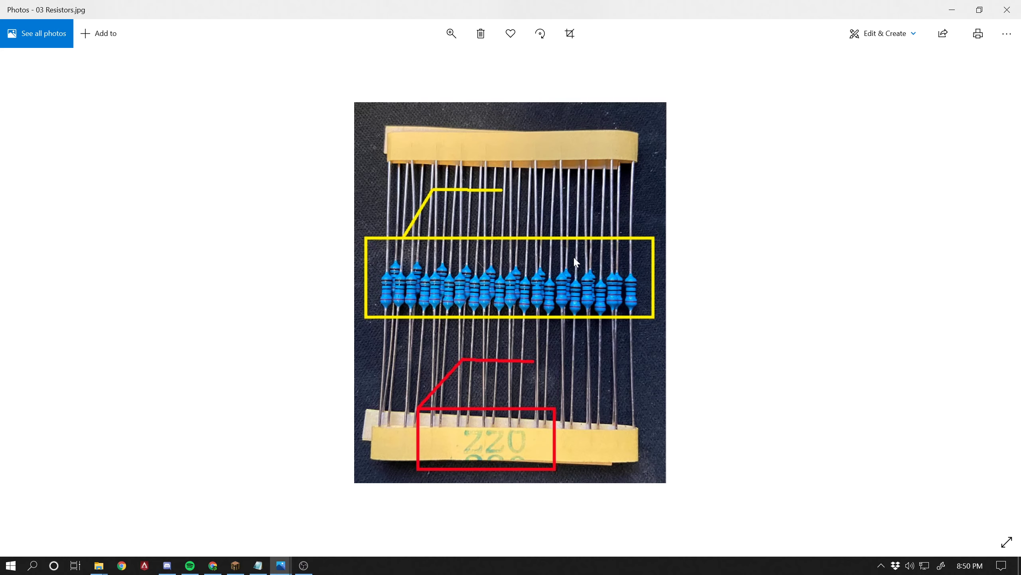
mouse_move(646, 286)
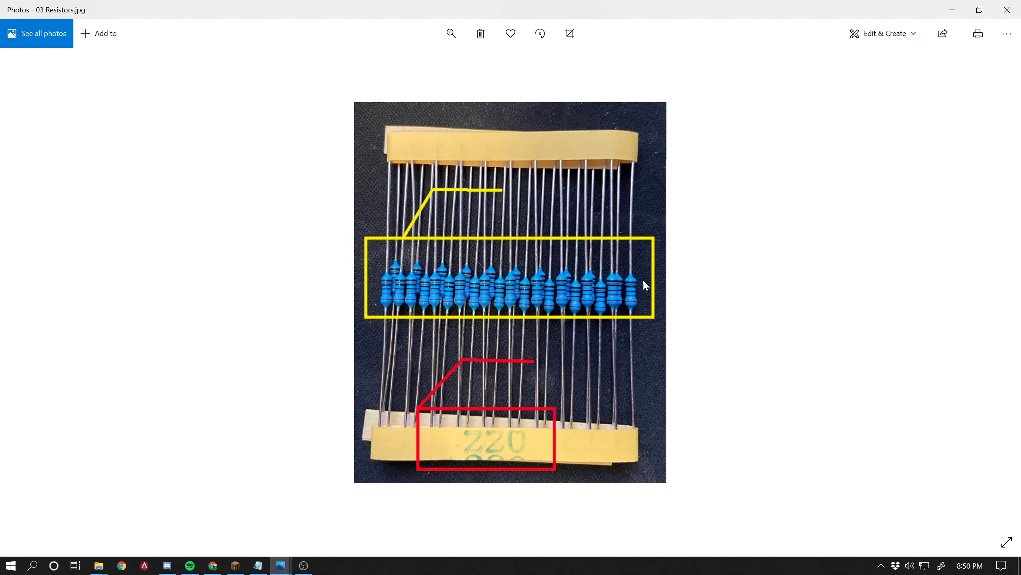
mouse_move(514, 513)
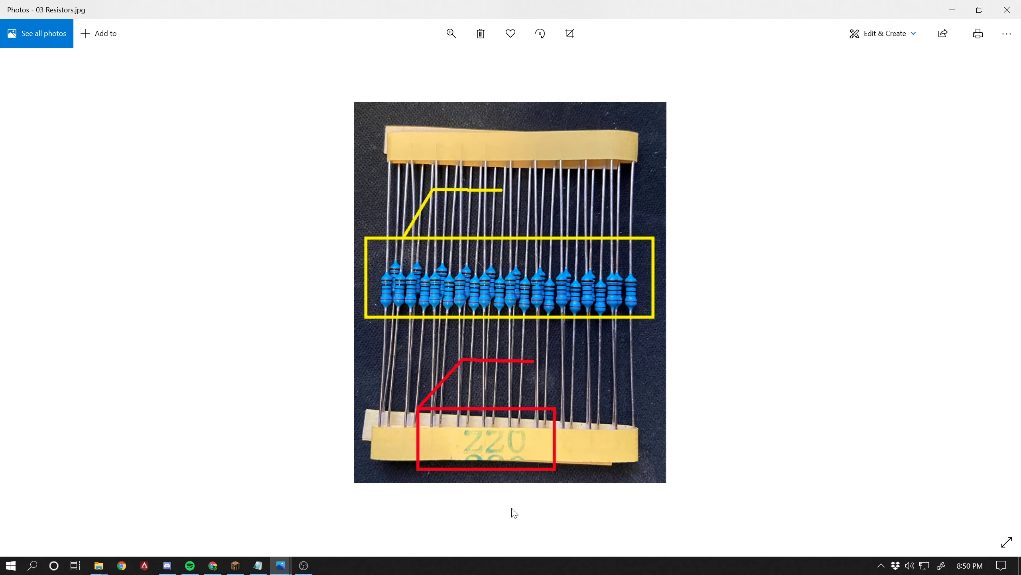
mouse_move(520, 446)
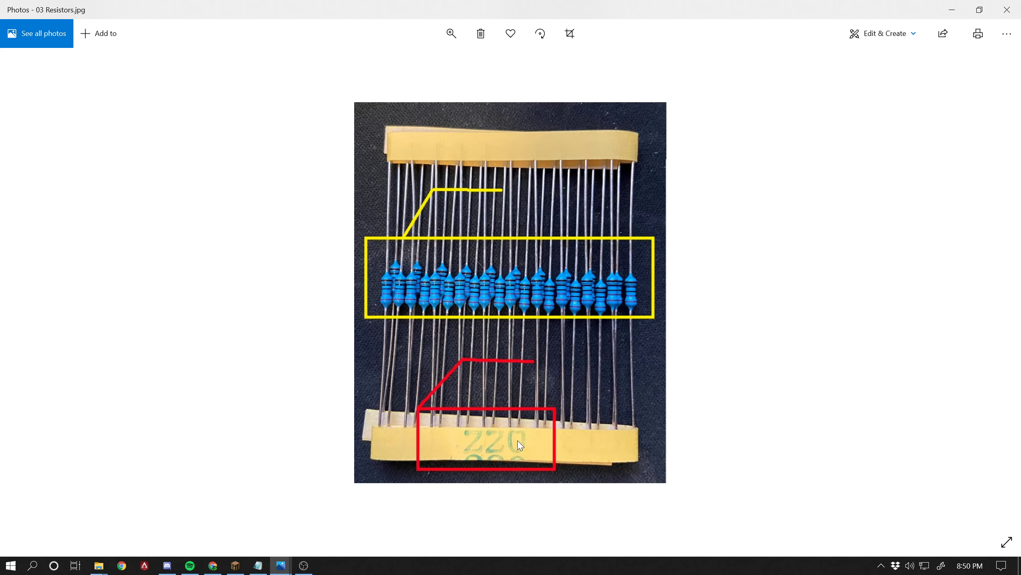
mouse_move(520, 432)
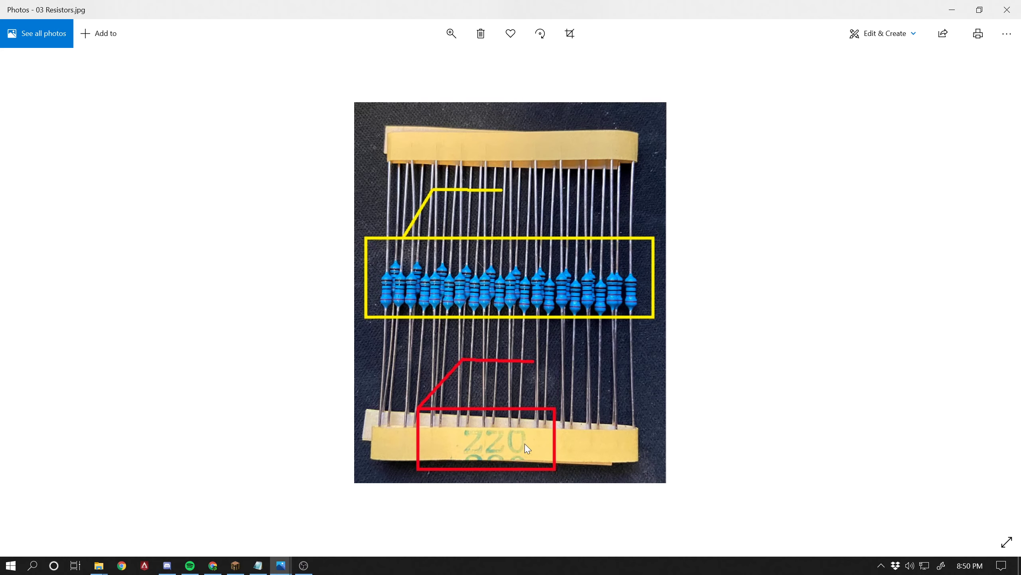
mouse_move(459, 447)
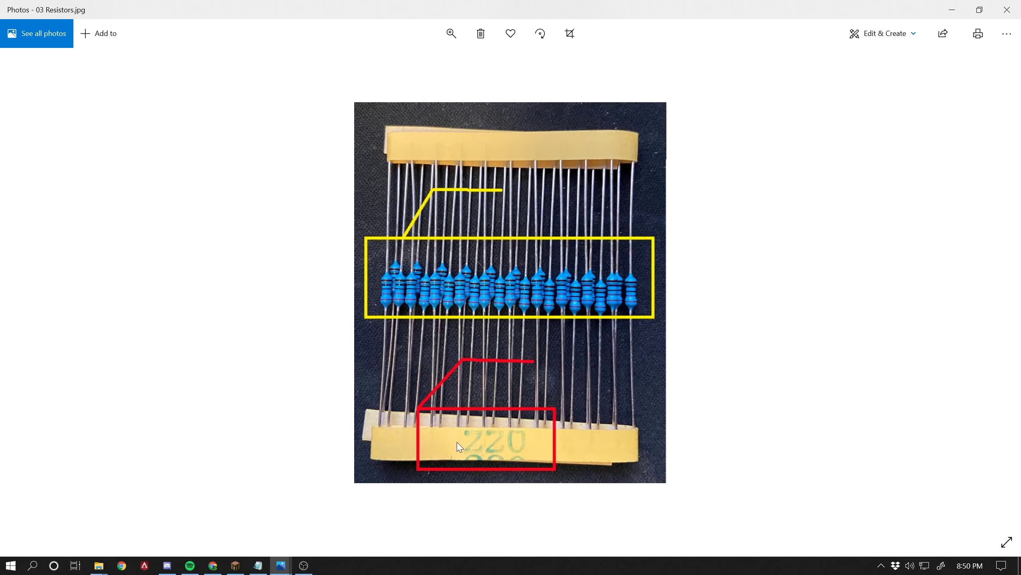
mouse_move(477, 462)
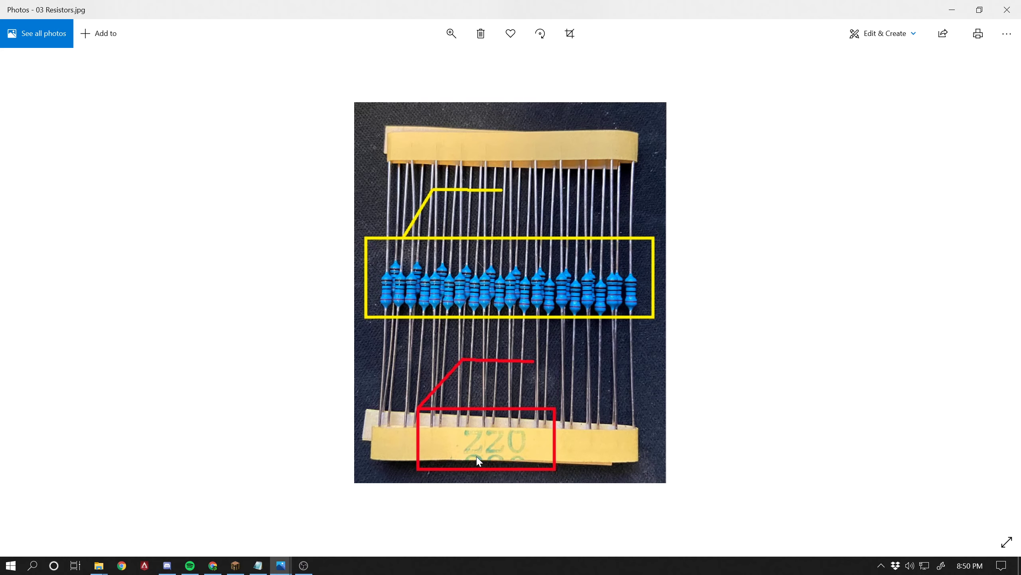
mouse_move(473, 455)
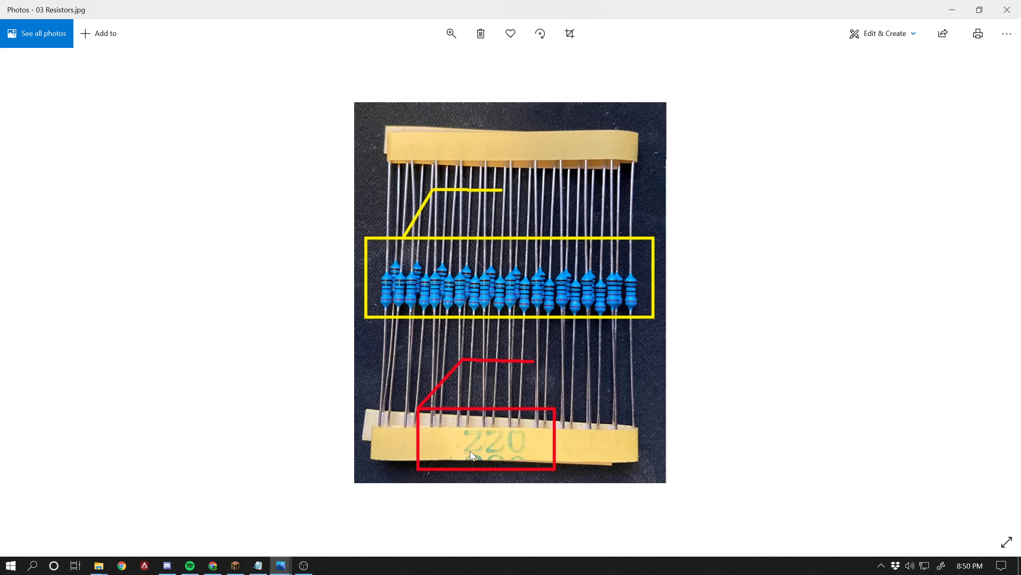
mouse_move(509, 435)
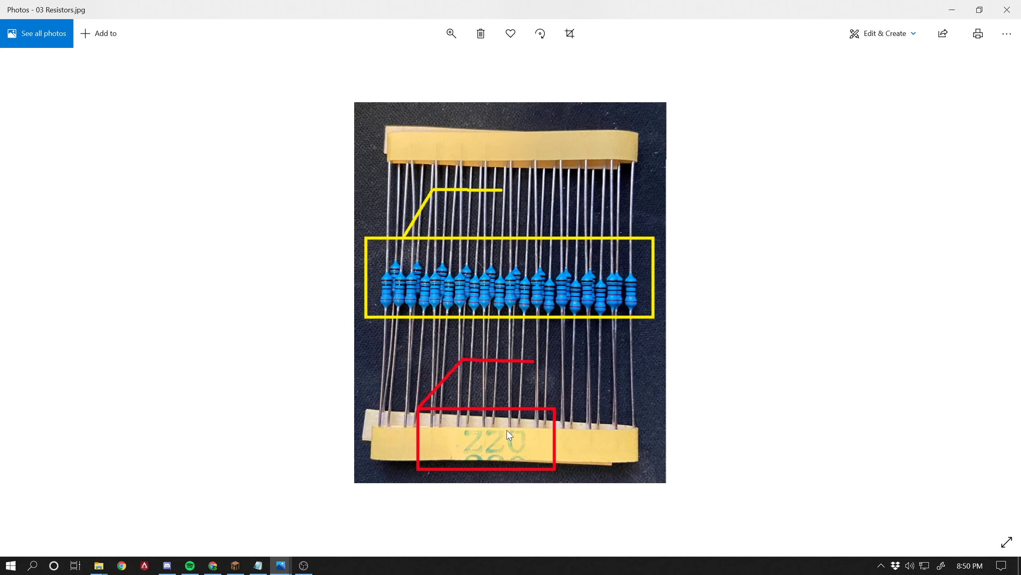
mouse_move(541, 389)
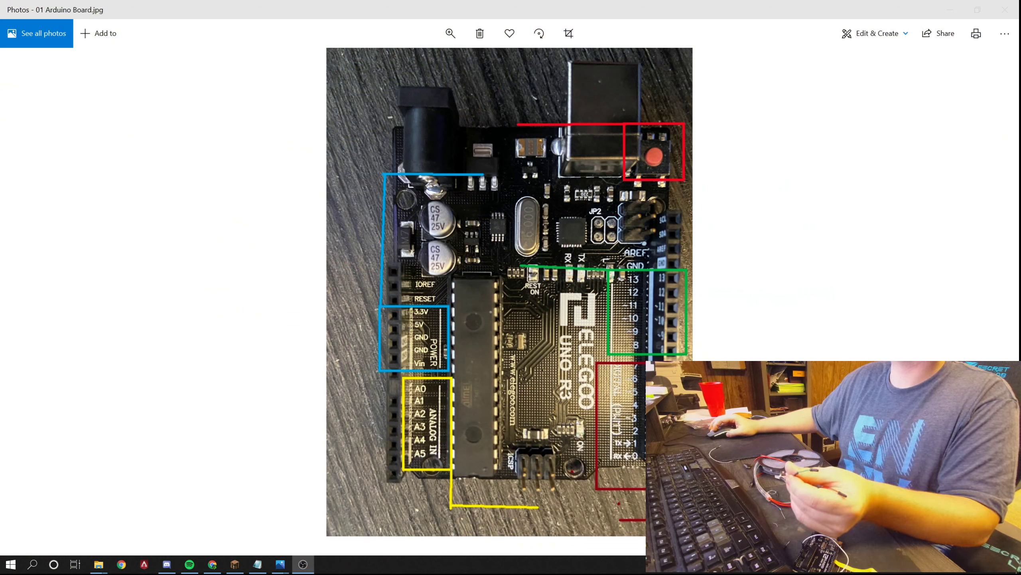
Zoom the Arduino board photo in on the boxed power, analog and digital pin headers.
left_click(450, 34)
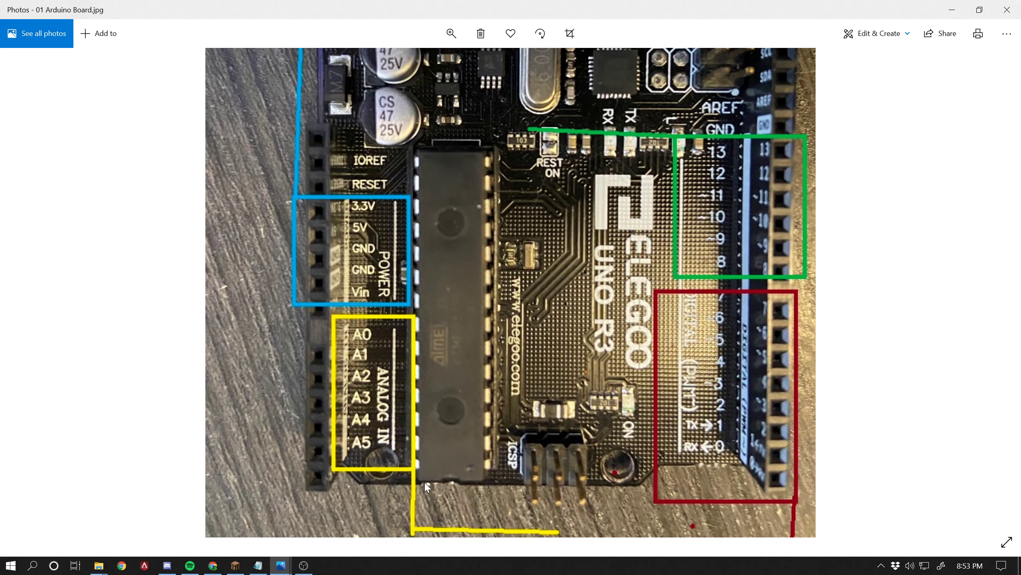
mouse_move(811, 148)
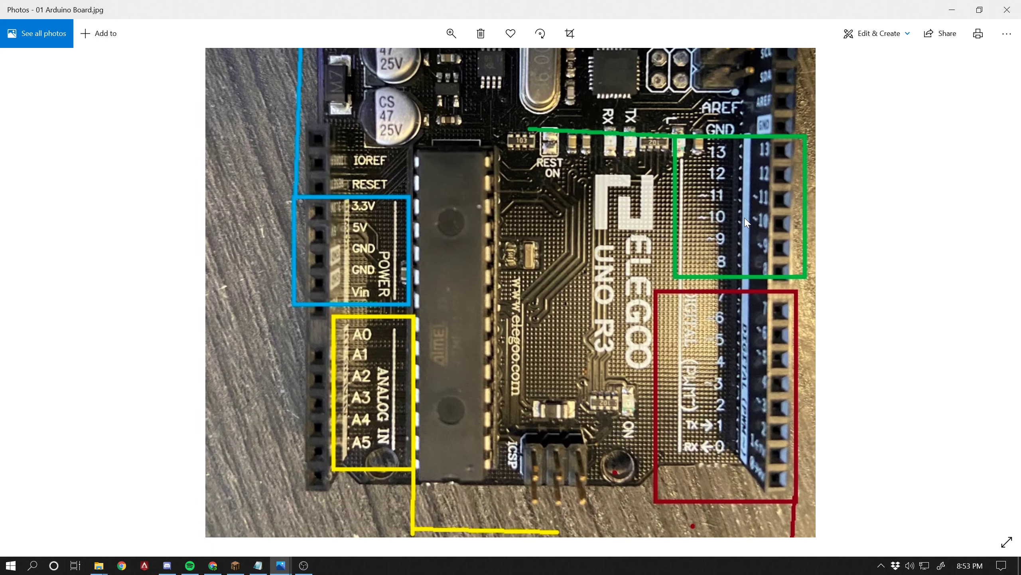
mouse_move(776, 181)
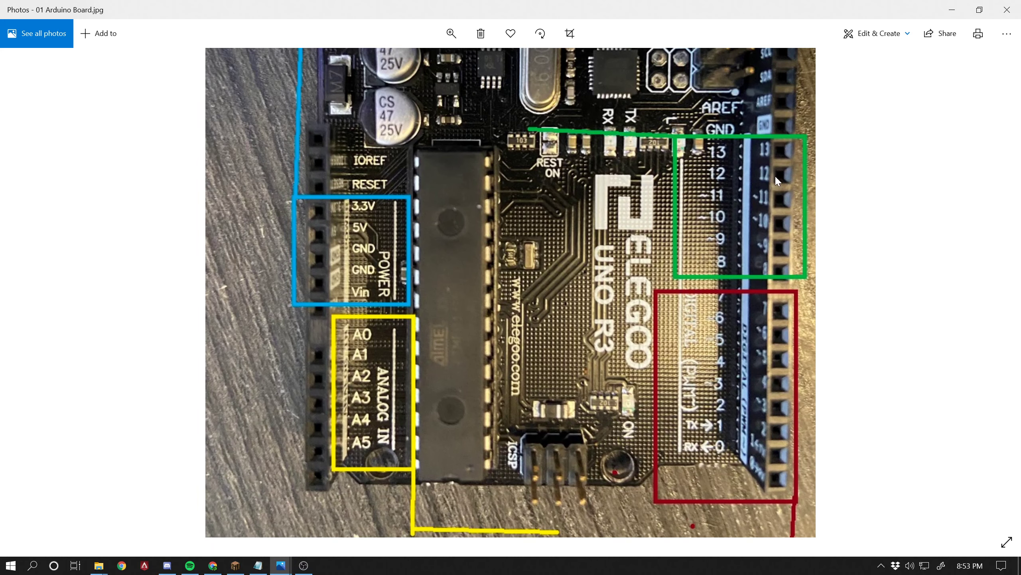
mouse_move(774, 177)
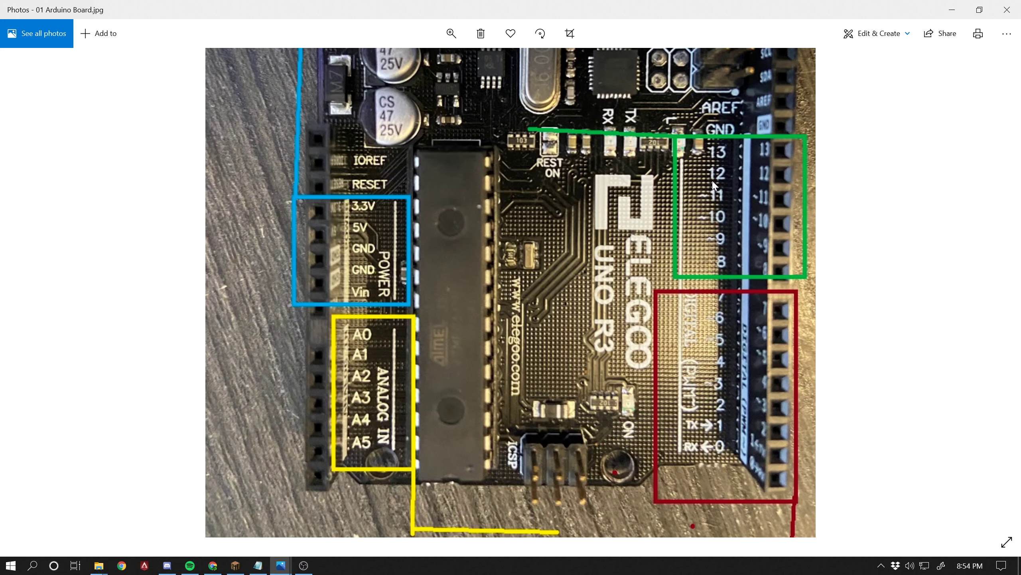
mouse_move(750, 179)
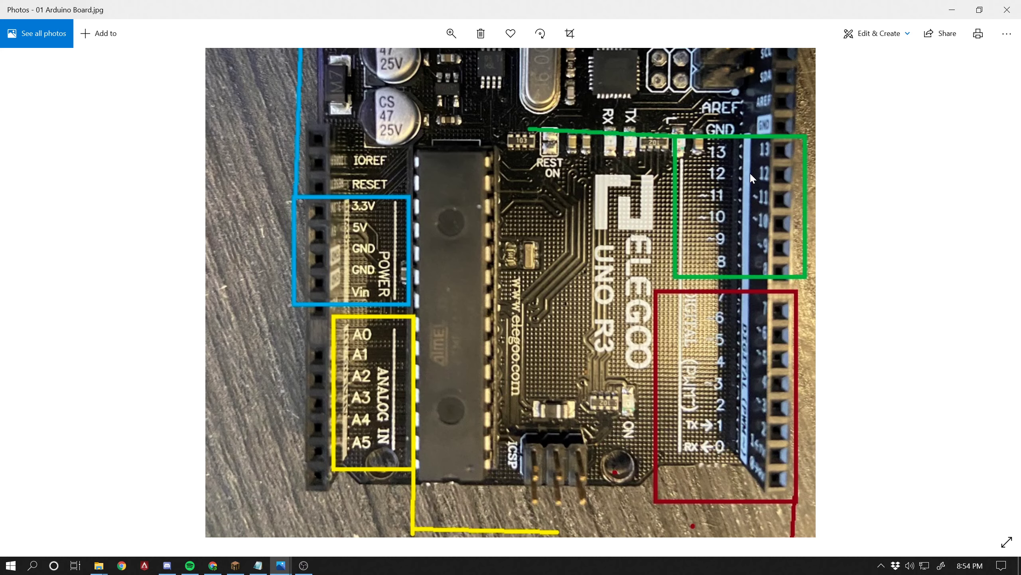
mouse_move(711, 202)
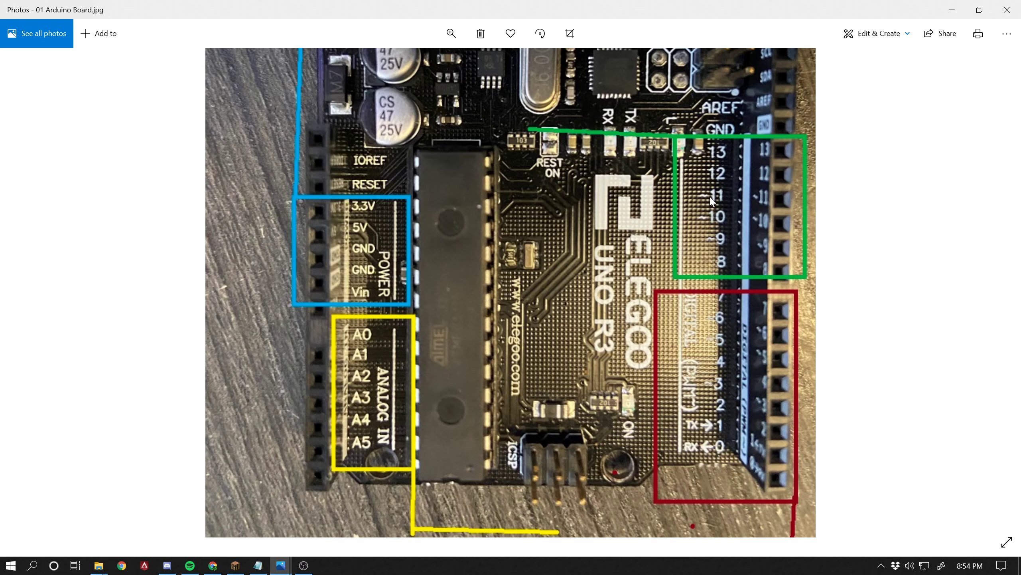
mouse_move(736, 171)
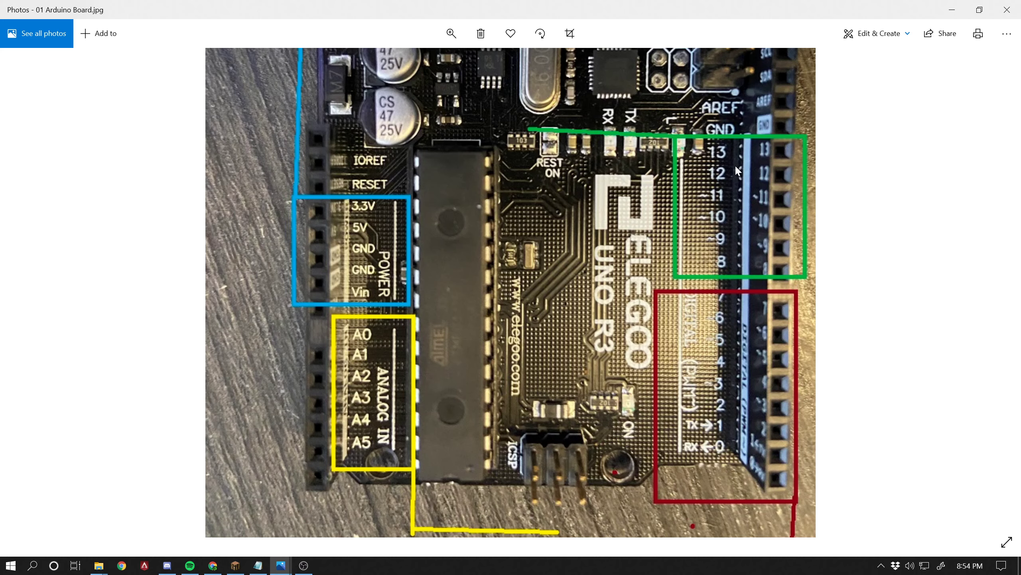
mouse_move(734, 203)
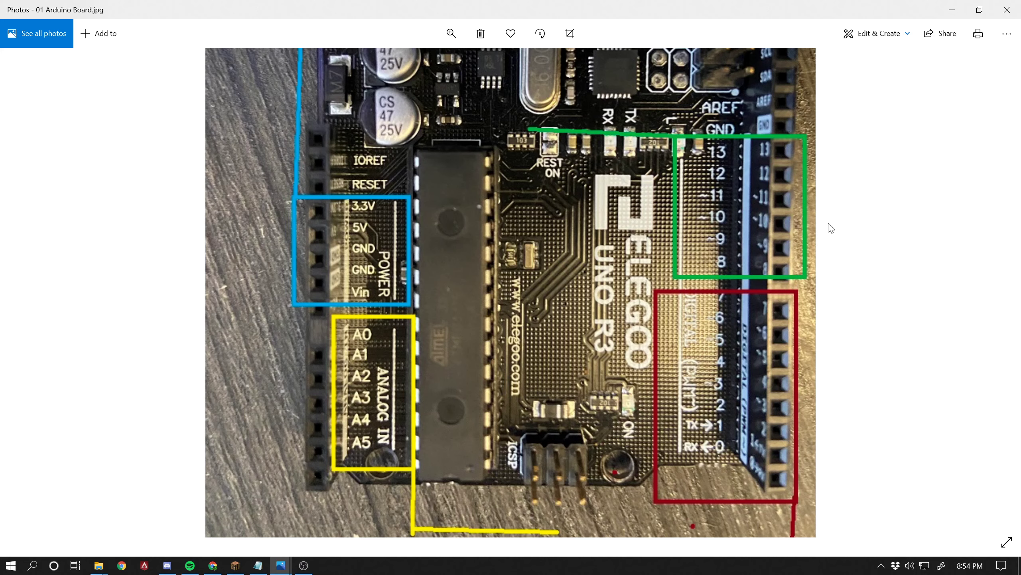
mouse_move(885, 223)
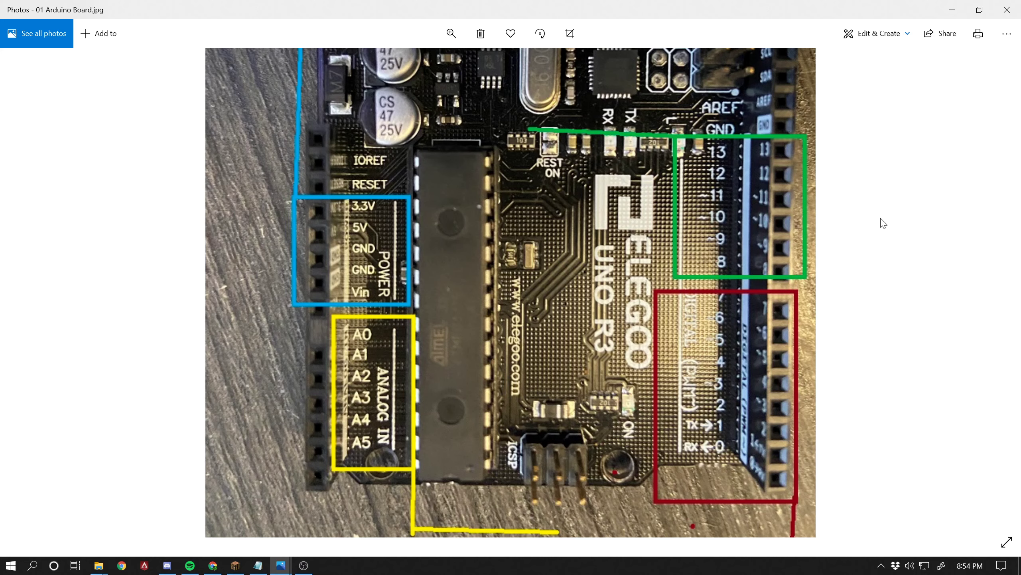
mouse_move(762, 236)
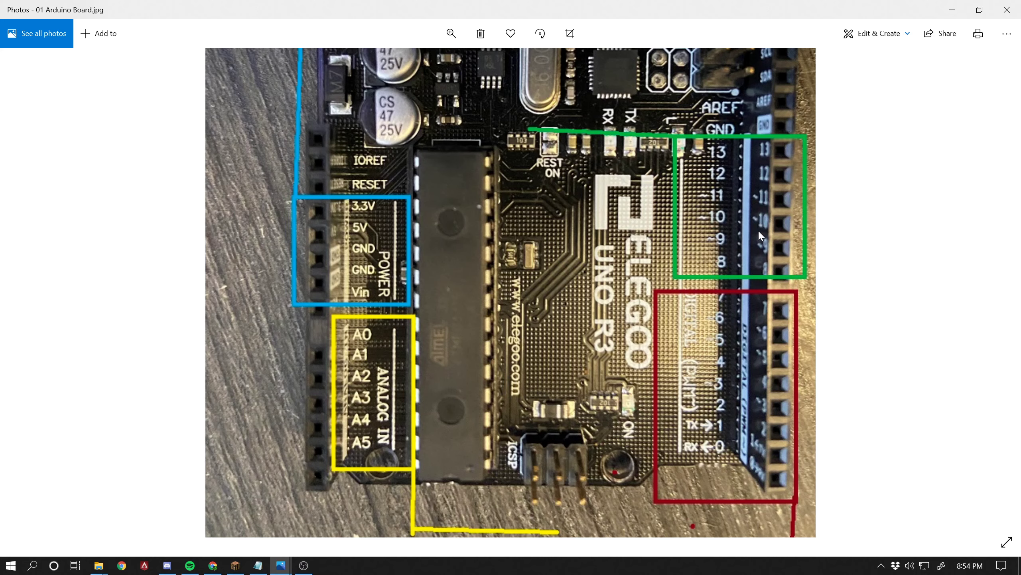
mouse_move(829, 212)
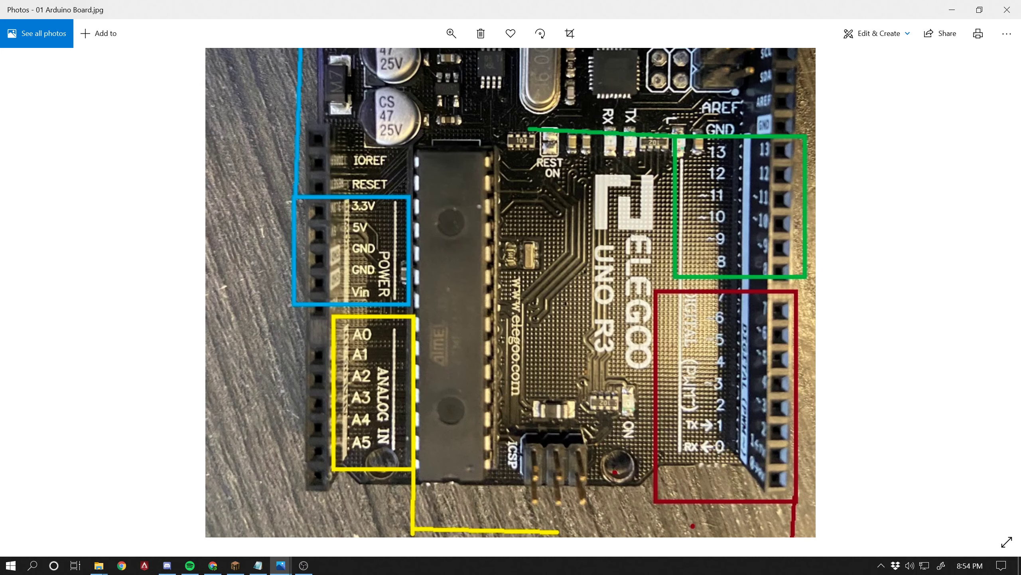
mouse_move(749, 166)
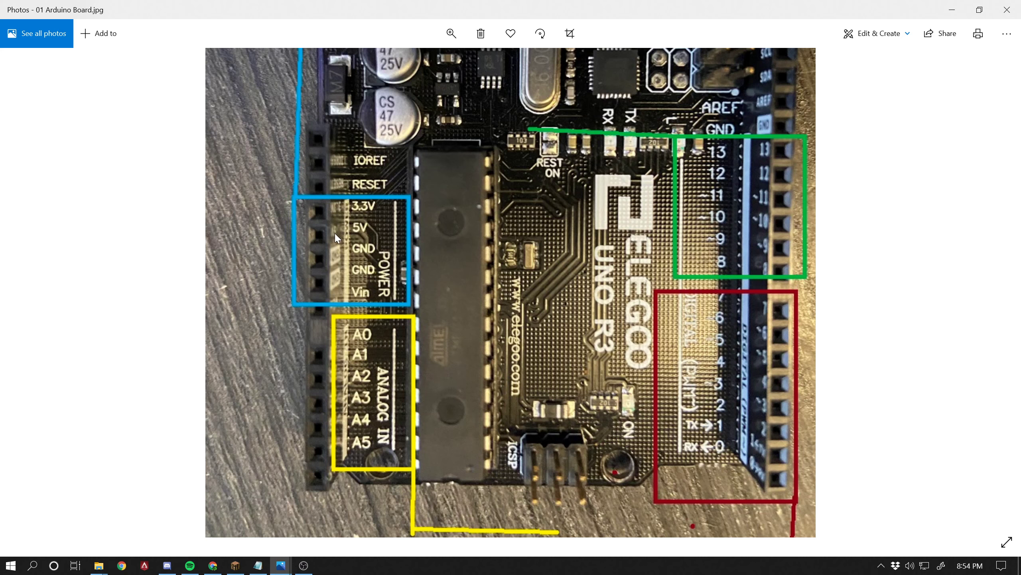
mouse_move(327, 238)
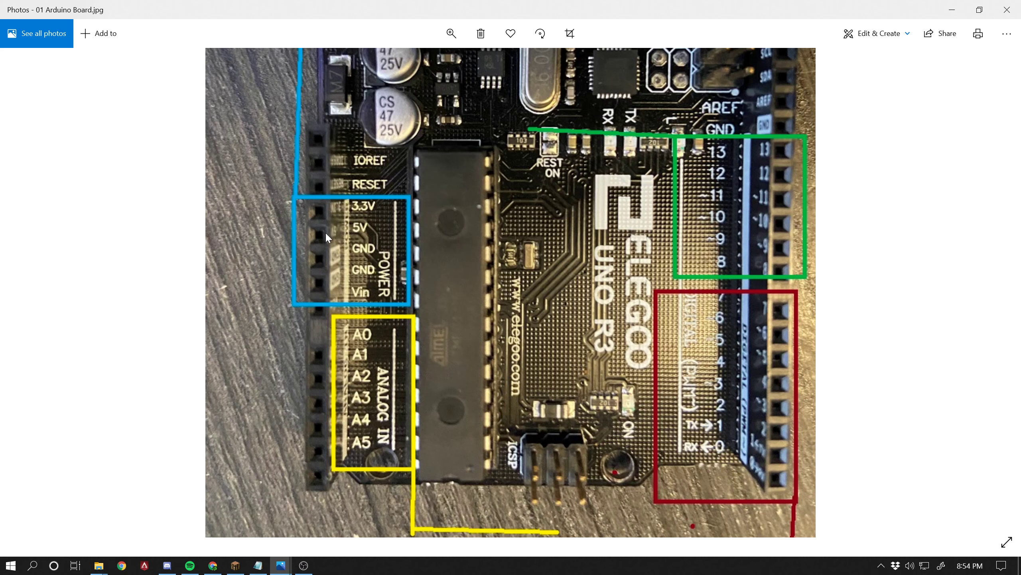
mouse_move(376, 238)
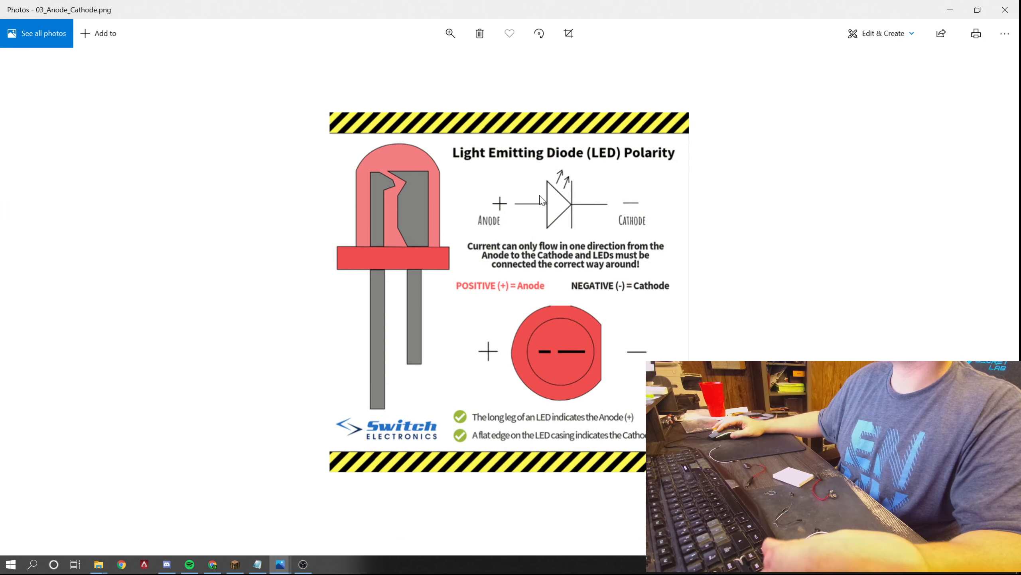
mouse_move(600, 244)
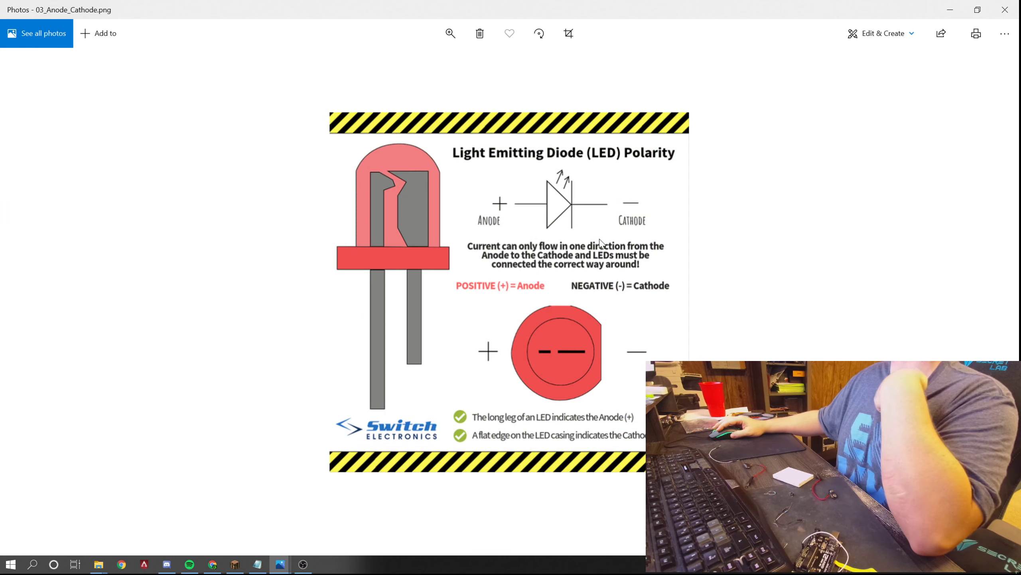
mouse_move(521, 198)
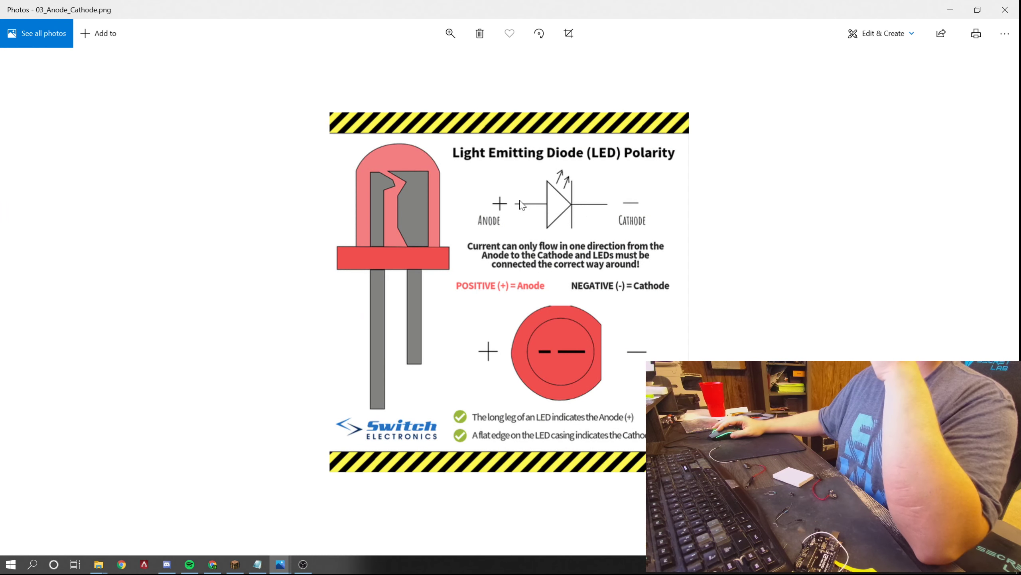
mouse_move(599, 205)
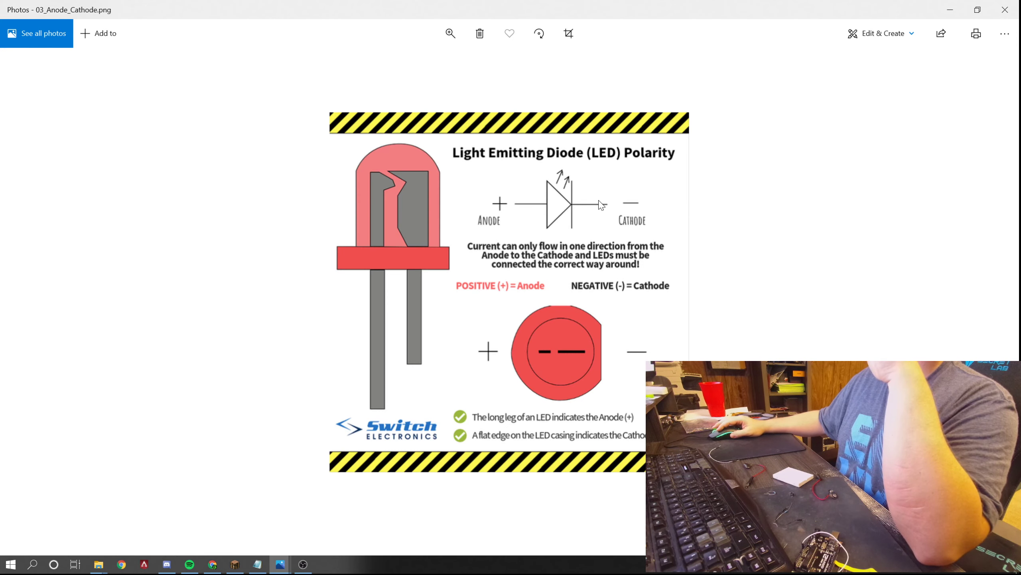
mouse_move(710, 295)
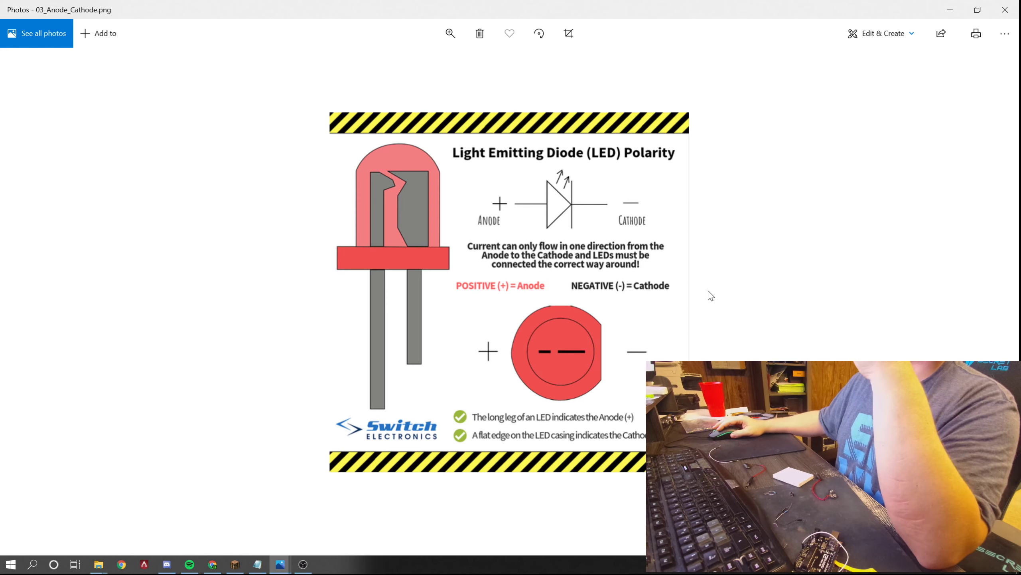
mouse_move(730, 223)
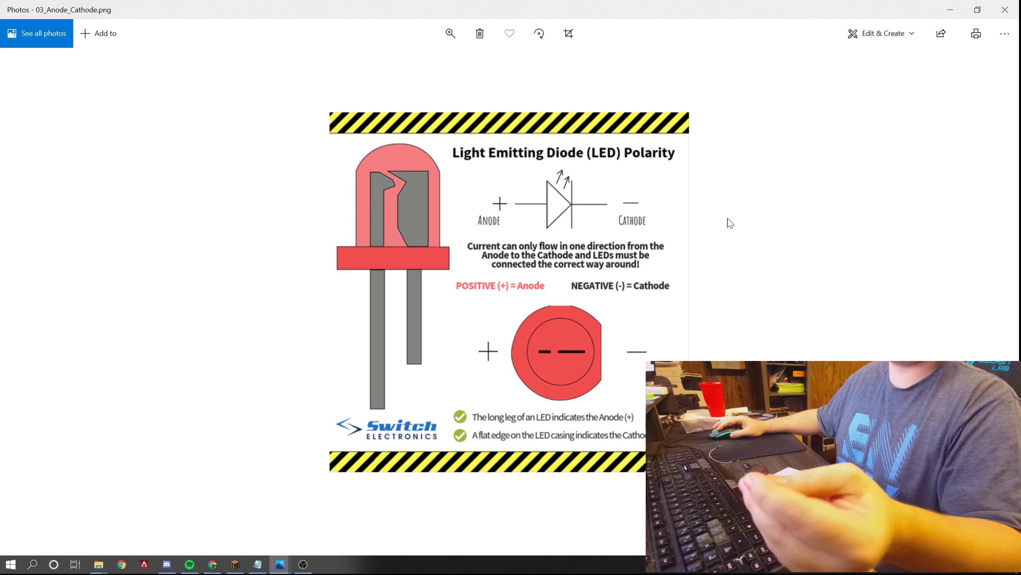
mouse_move(491, 525)
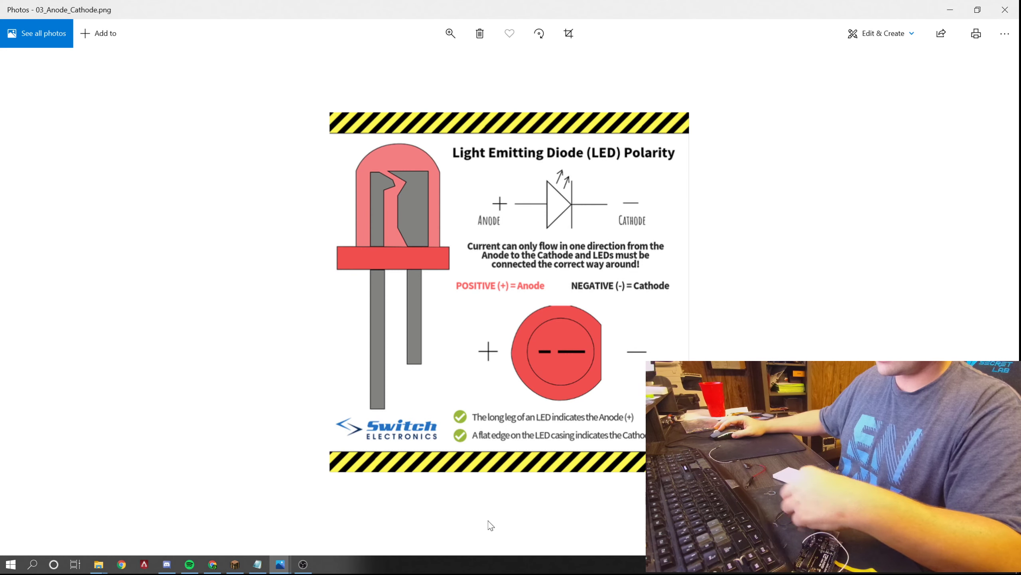
mouse_move(338, 503)
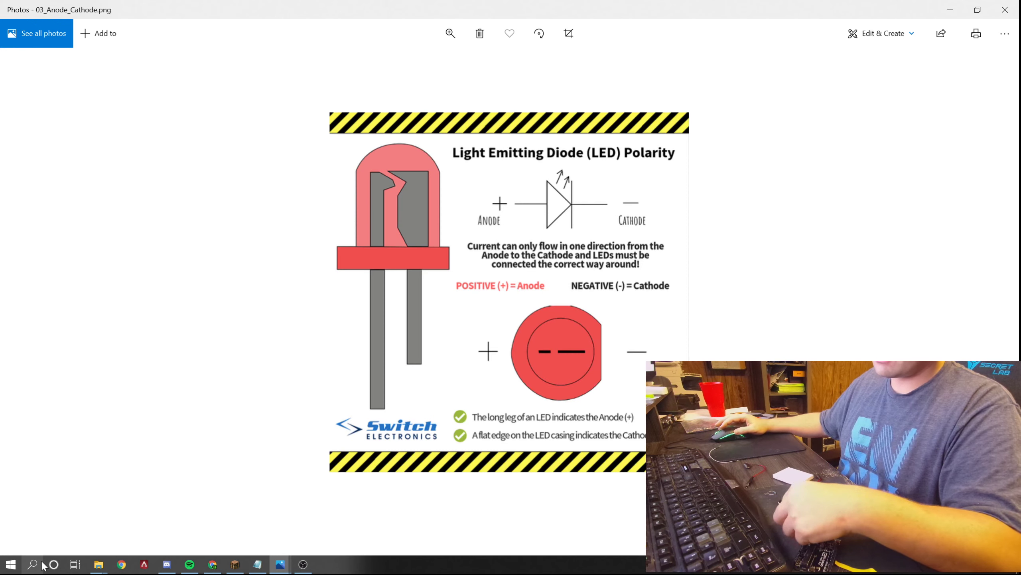
mouse_move(129, 527)
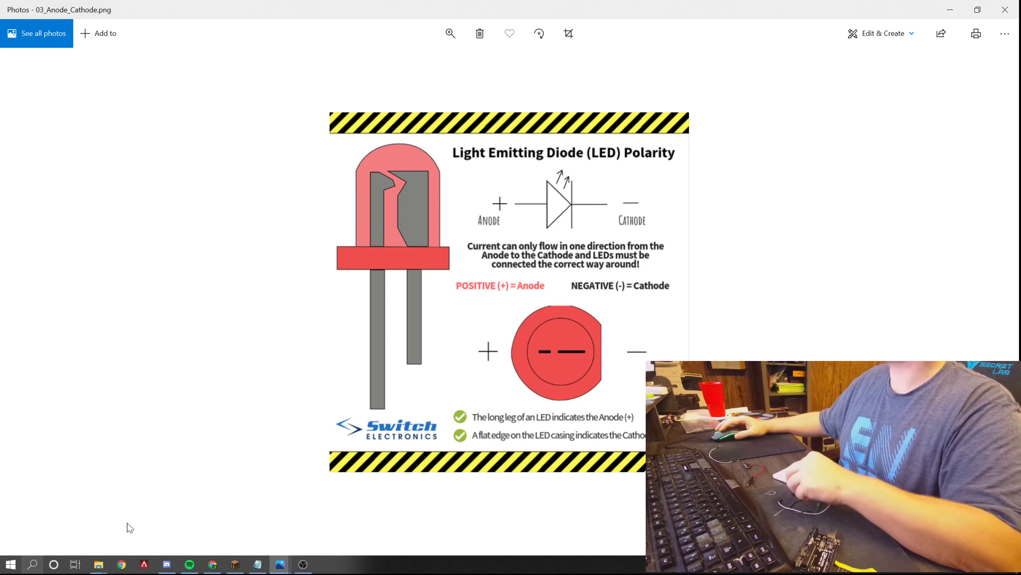